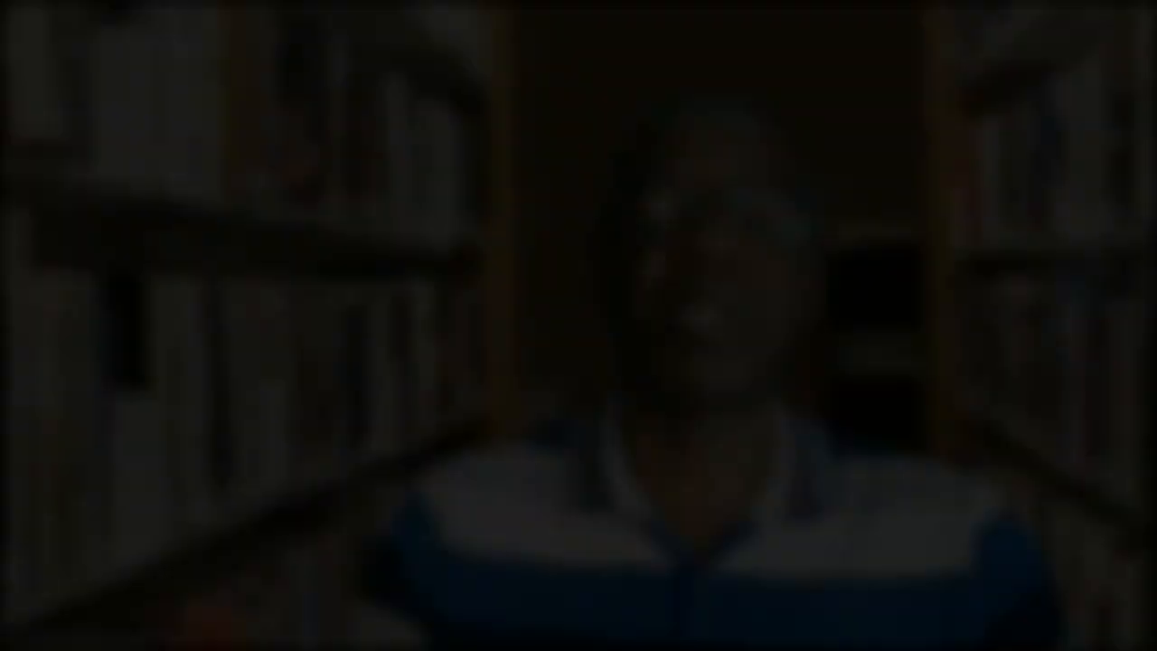
Step: Search the Add New plugins directory for 'ewww' to list EWWW Image Optimizer
{"action": "left_click", "coordinate": [258, 115]}
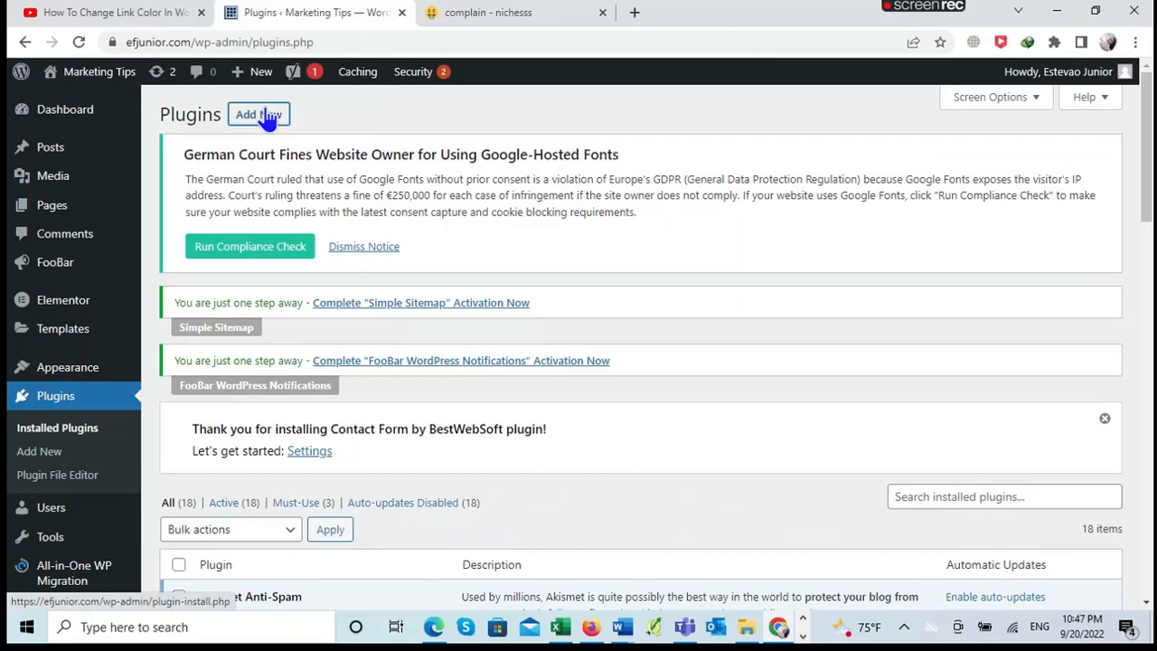
{"action": "left_click", "coordinate": [259, 114]}
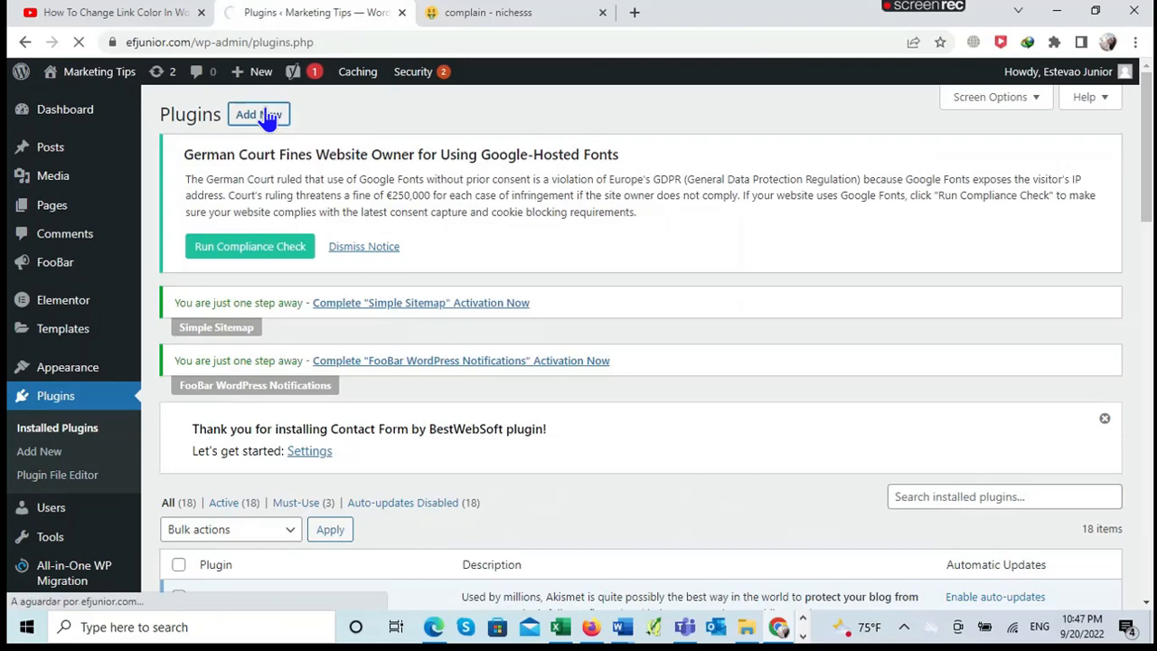
{"action": "left_click", "coordinate": [257, 114]}
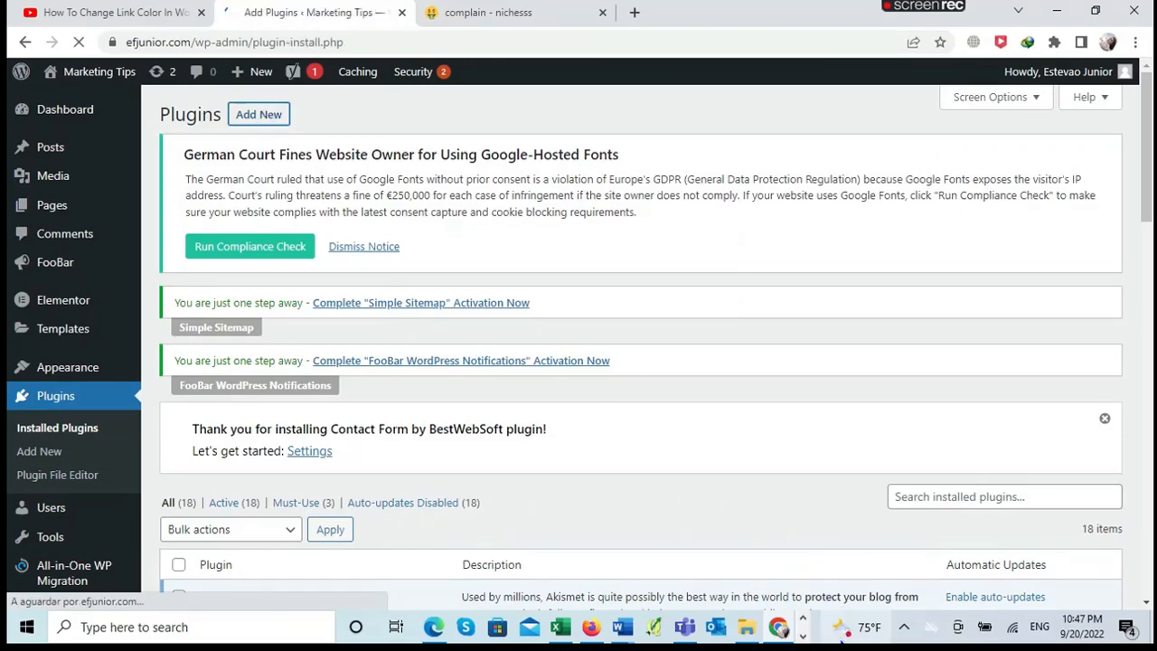
{"action": "left_click", "coordinate": [39, 451]}
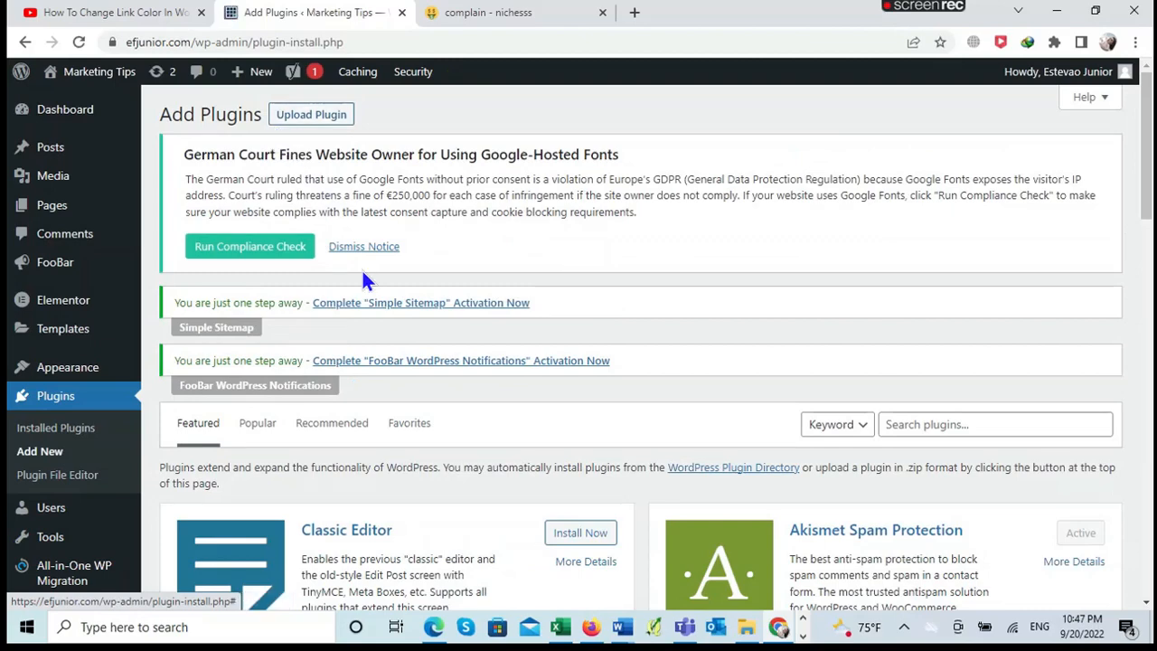
{"action": "left_click", "coordinate": [995, 424]}
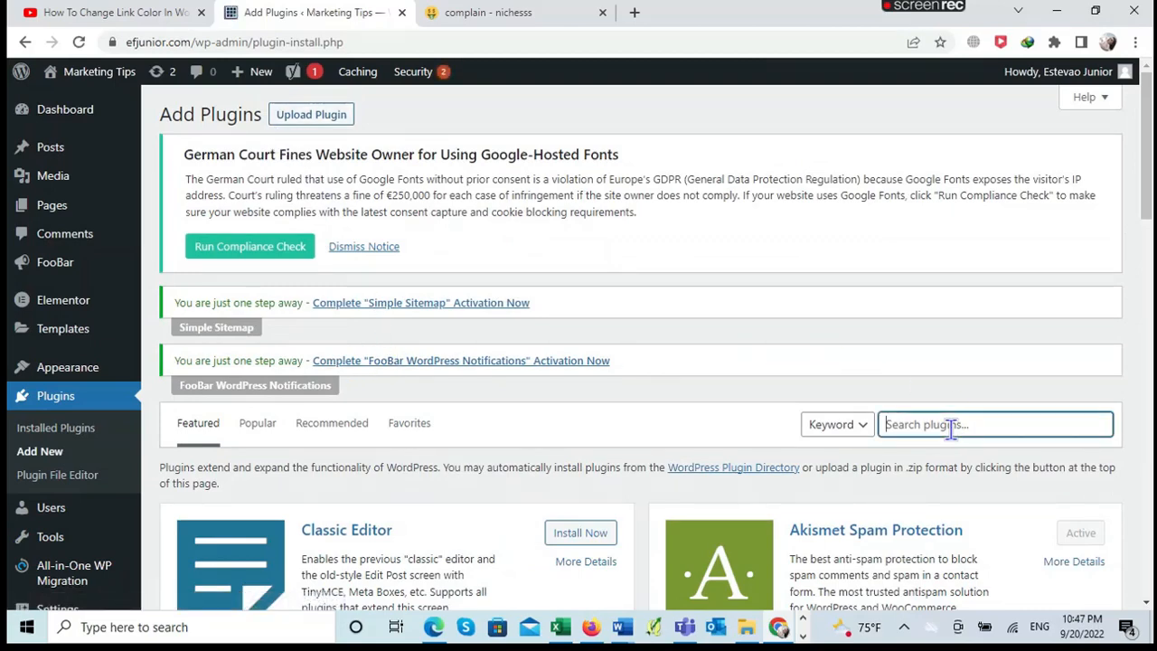
{"action": "left_click", "coordinate": [995, 424]}
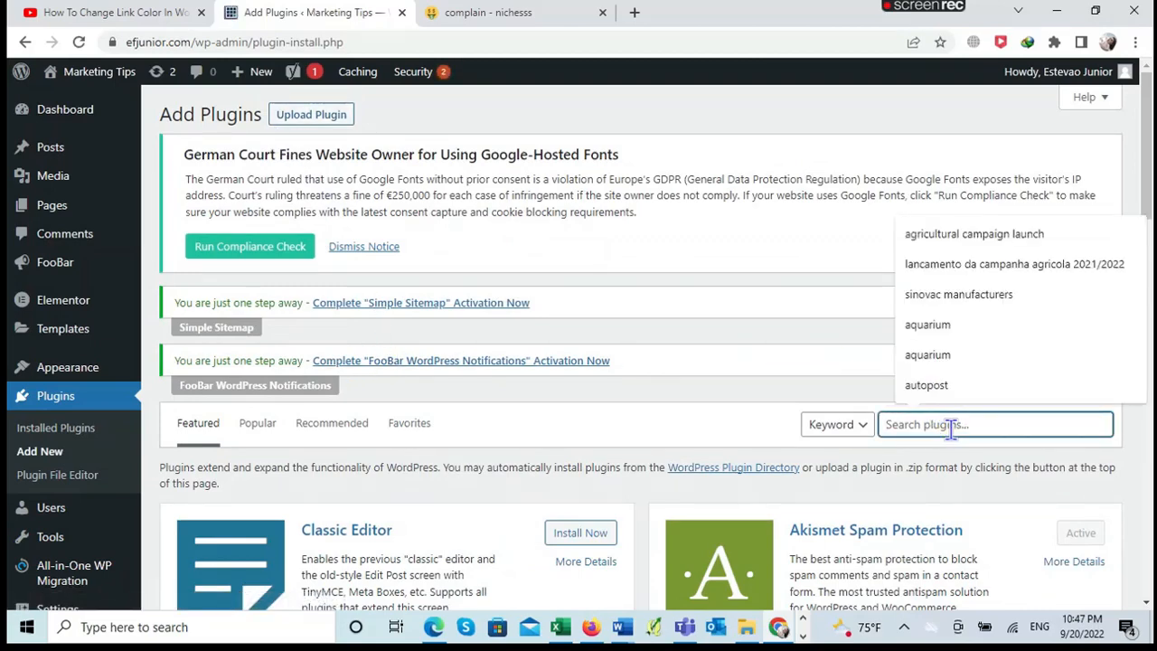
{"action": "type", "text": "ewww"}
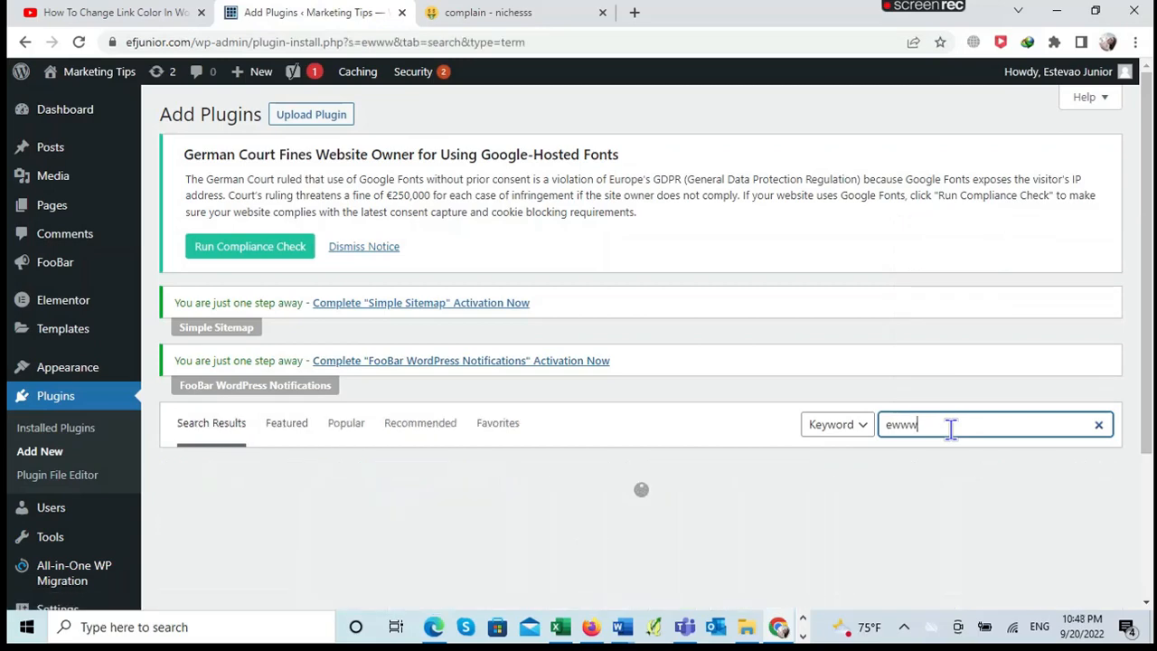
{"action": "key", "text": "Enter"}
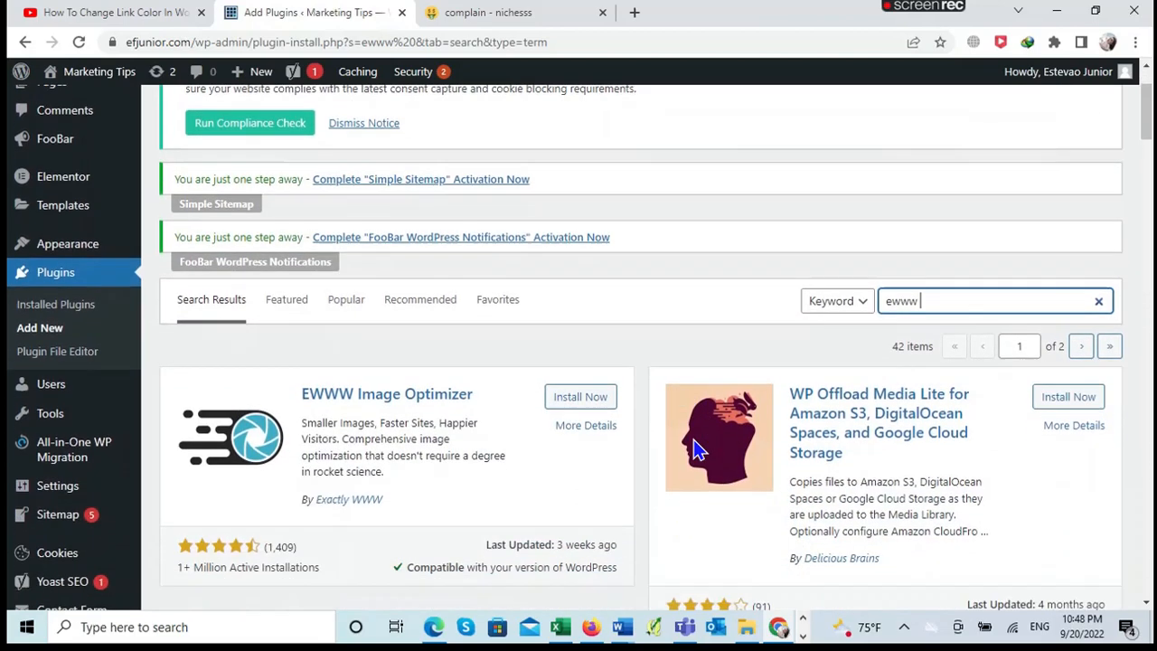
{"action": "scroll", "scroll_direction": "down", "scroll_amount": 3}
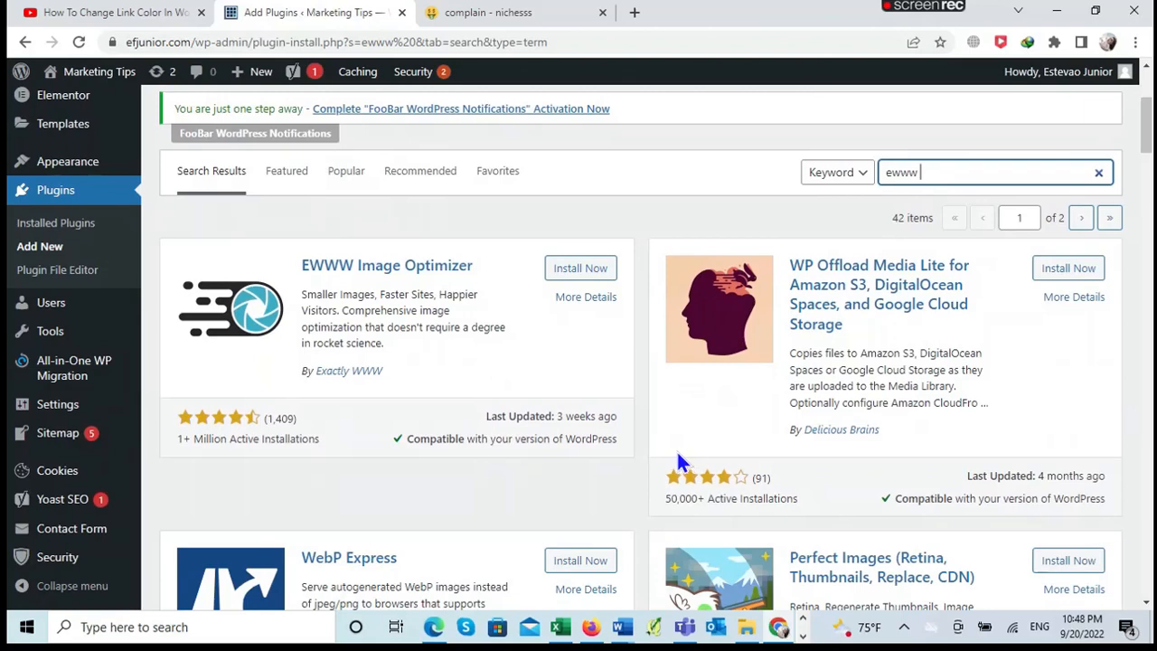
{"action": "mouse_move", "coordinate": [585, 371]}
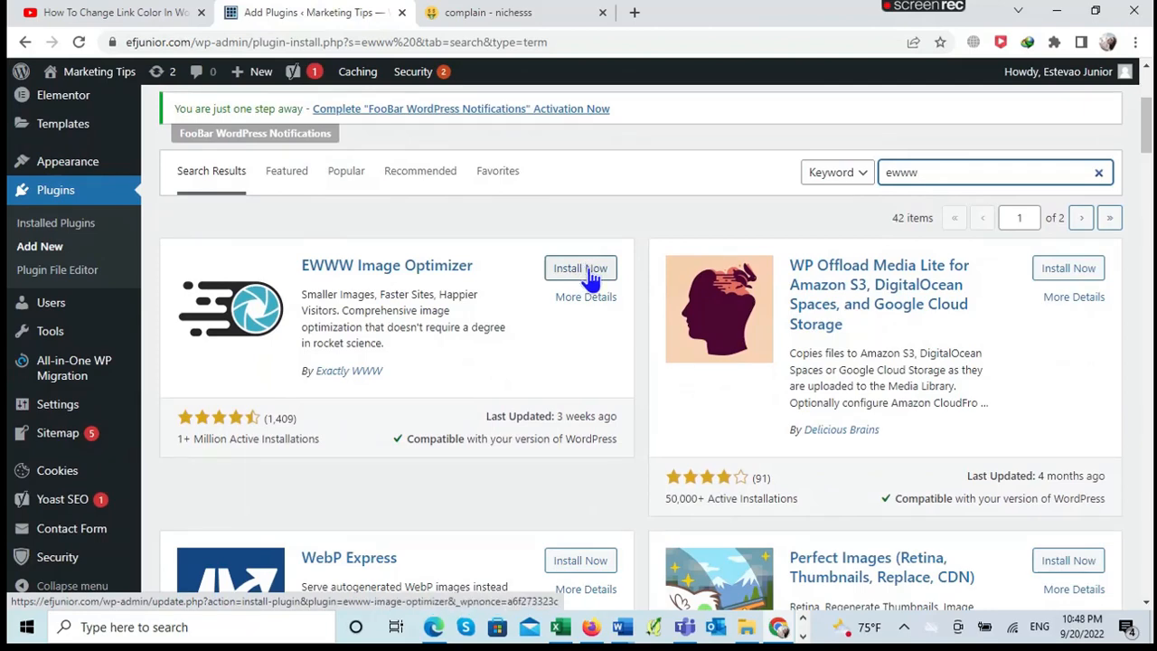
Step: Install EWWW Image Optimizer and activate it
{"action": "left_click", "coordinate": [580, 267]}
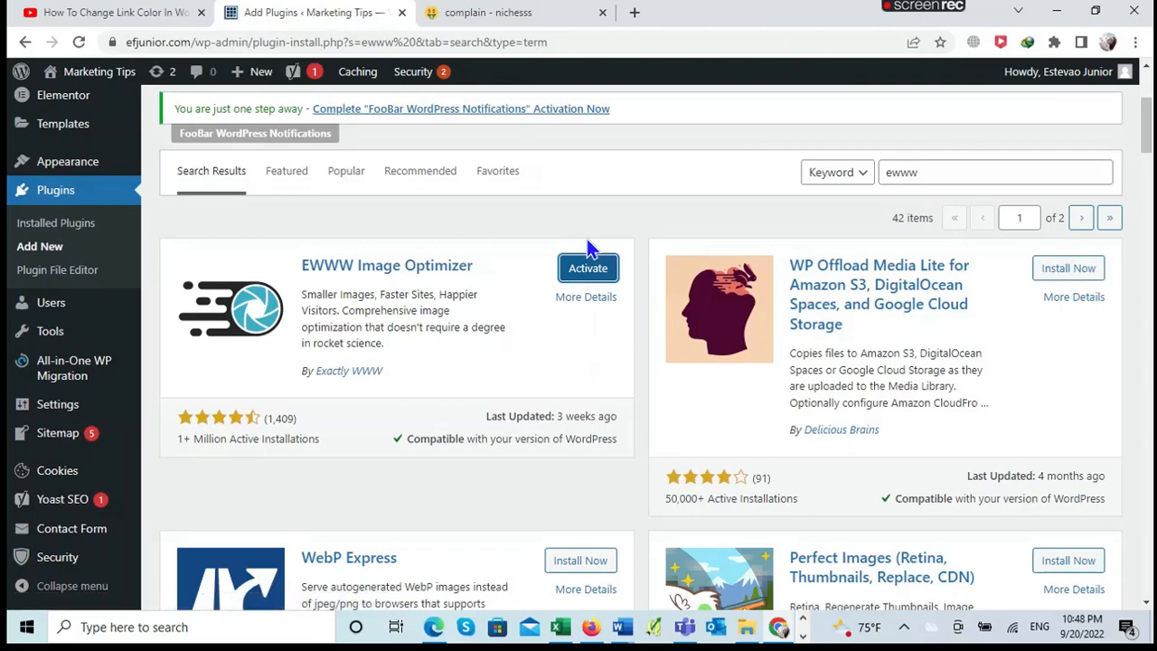
{"action": "left_click", "coordinate": [587, 267]}
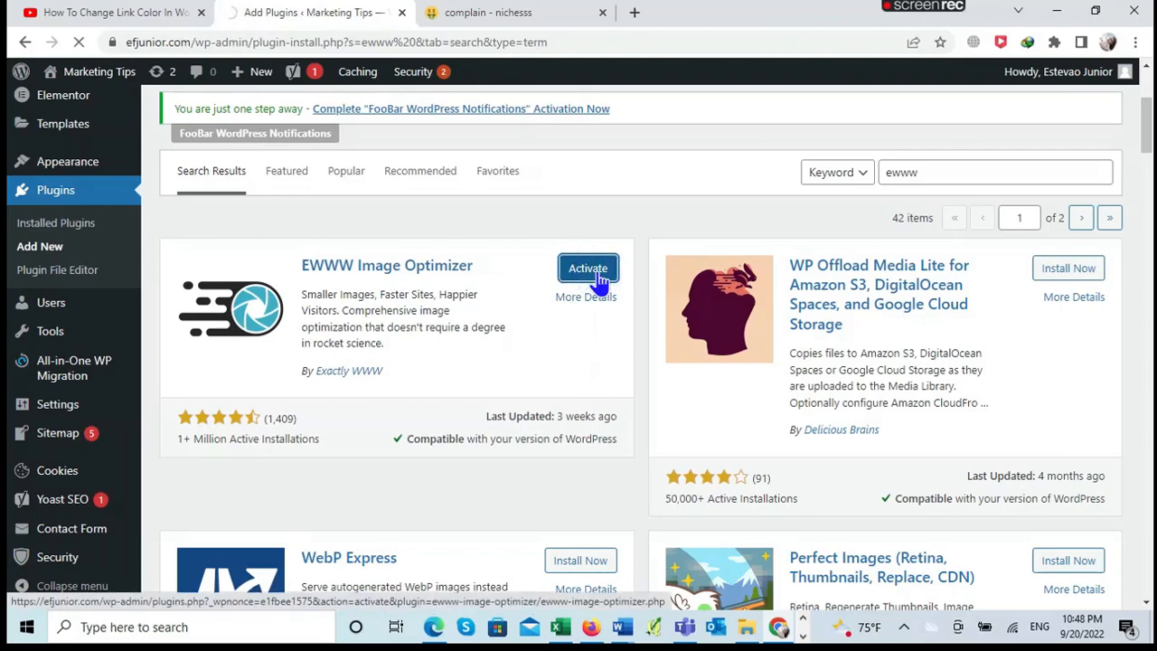
{"action": "left_click", "coordinate": [588, 269]}
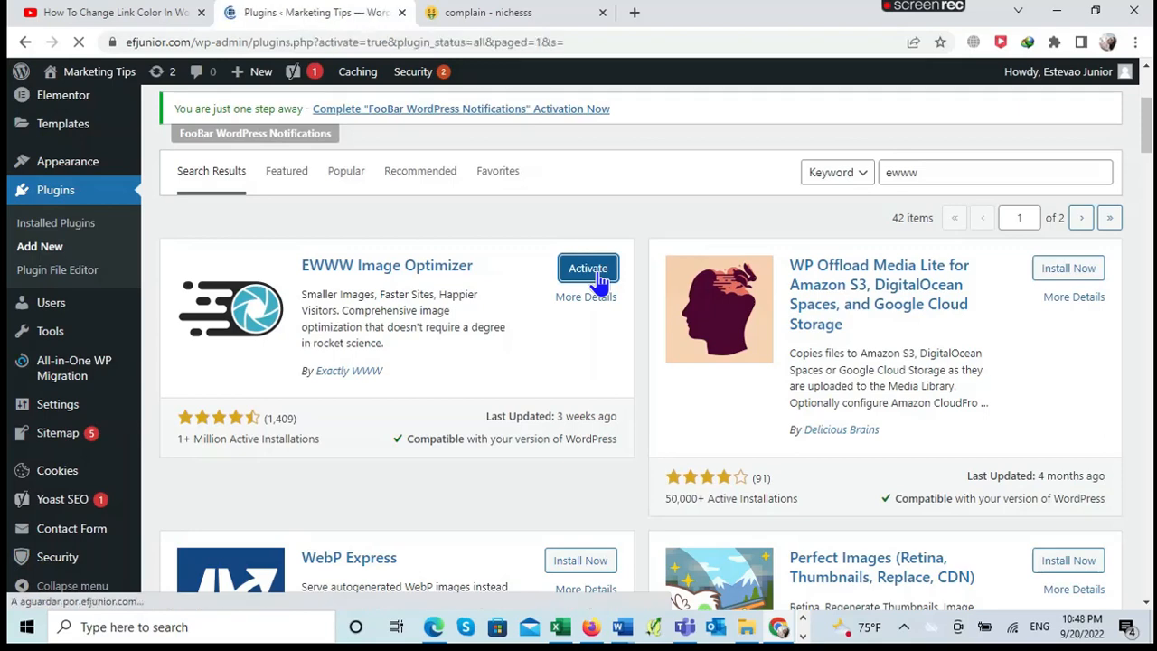
{"action": "left_click", "coordinate": [588, 268]}
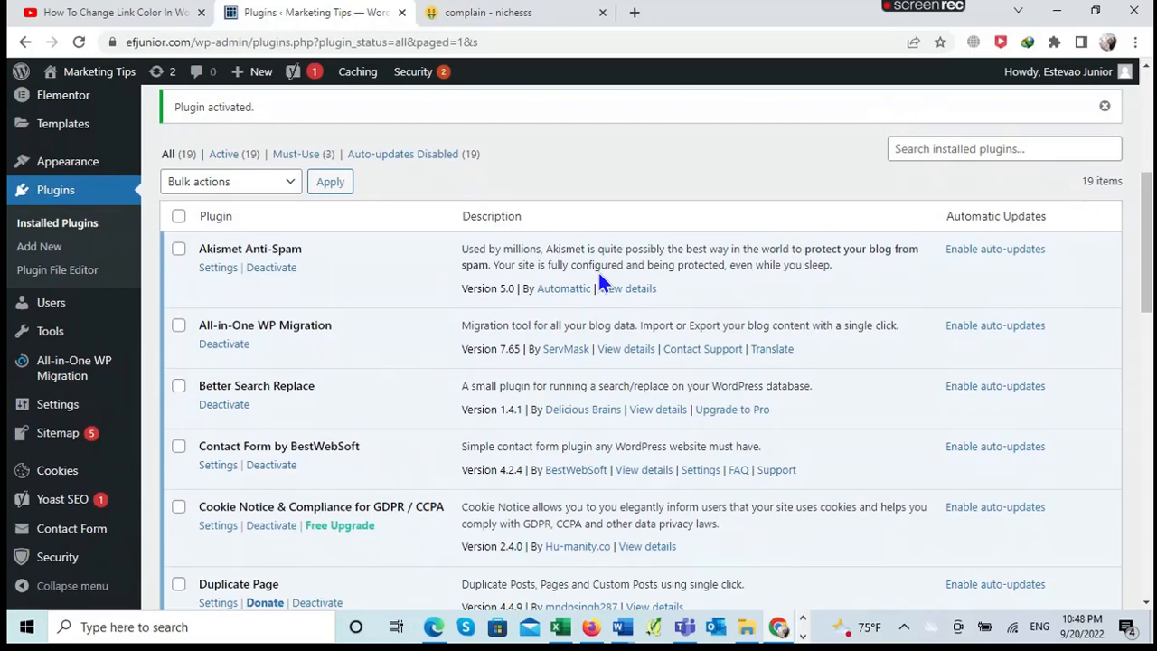
Step: Open EWWW Image Optimizer's Settings link from the Installed Plugins list
{"action": "scroll", "scroll_direction": "down", "scroll_amount": 3}
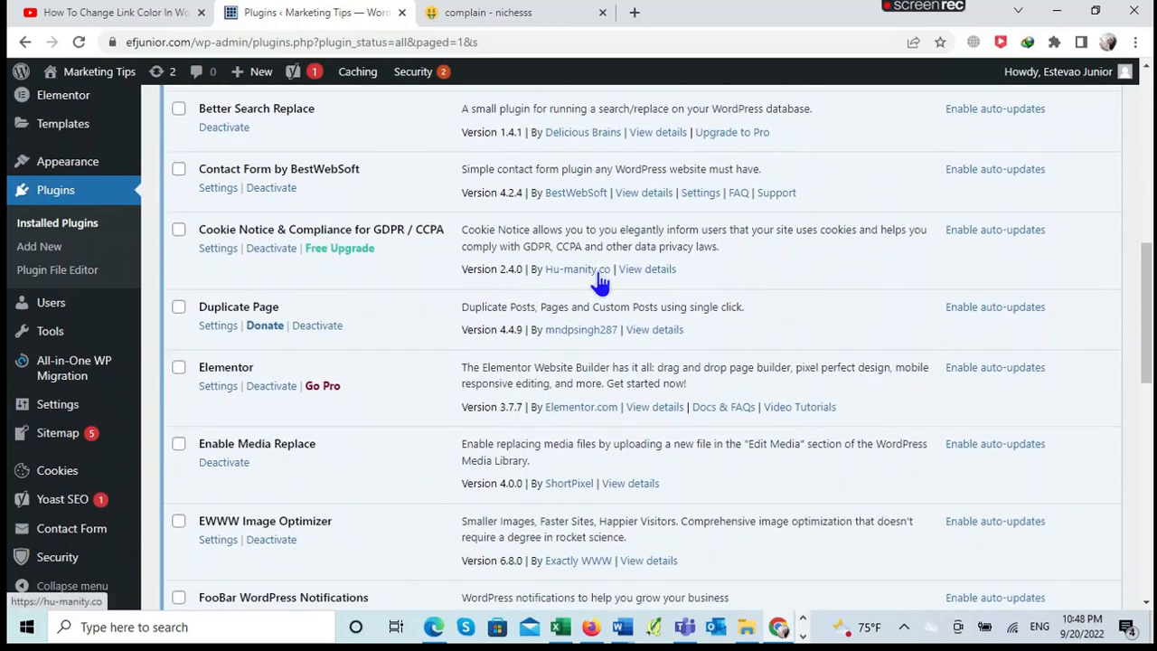
{"action": "scroll", "scroll_direction": "down", "scroll_amount": 3}
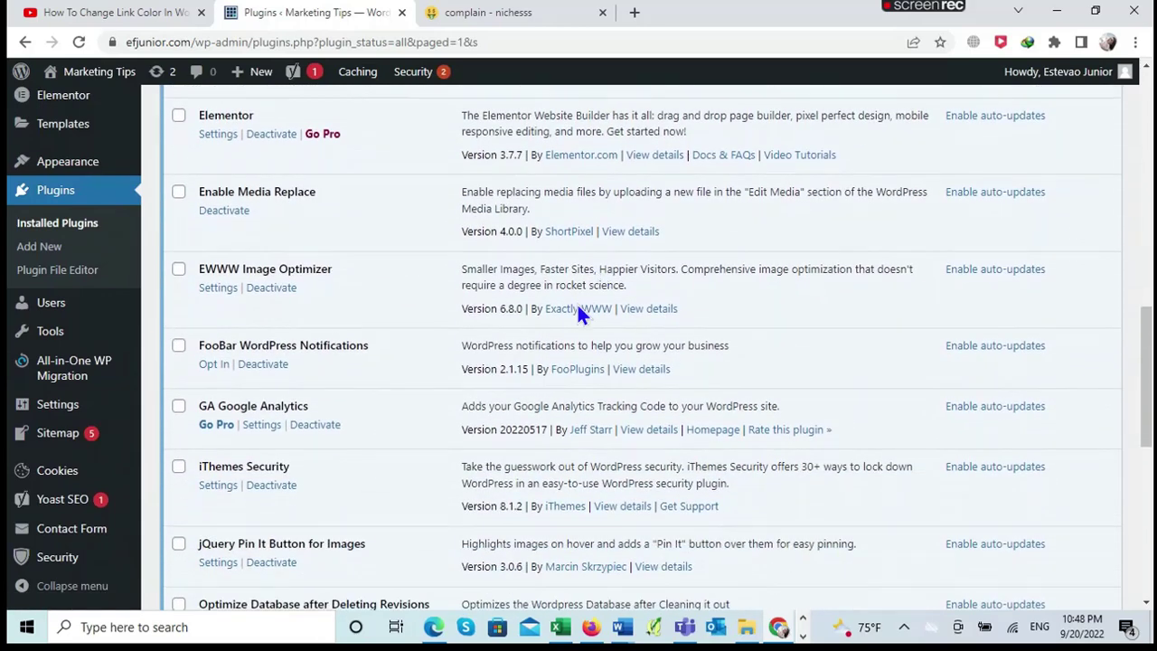
{"action": "mouse_move", "coordinate": [316, 344]}
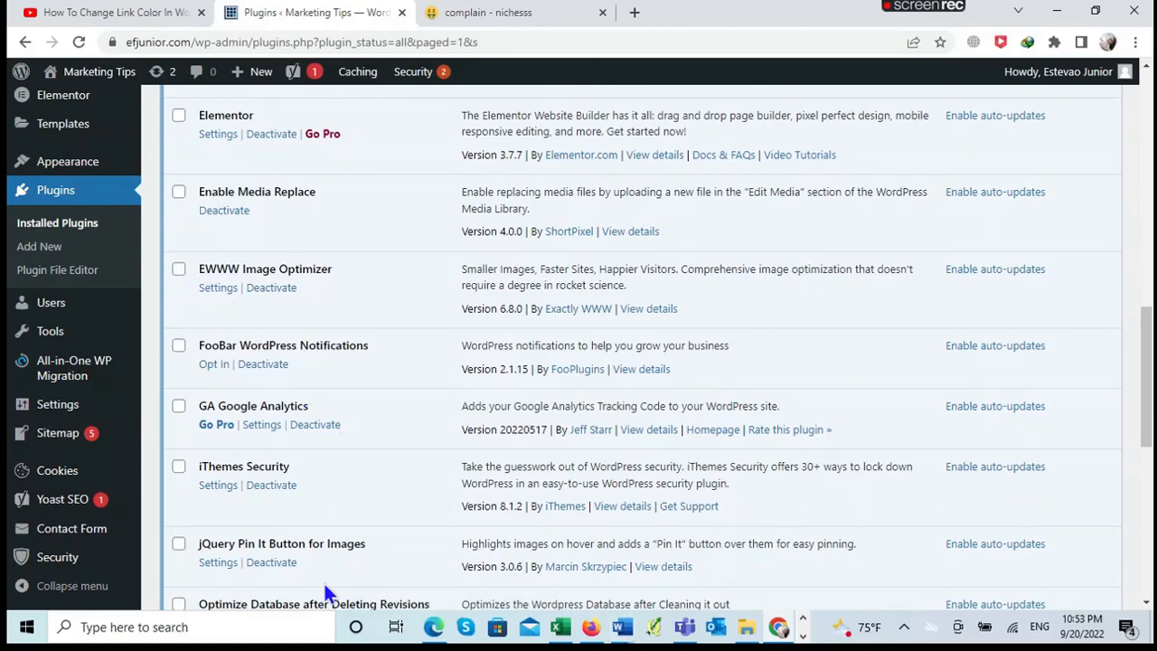
{"action": "mouse_move", "coordinate": [267, 394]}
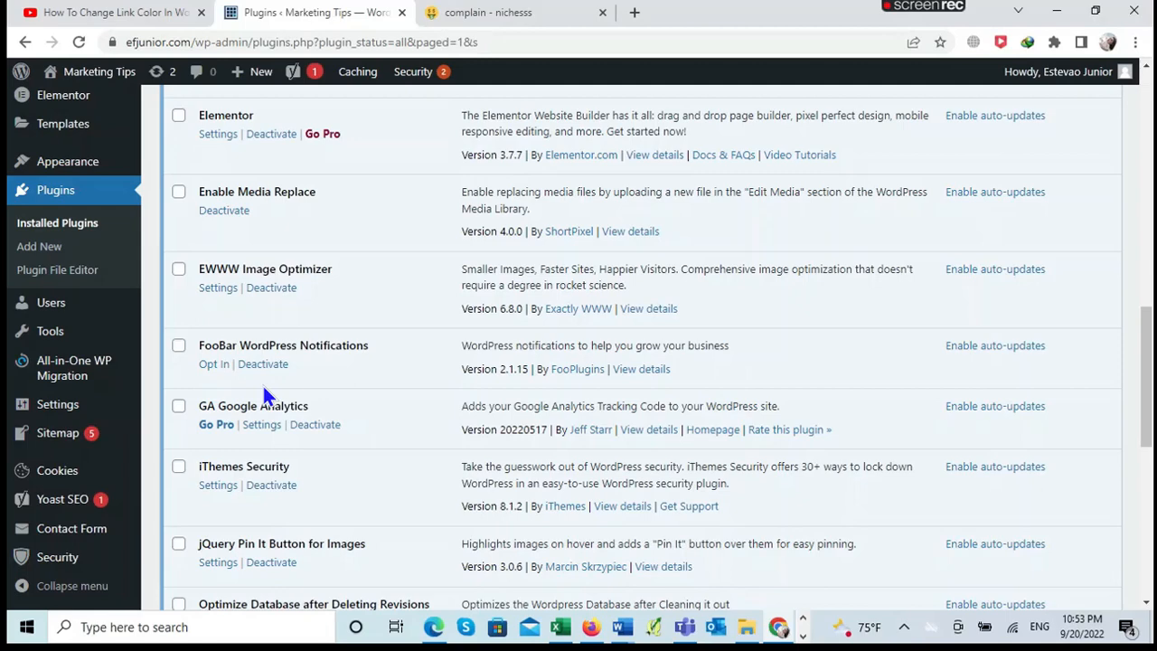
{"action": "mouse_move", "coordinate": [255, 303]}
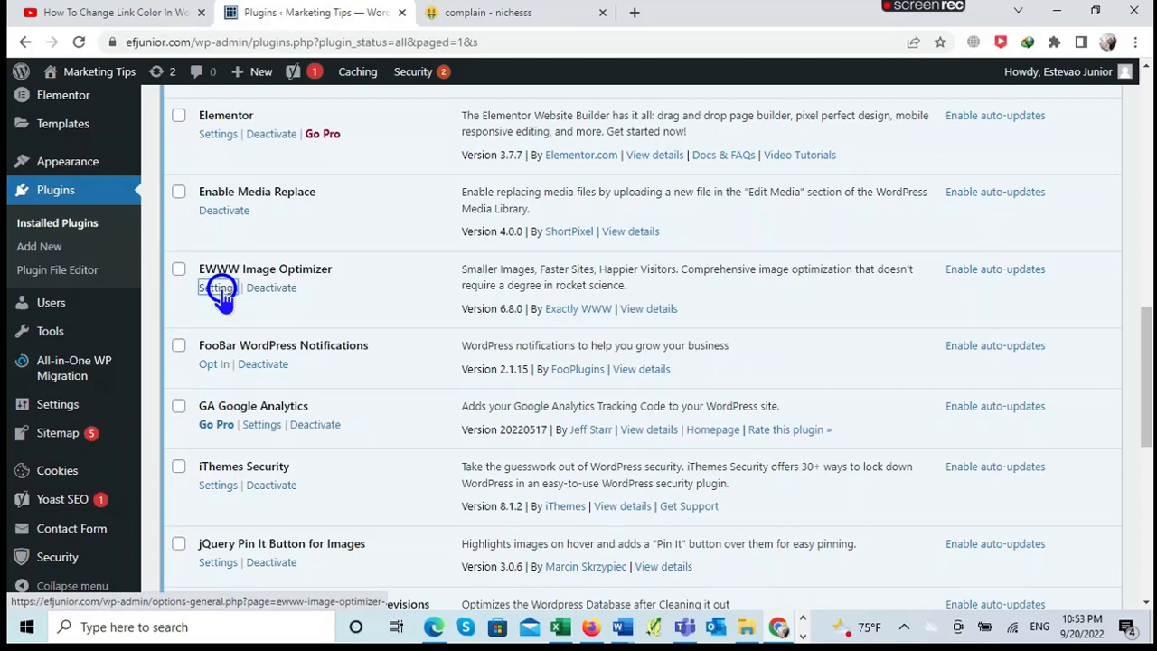
{"action": "left_click", "coordinate": [218, 288]}
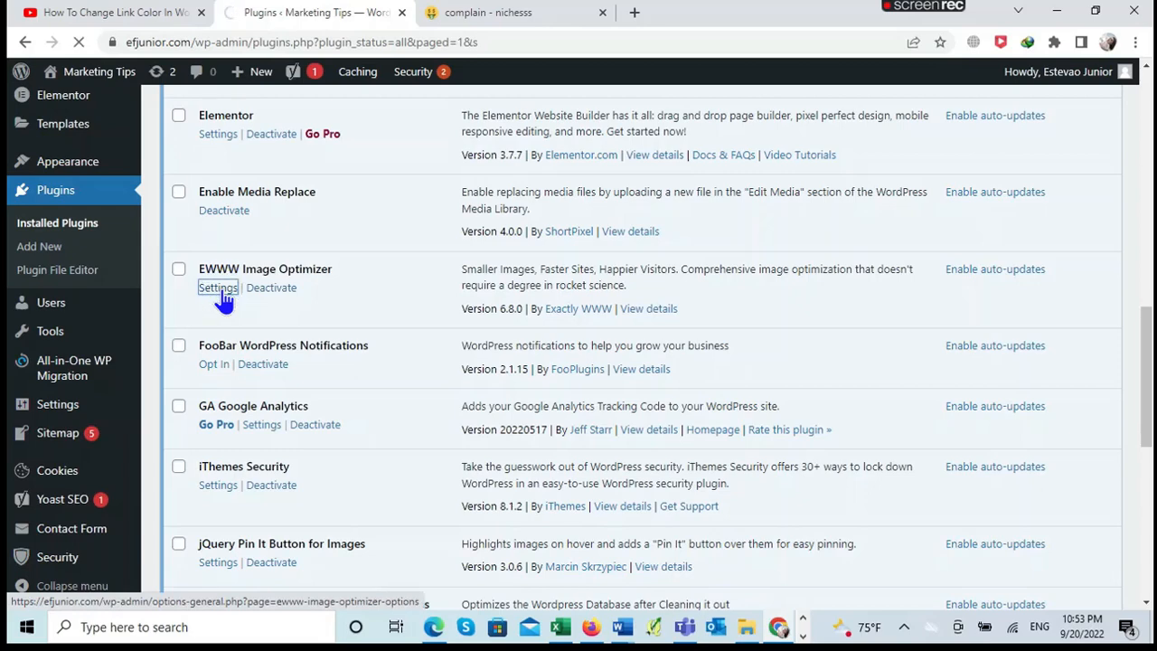
{"action": "left_click", "coordinate": [217, 287]}
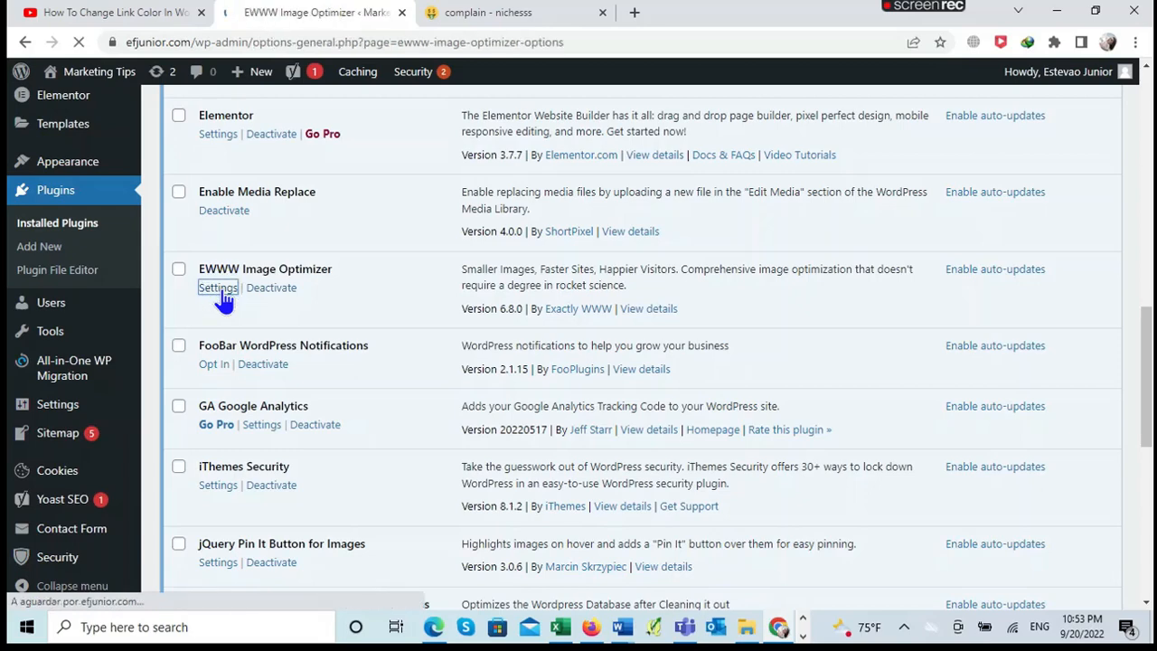
Step: Dismiss the setup wizard with 'I know what I'm doing, leave me alone!'
{"action": "left_click", "coordinate": [218, 287]}
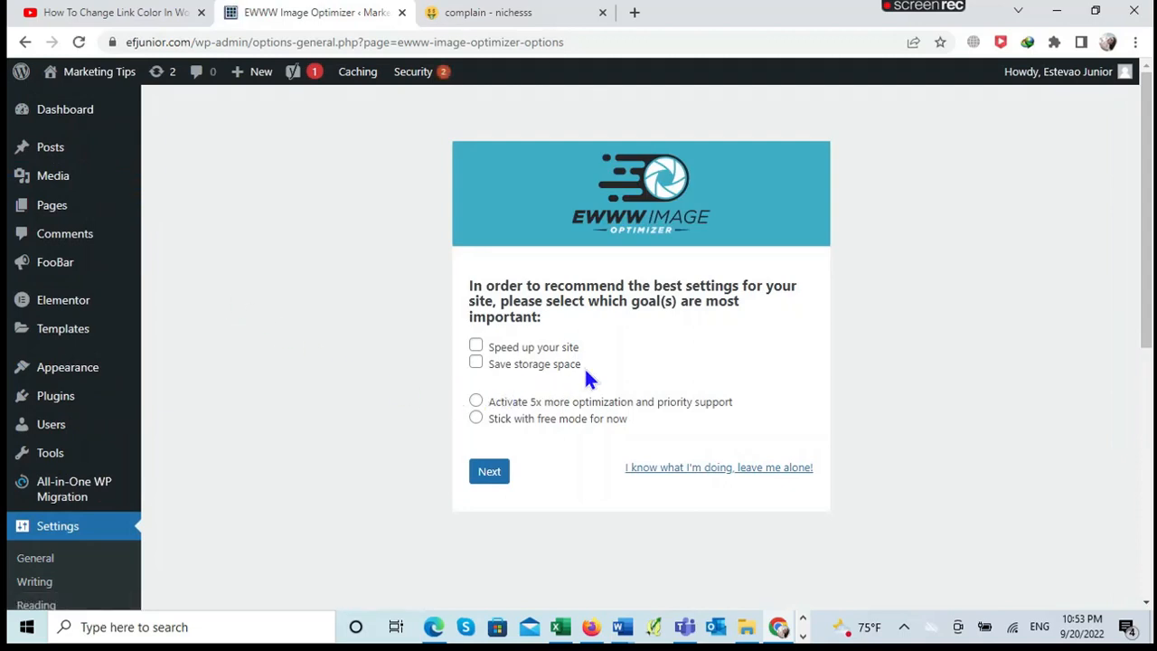
{"action": "mouse_move", "coordinate": [536, 391]}
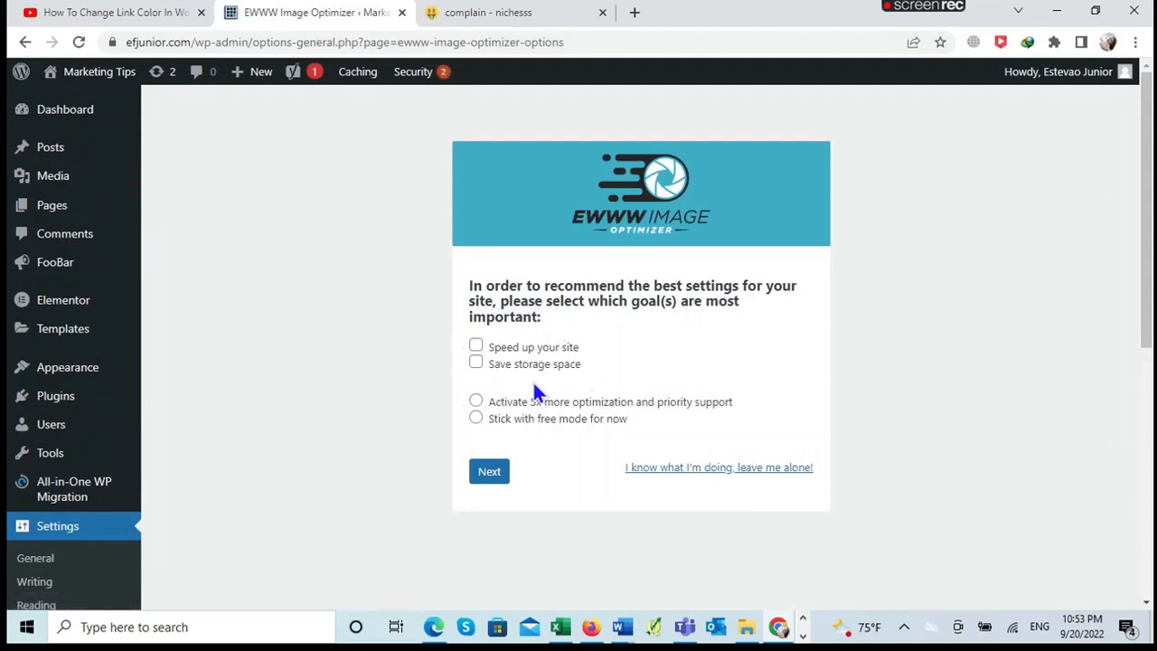
{"action": "mouse_move", "coordinate": [458, 358]}
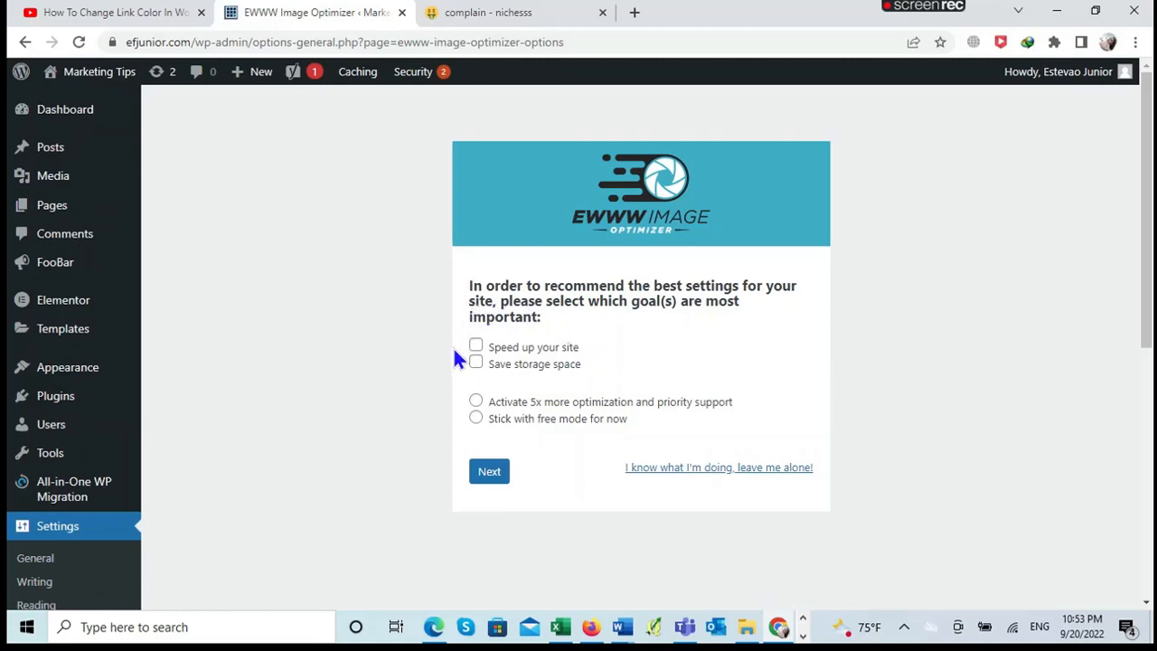
{"action": "mouse_move", "coordinate": [601, 340]}
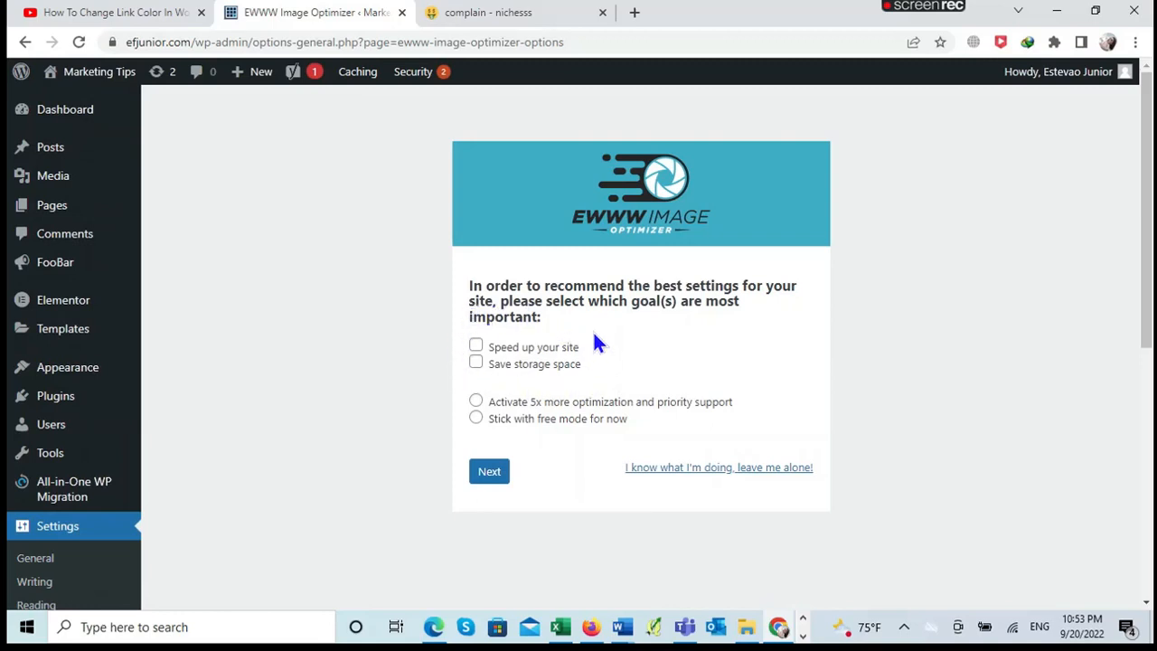
{"action": "mouse_move", "coordinate": [585, 373]}
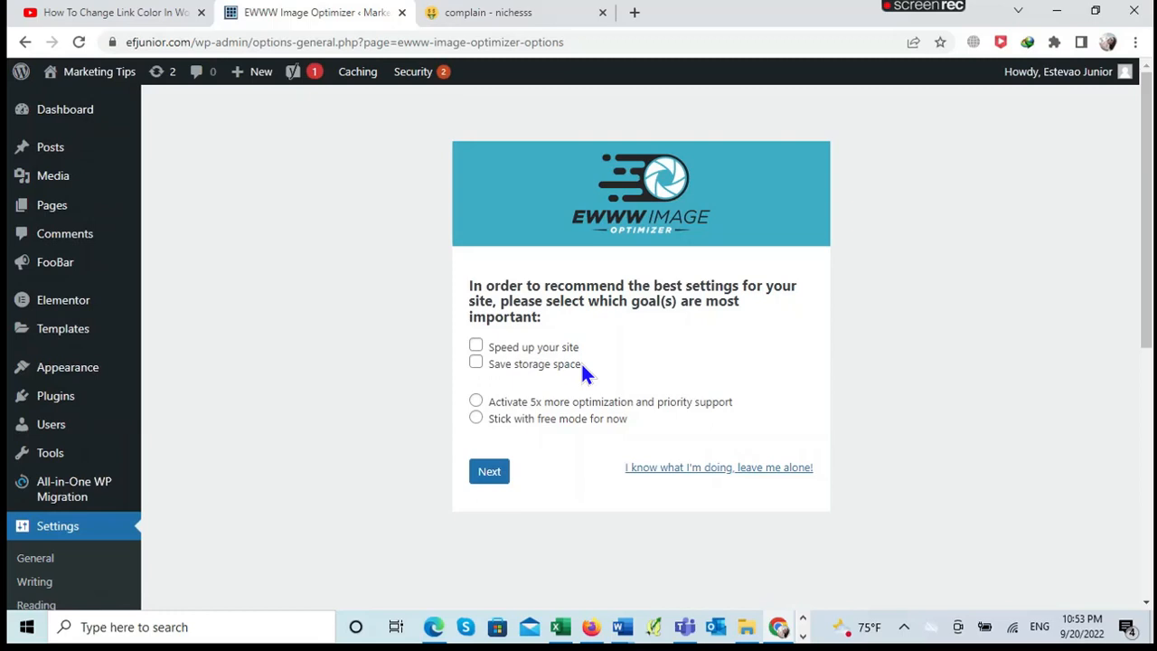
{"action": "mouse_move", "coordinate": [675, 475]}
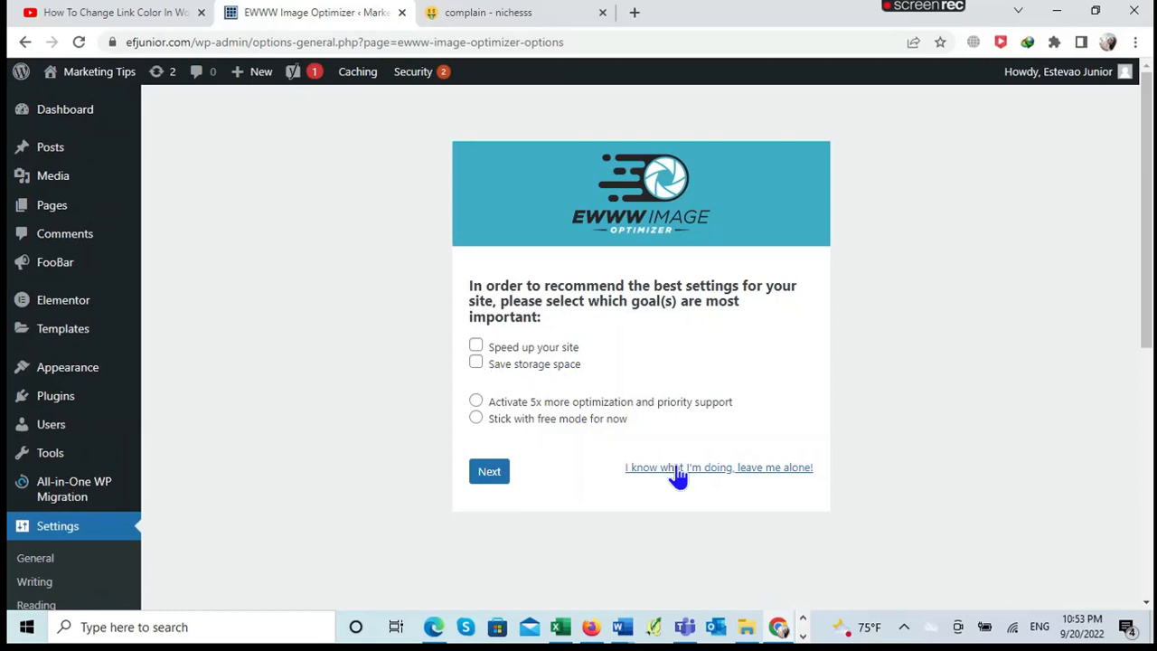
{"action": "mouse_move", "coordinate": [688, 475]}
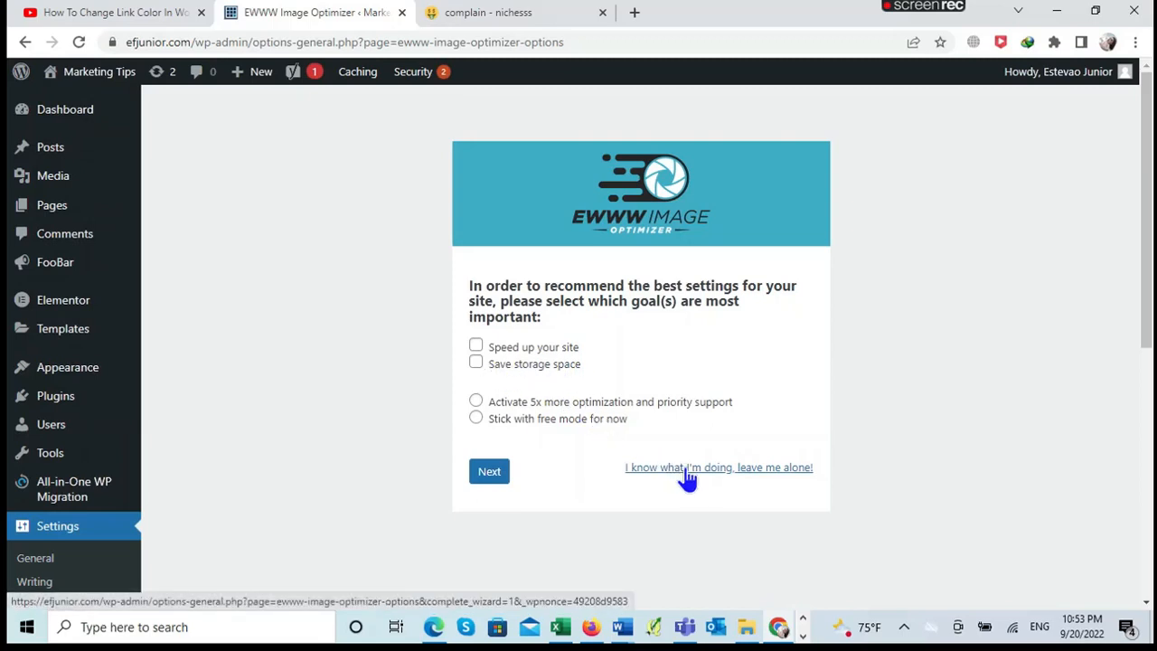
{"action": "left_click", "coordinate": [719, 468]}
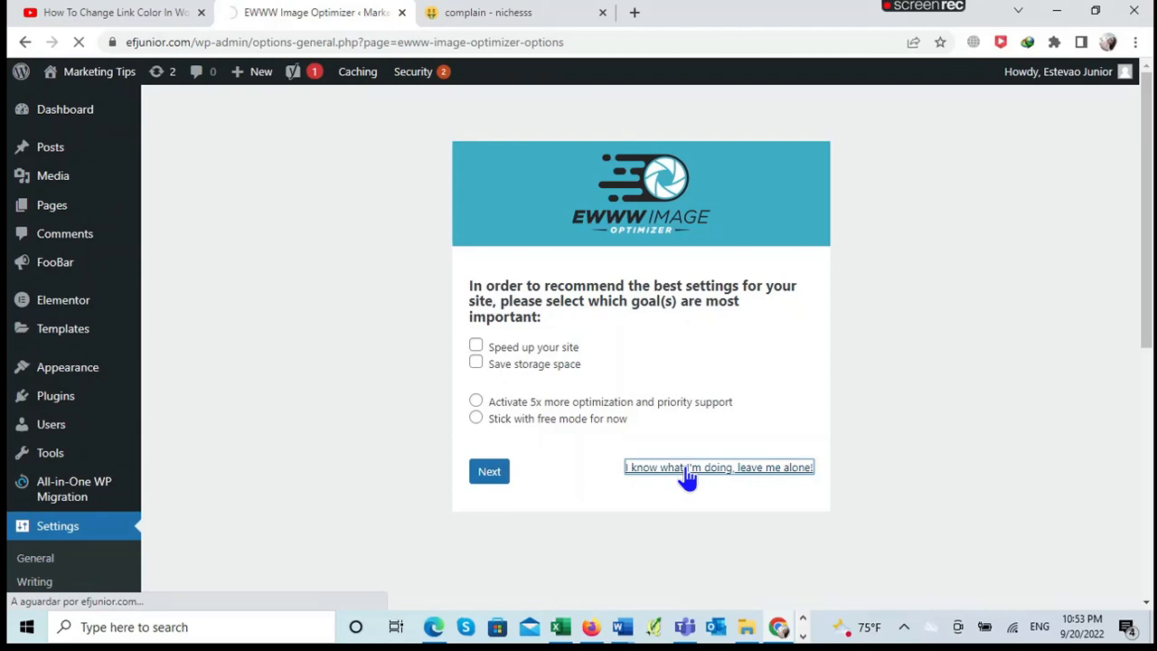
{"action": "left_click", "coordinate": [718, 467]}
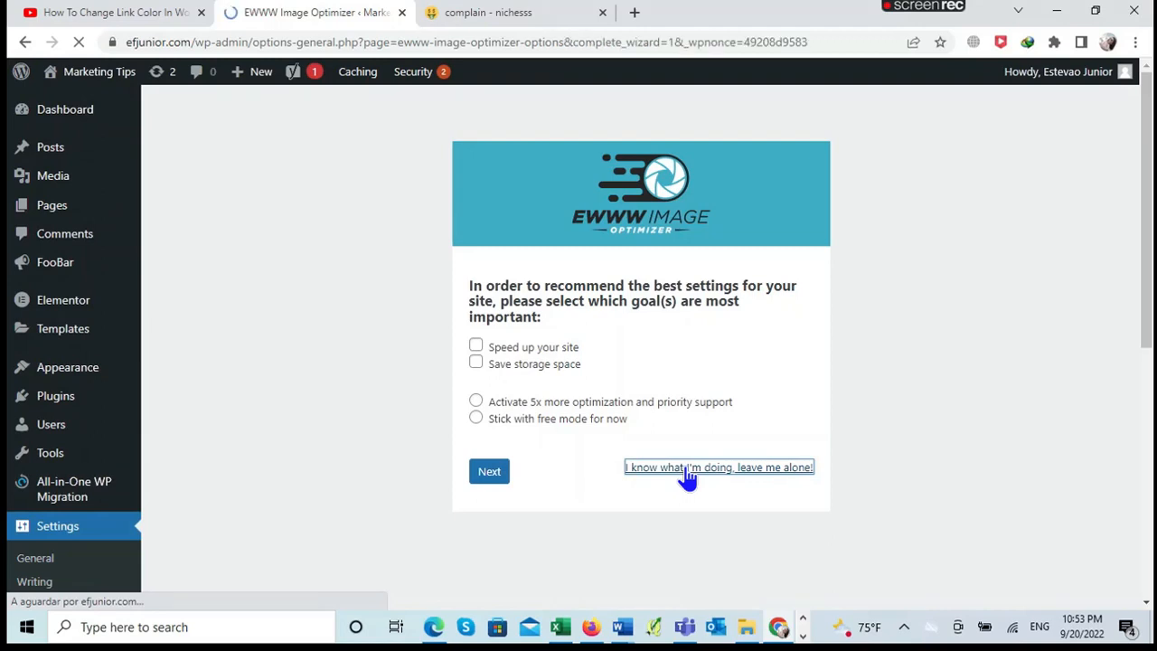
{"action": "left_click", "coordinate": [718, 468]}
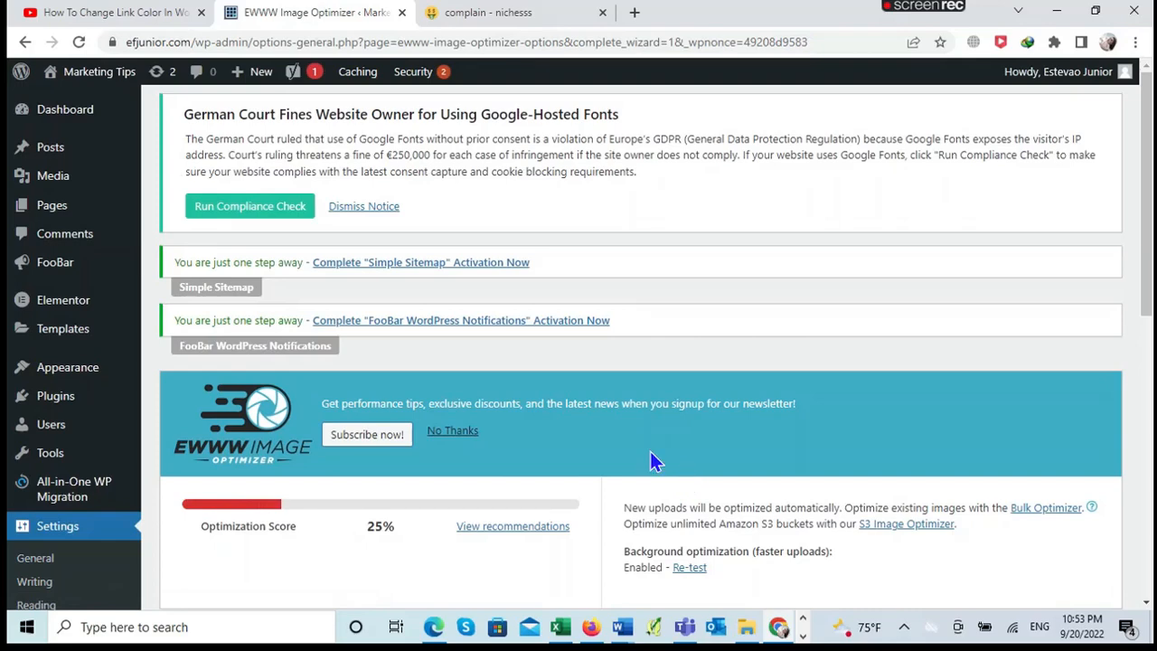
Step: Tick the Lazy Load checkbox in EWWW's Basic settings
{"action": "scroll", "scroll_direction": "down", "scroll_amount": 3}
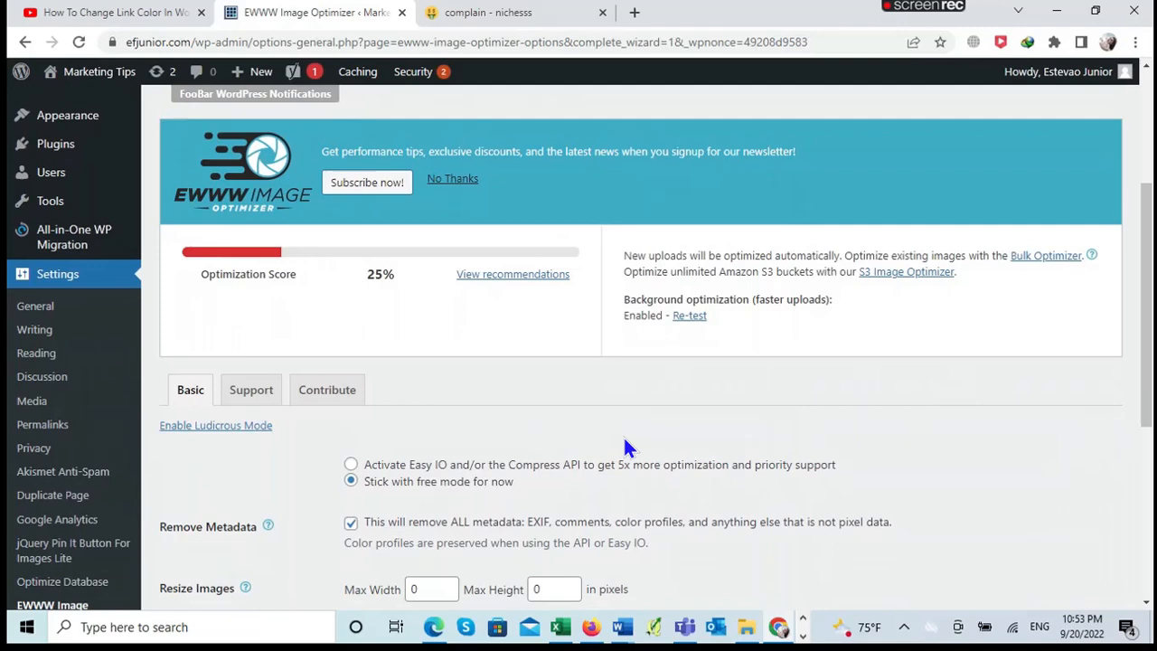
{"action": "scroll", "scroll_direction": "down", "scroll_amount": 3}
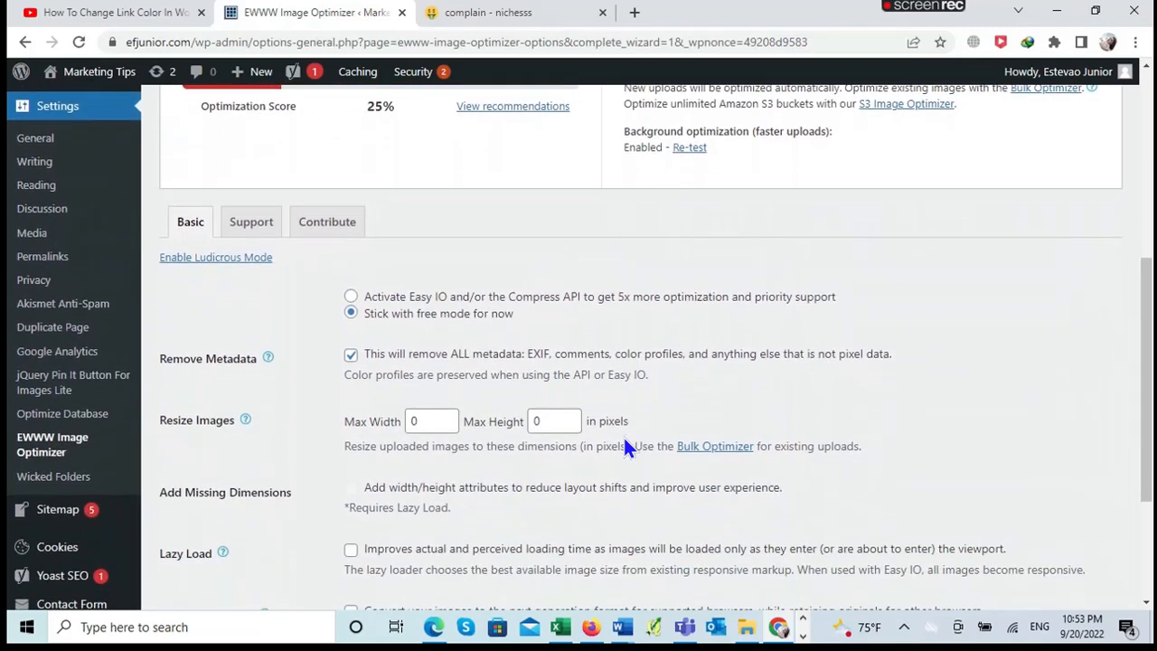
{"action": "scroll", "scroll_direction": "down", "scroll_amount": 3}
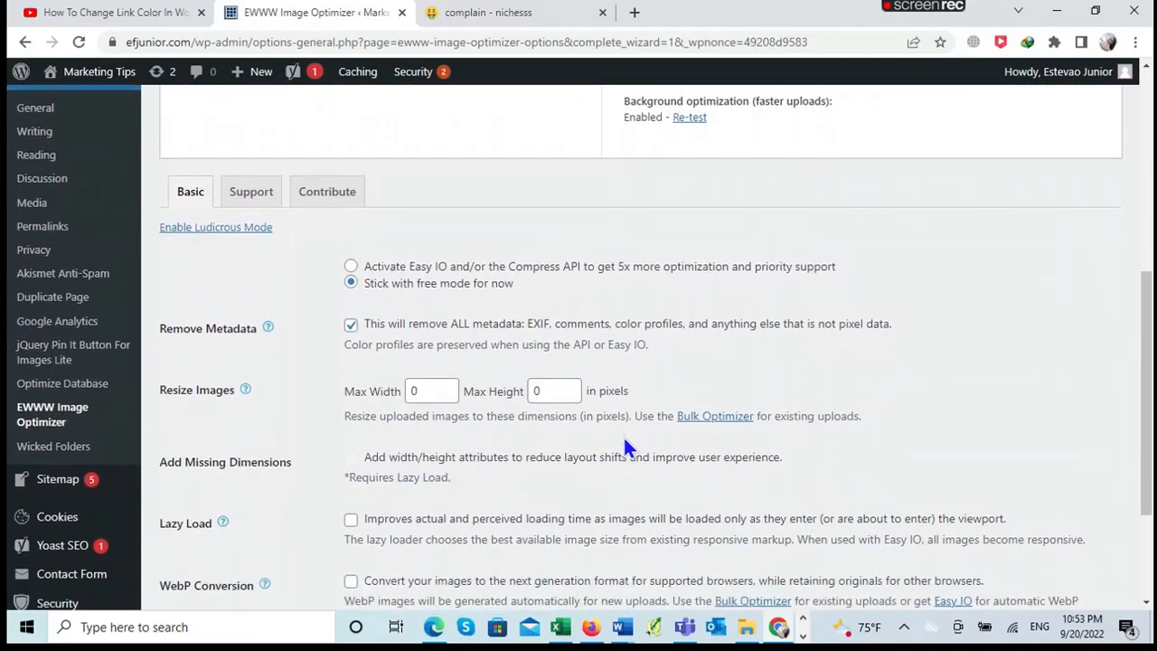
{"action": "scroll", "scroll_direction": "down", "scroll_amount": 3}
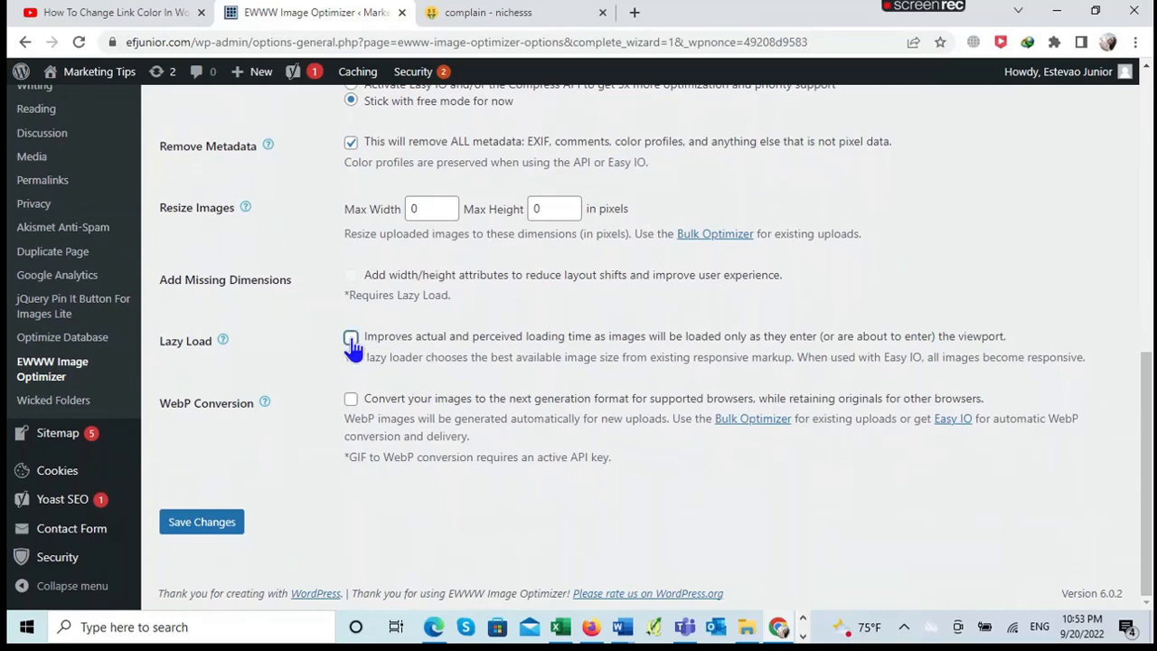
{"action": "left_click", "coordinate": [350, 336]}
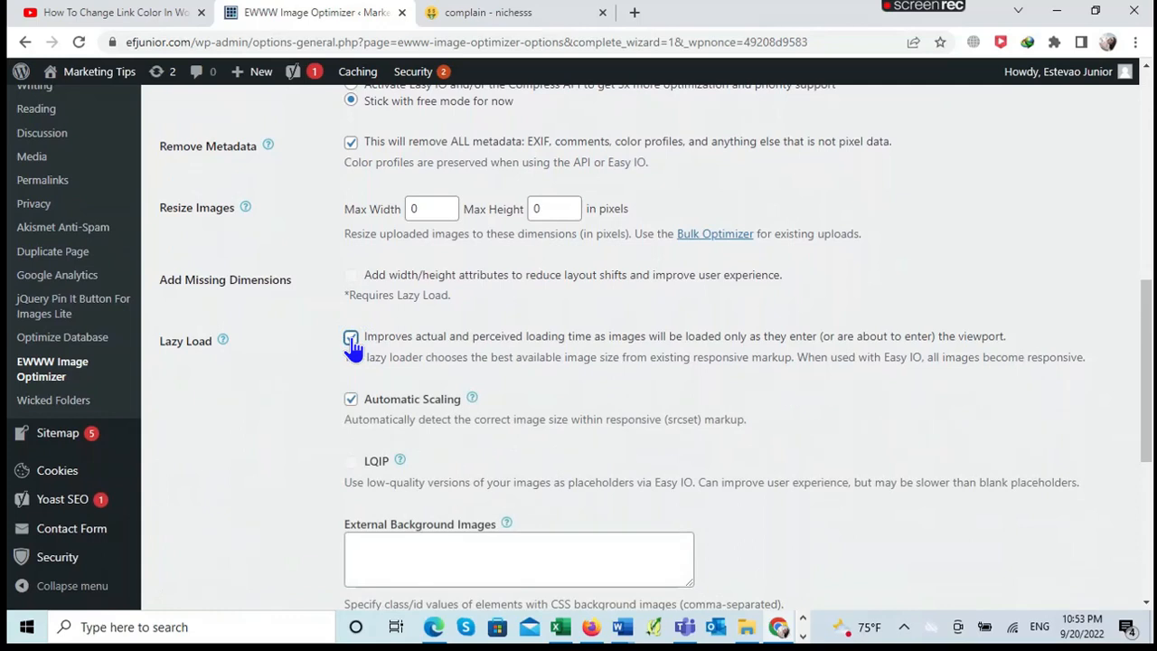
{"action": "left_click", "coordinate": [351, 337]}
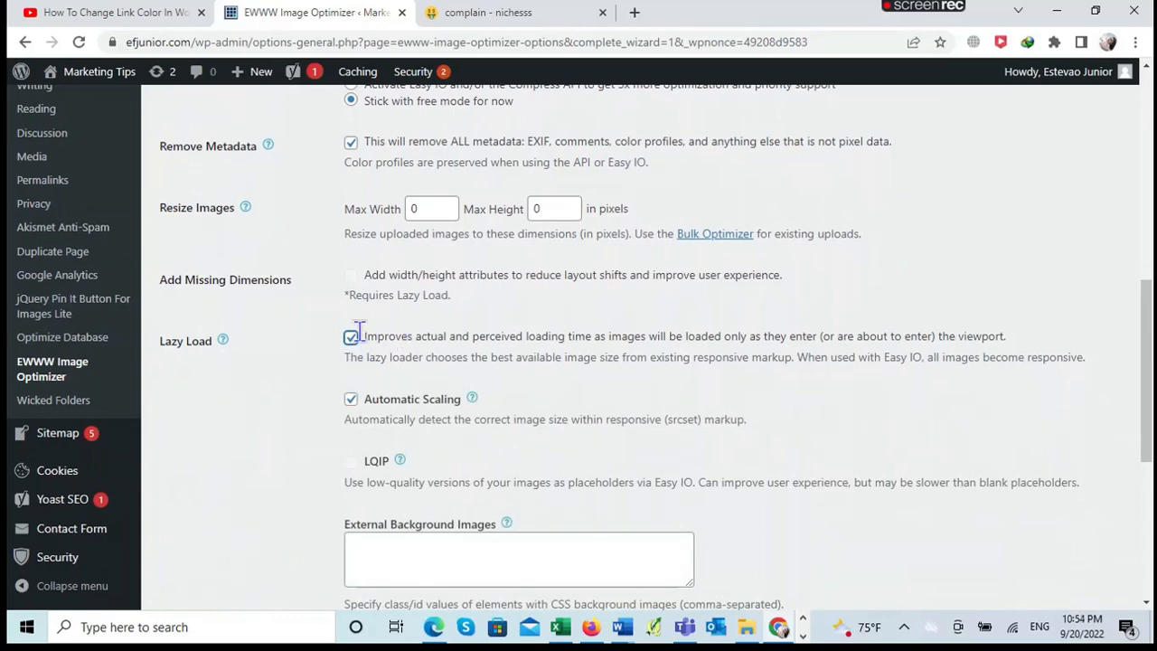
{"action": "scroll", "scroll_direction": "down", "scroll_amount": 3}
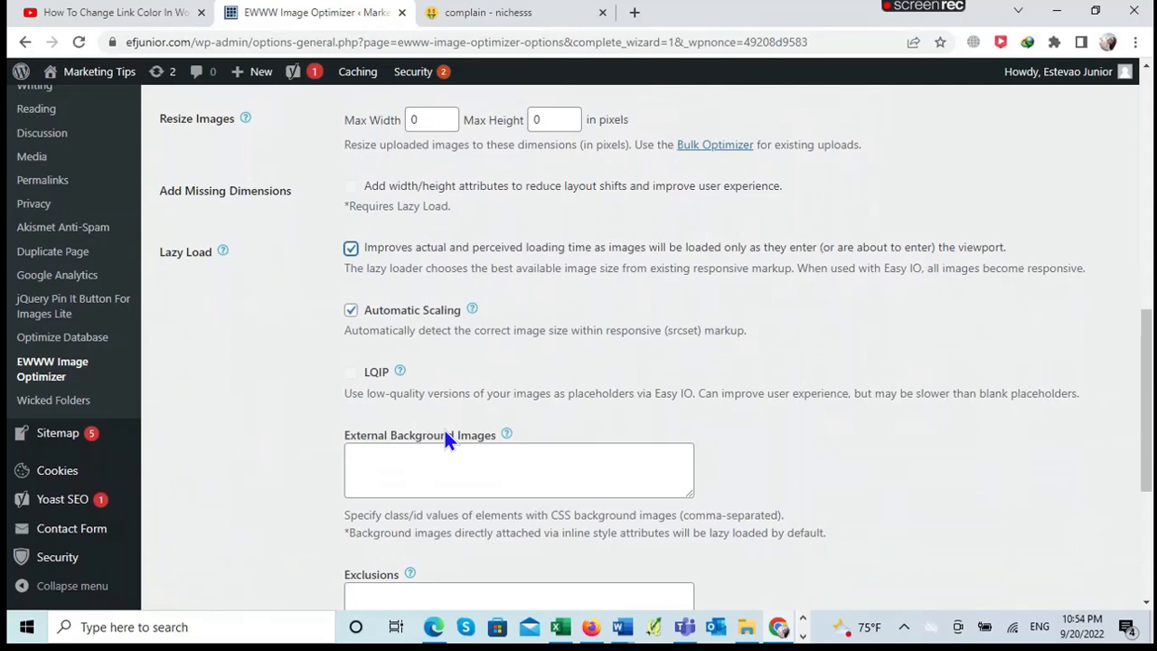
{"action": "scroll", "scroll_direction": "down", "scroll_amount": 3}
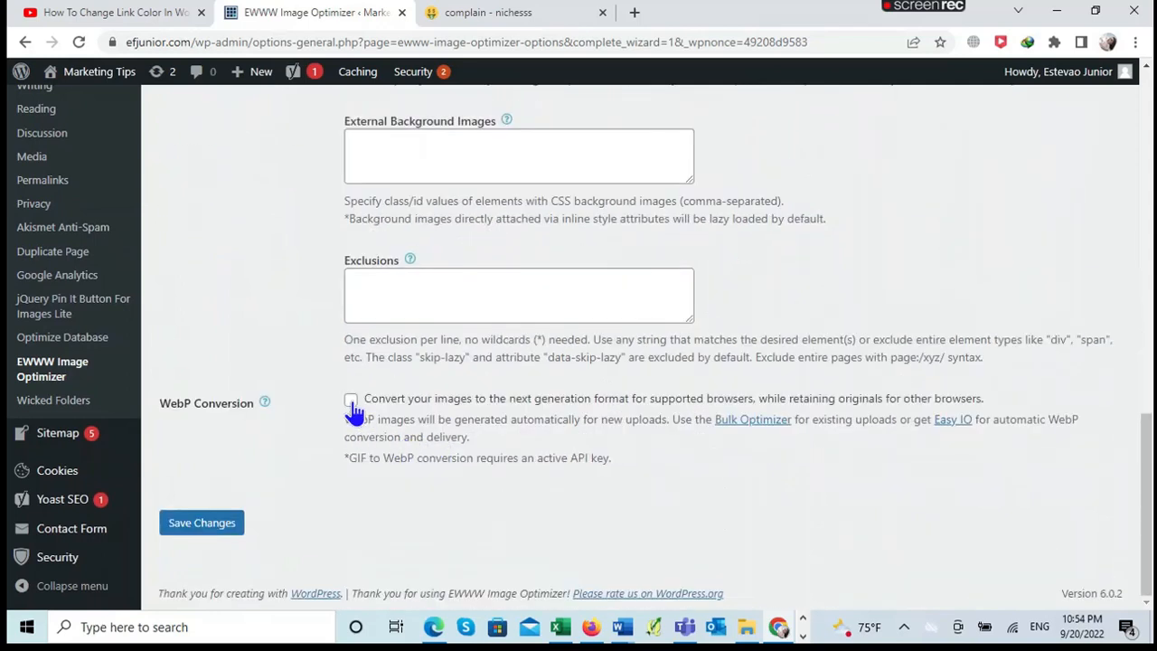
Step: Enable WebP Conversion and insert the WebP rewrite rules
{"action": "left_click", "coordinate": [351, 400]}
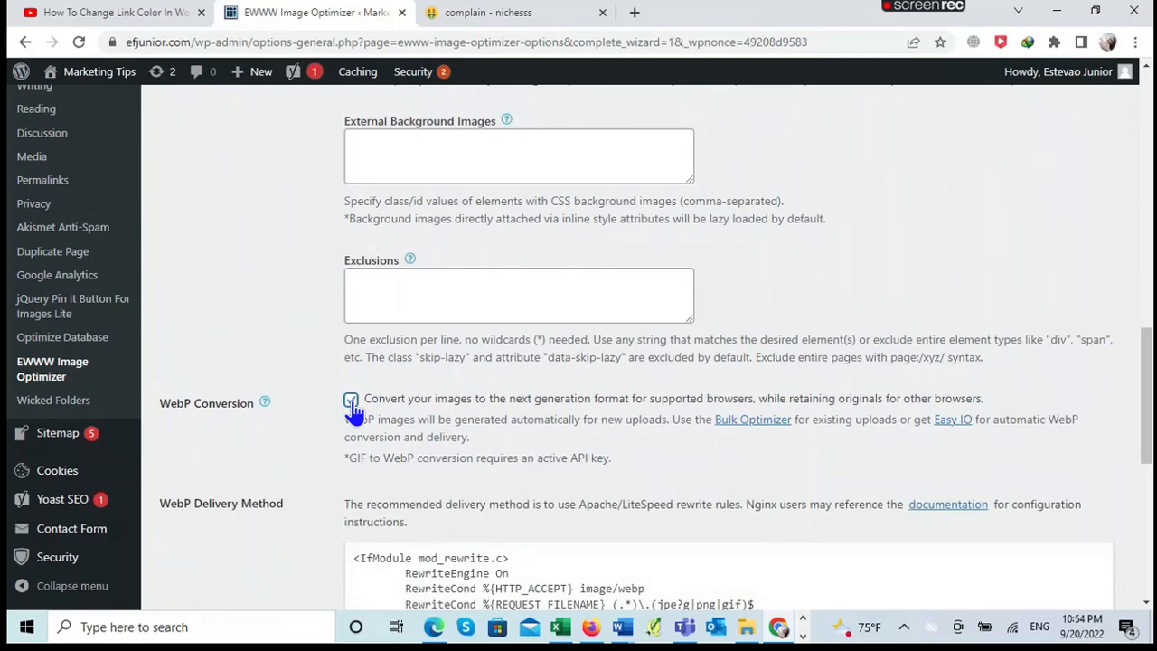
{"action": "scroll", "scroll_direction": "down", "scroll_amount": 3}
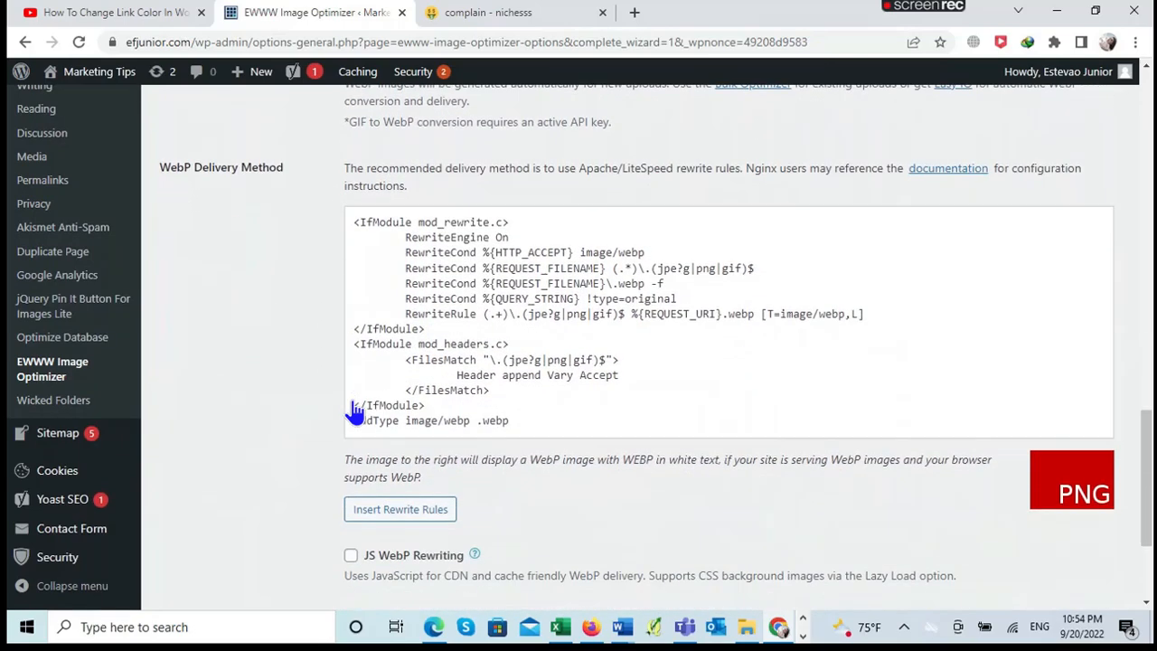
{"action": "scroll", "scroll_direction": "down", "scroll_amount": 3}
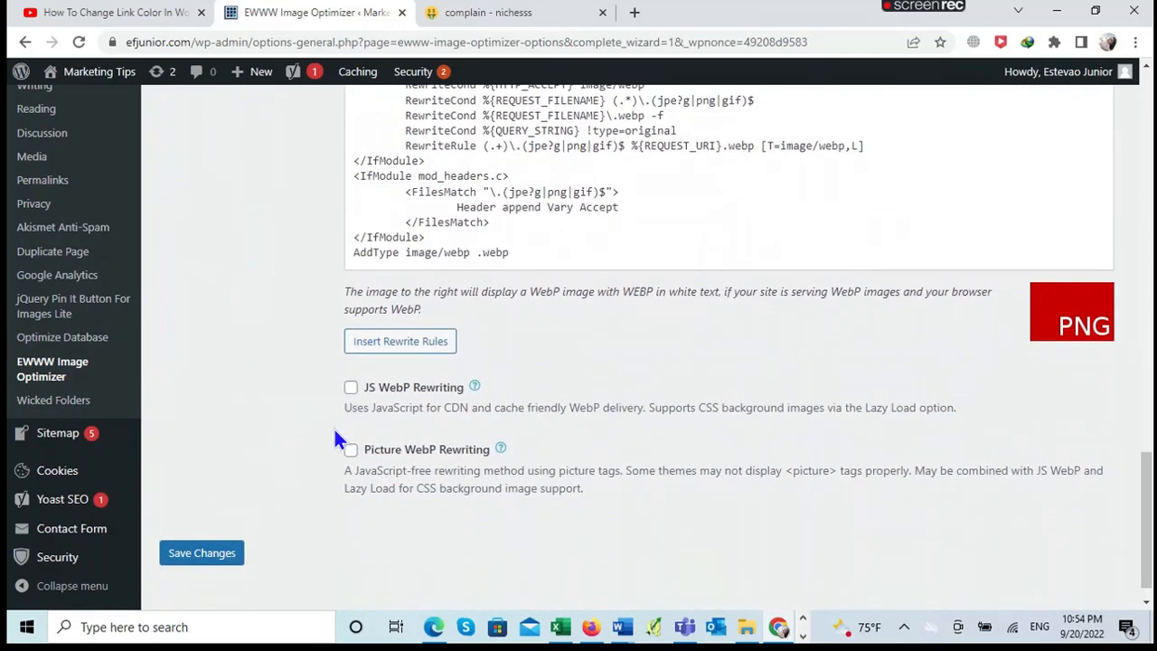
{"action": "mouse_move", "coordinate": [327, 391]}
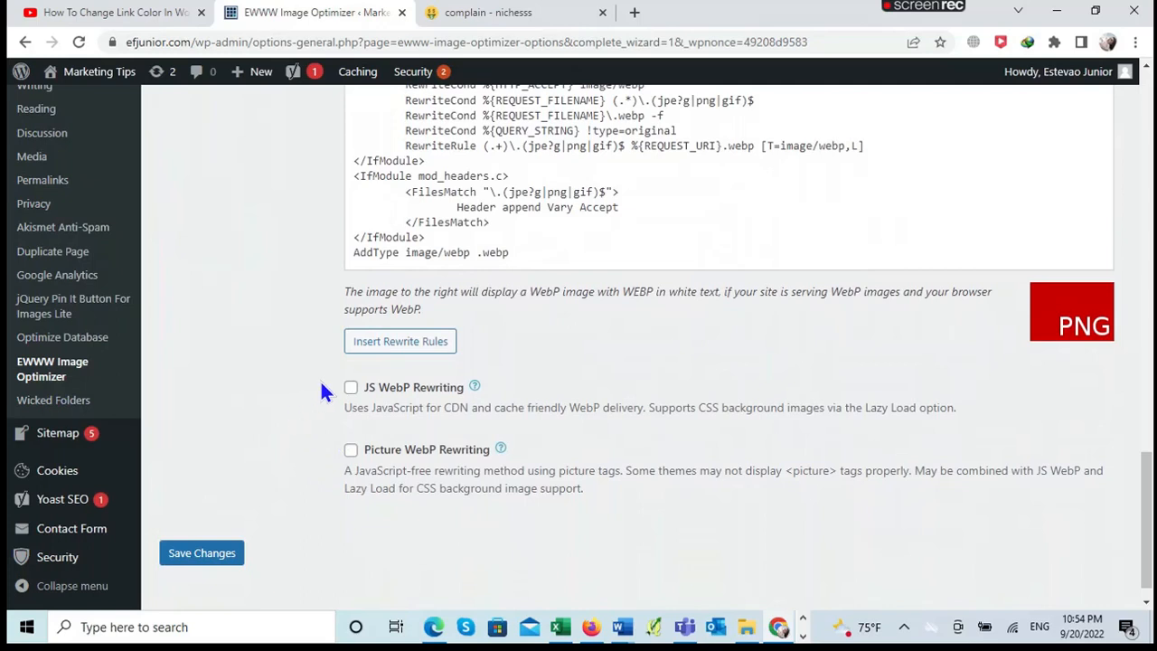
{"action": "mouse_move", "coordinate": [399, 341]}
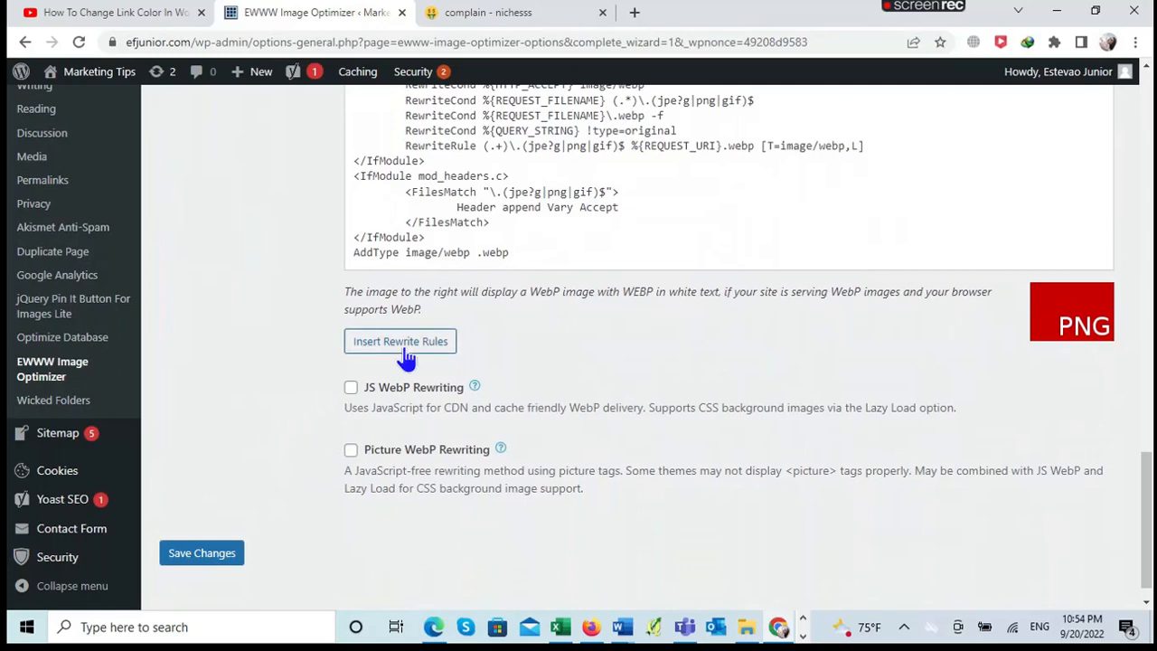
{"action": "left_click", "coordinate": [400, 341]}
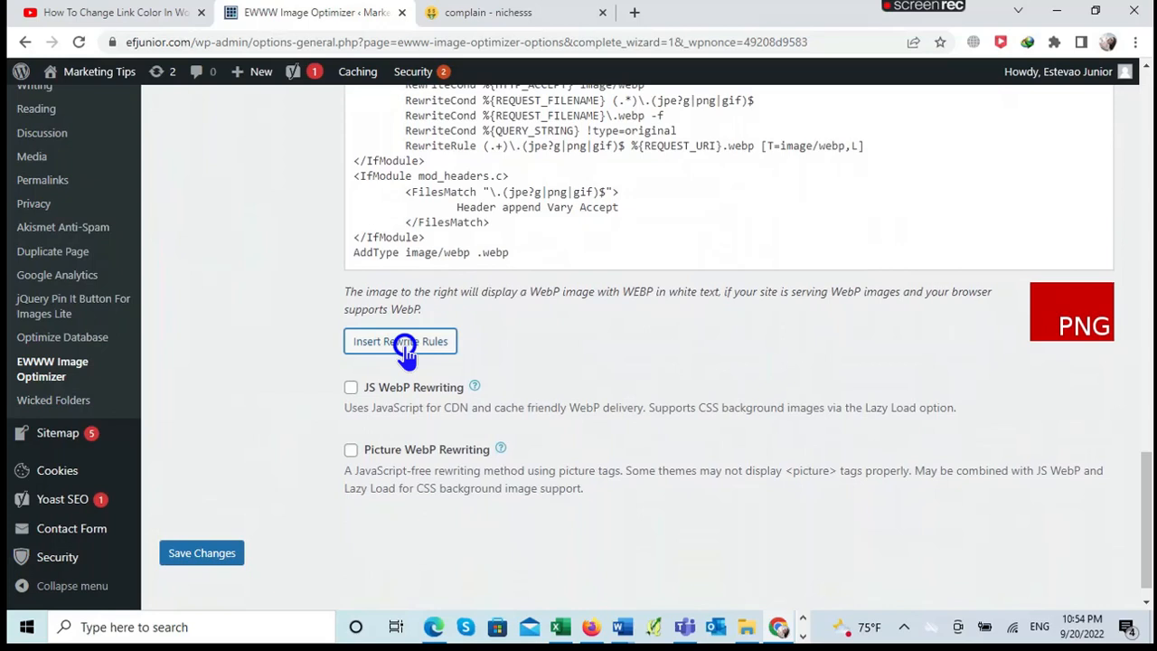
{"action": "left_click", "coordinate": [399, 340]}
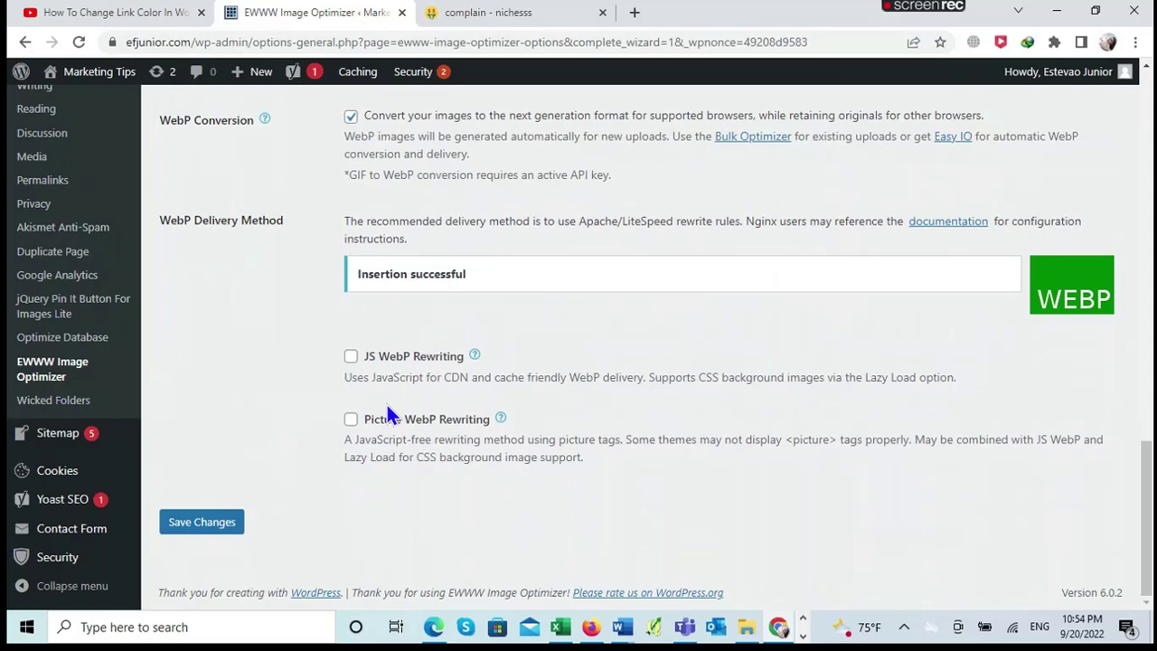
{"action": "mouse_move", "coordinate": [406, 522]}
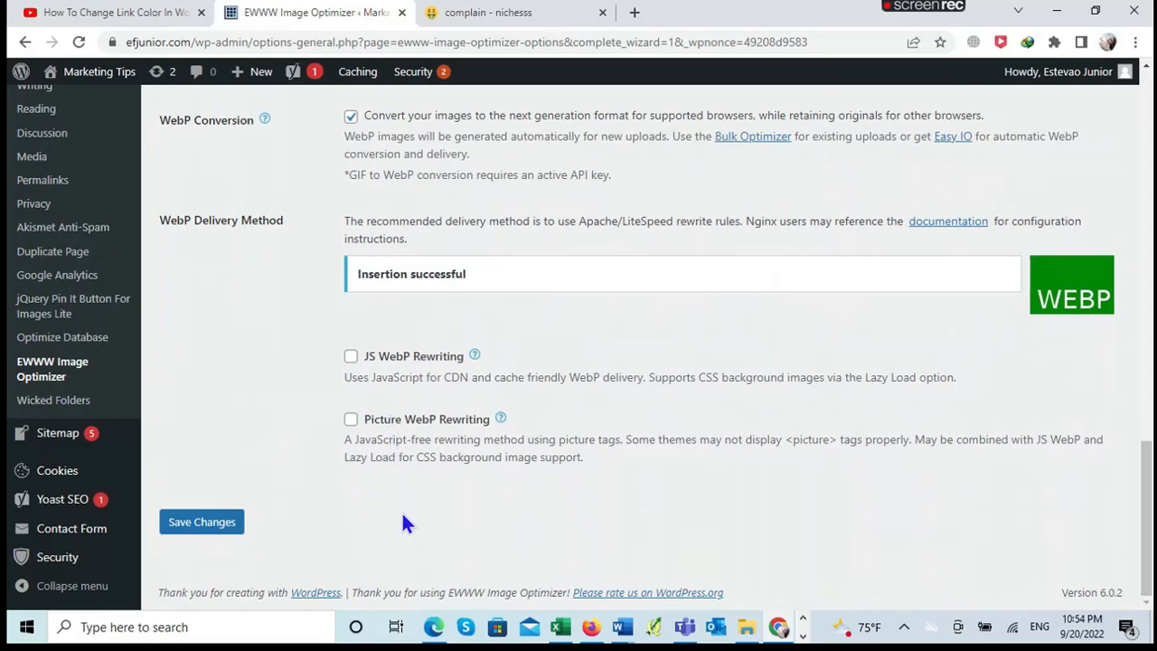
{"action": "mouse_move", "coordinate": [436, 396]}
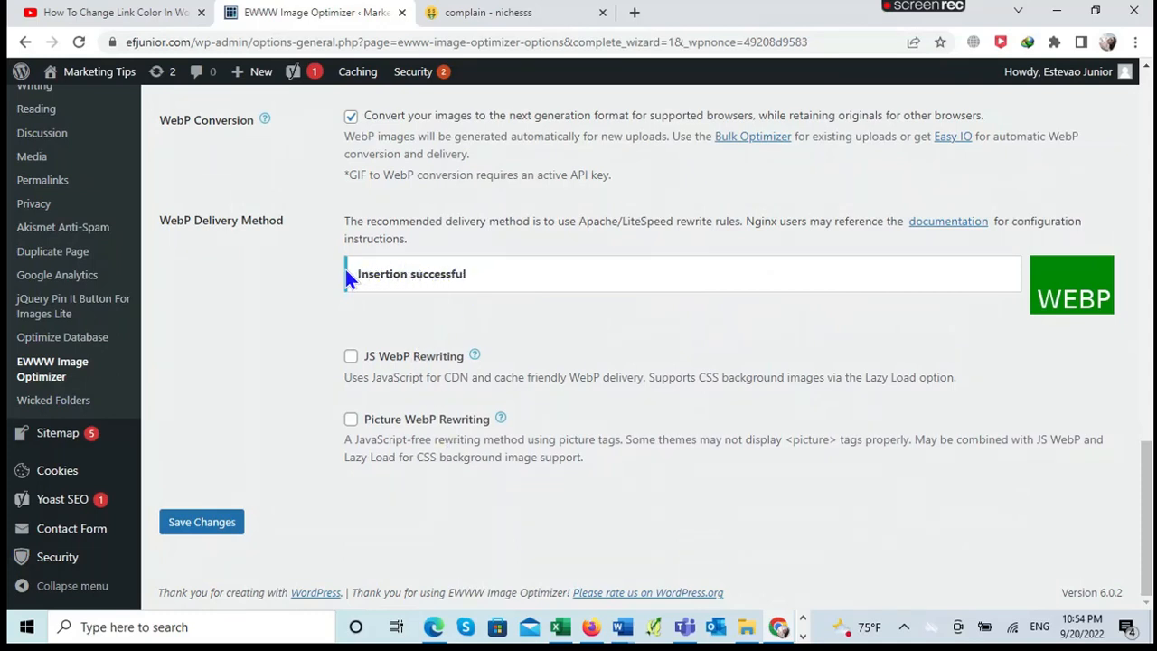
{"action": "mouse_move", "coordinate": [335, 289]}
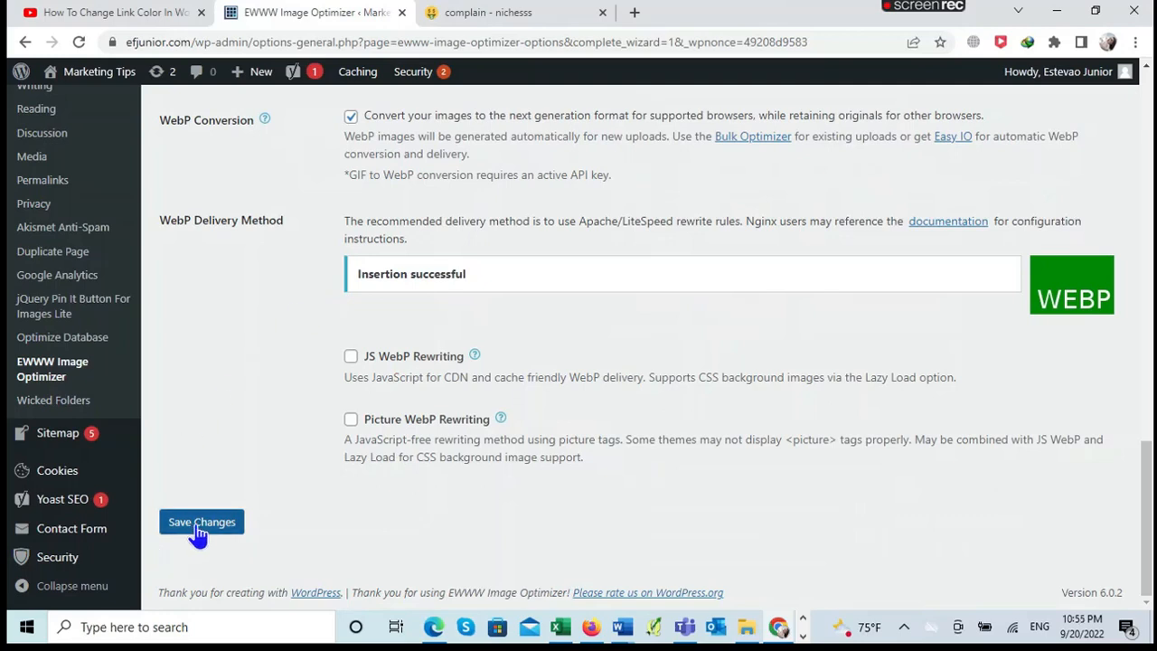
Step: Save the EWWW Image Optimizer settings
{"action": "left_click", "coordinate": [201, 521]}
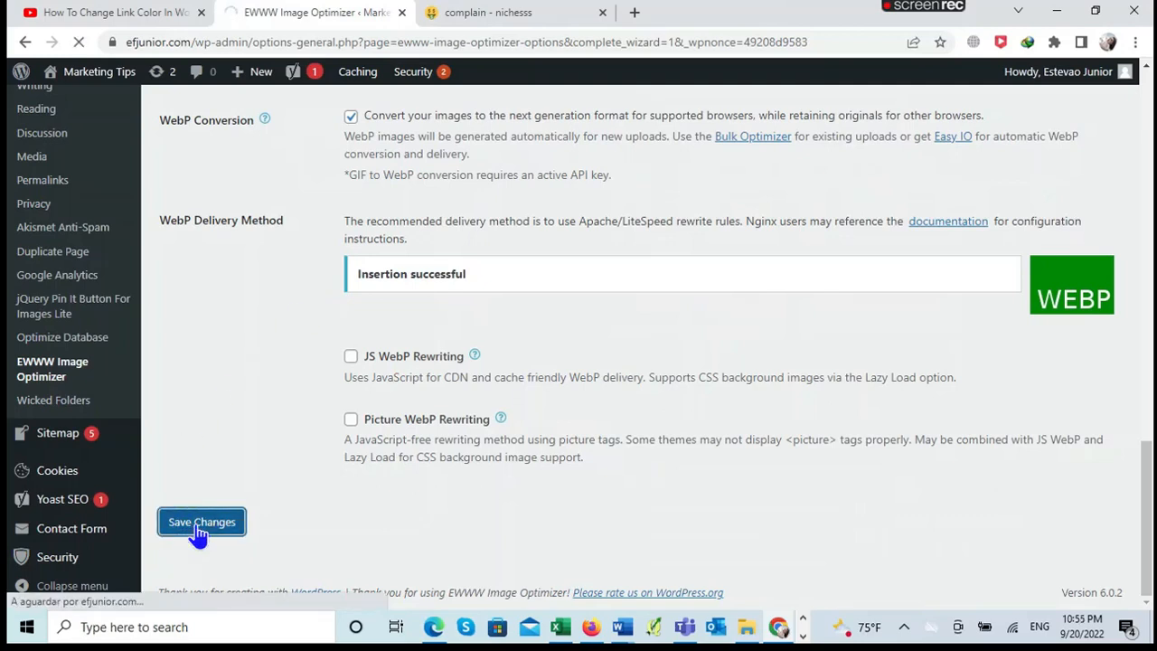
{"action": "left_click", "coordinate": [201, 522]}
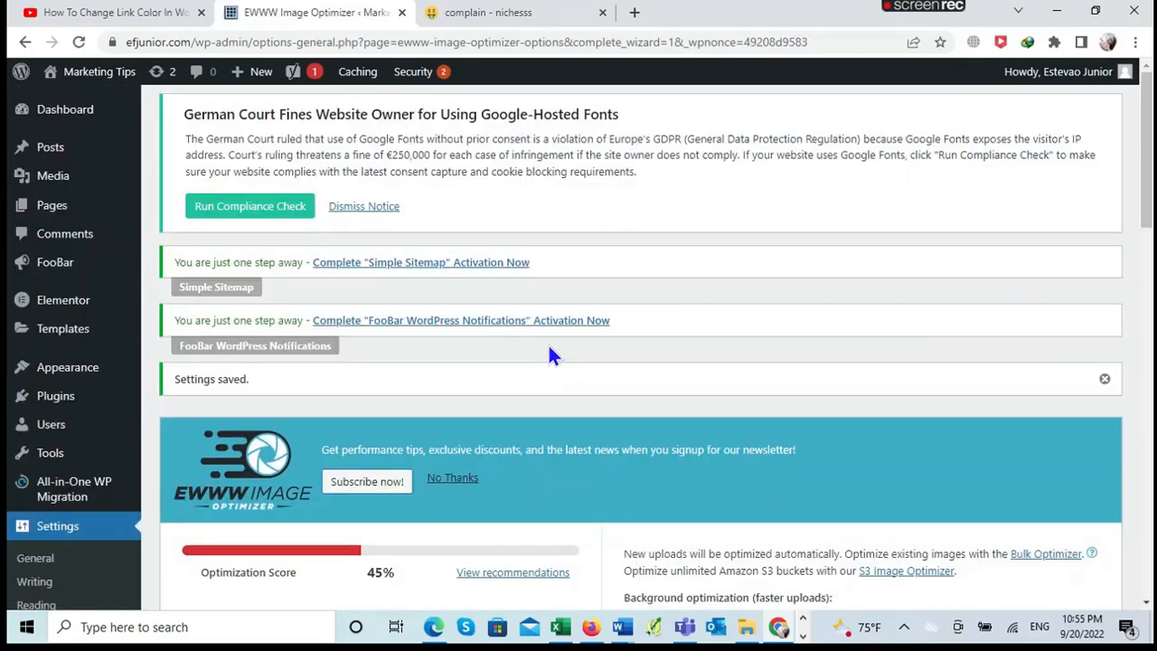
{"action": "scroll", "scroll_direction": "down", "scroll_amount": 3}
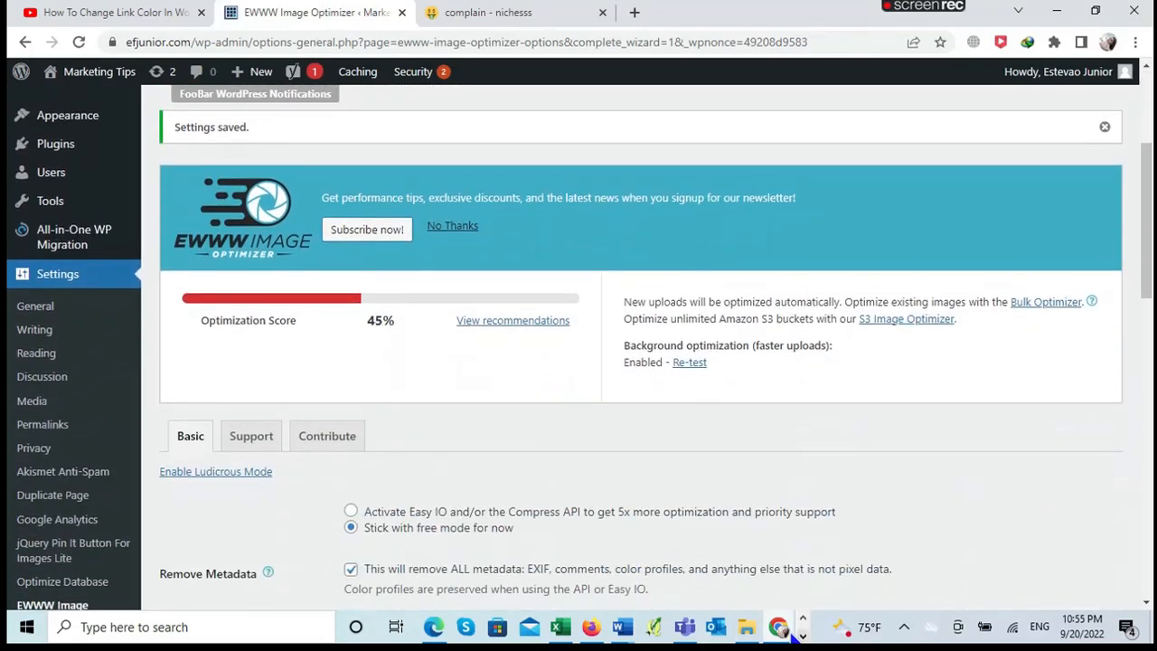
{"action": "mouse_move", "coordinate": [31, 401]}
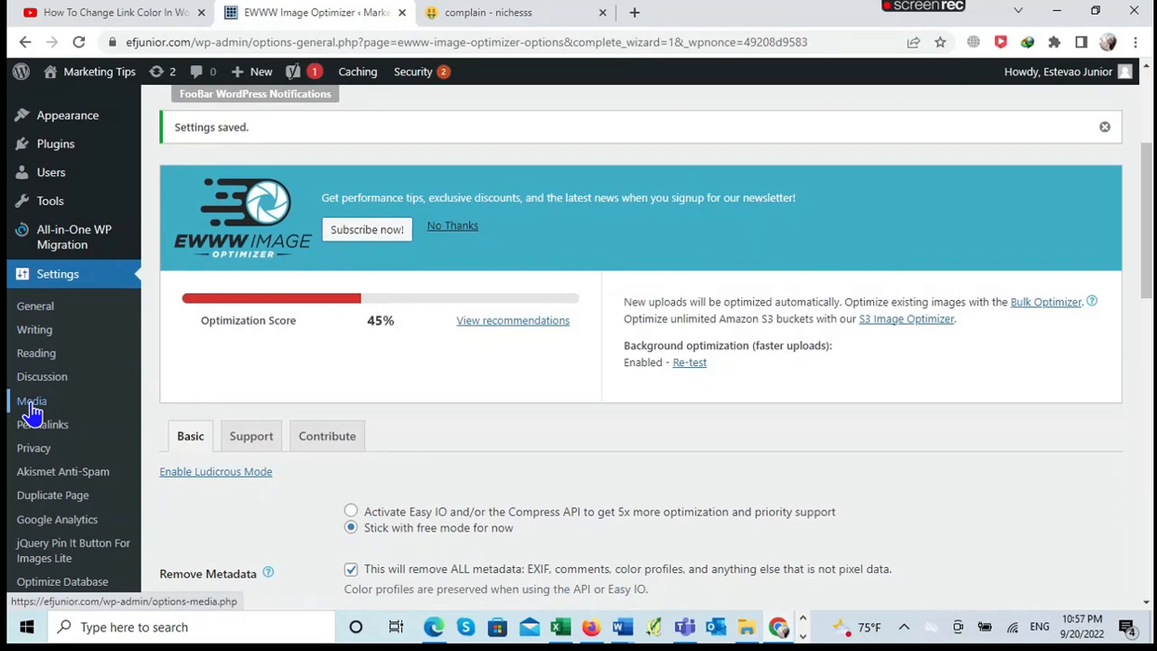
Step: Go through Settings > Media to the Media Library
{"action": "left_click", "coordinate": [31, 401]}
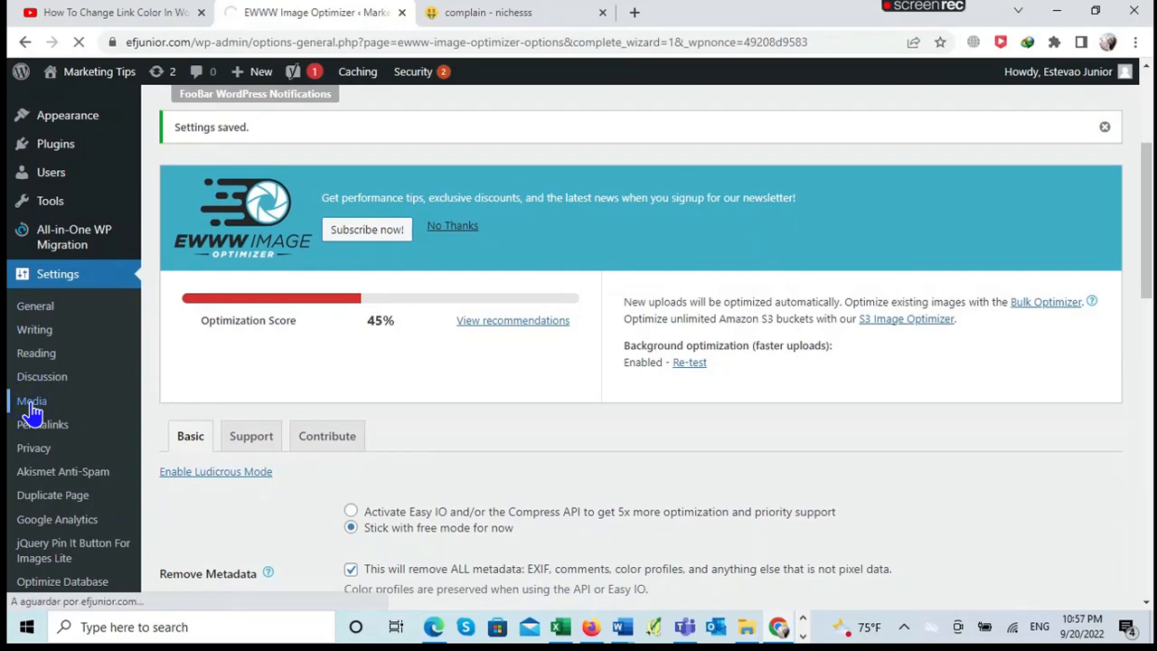
{"action": "left_click", "coordinate": [31, 401]}
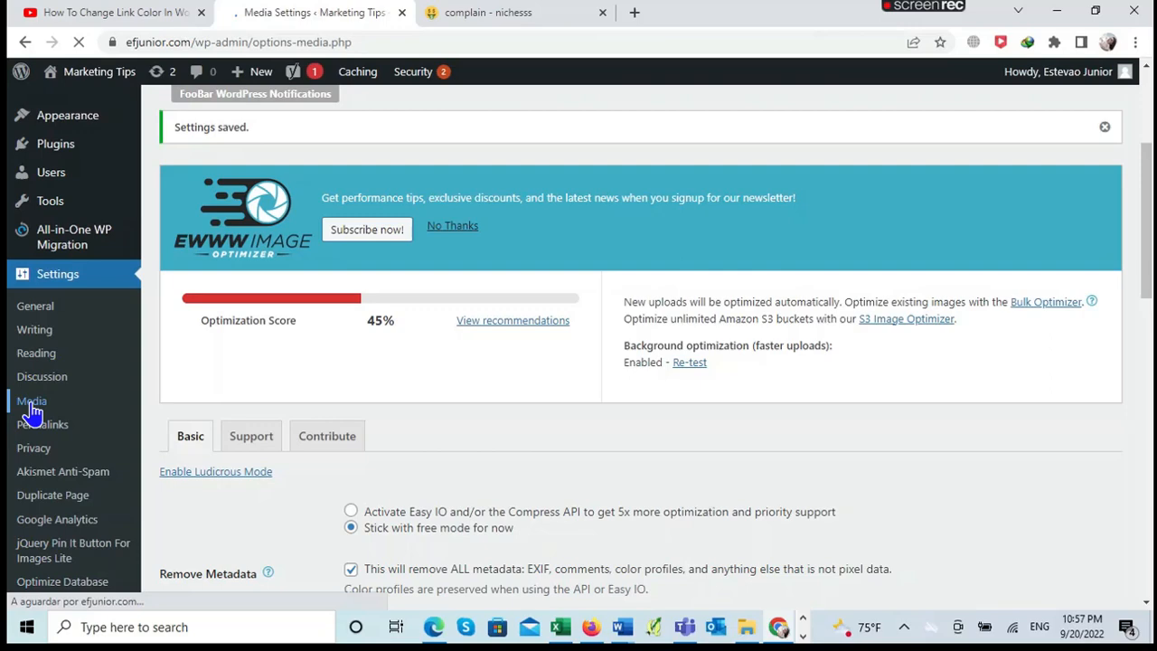
{"action": "left_click", "coordinate": [32, 401]}
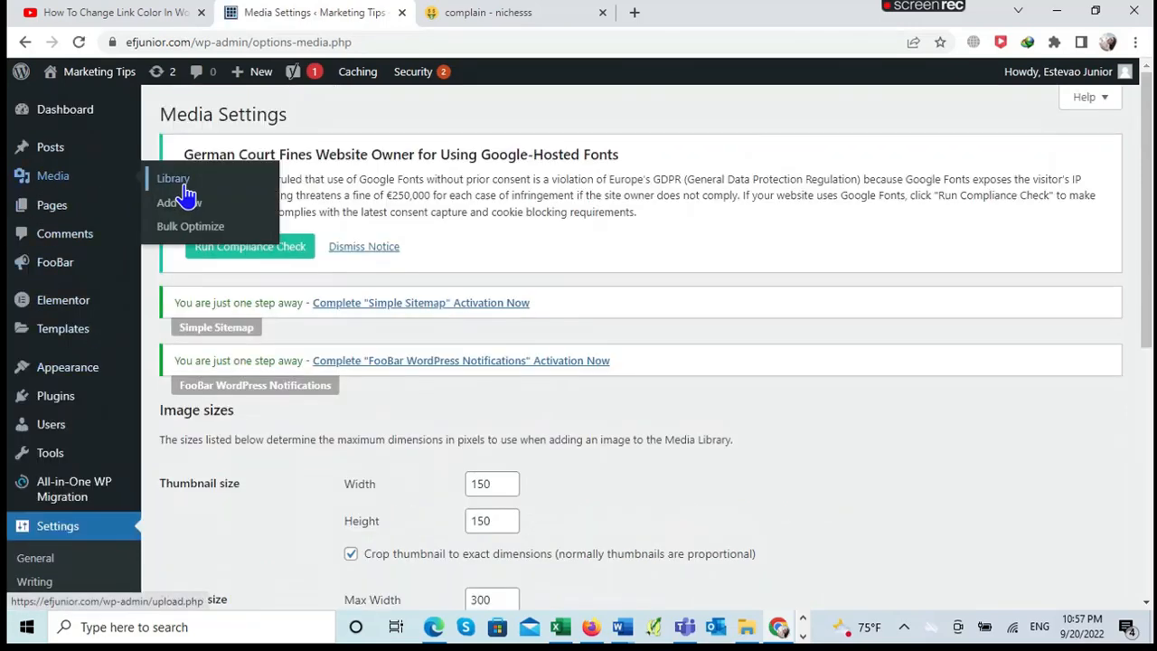
{"action": "left_click", "coordinate": [173, 178]}
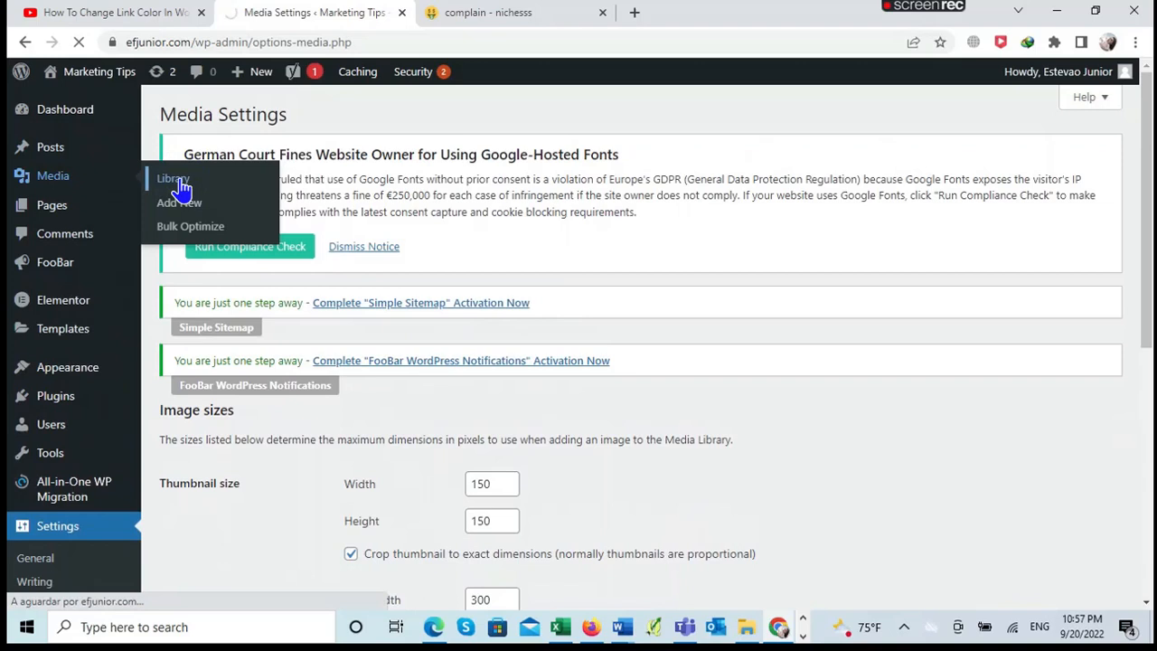
{"action": "left_click", "coordinate": [172, 178]}
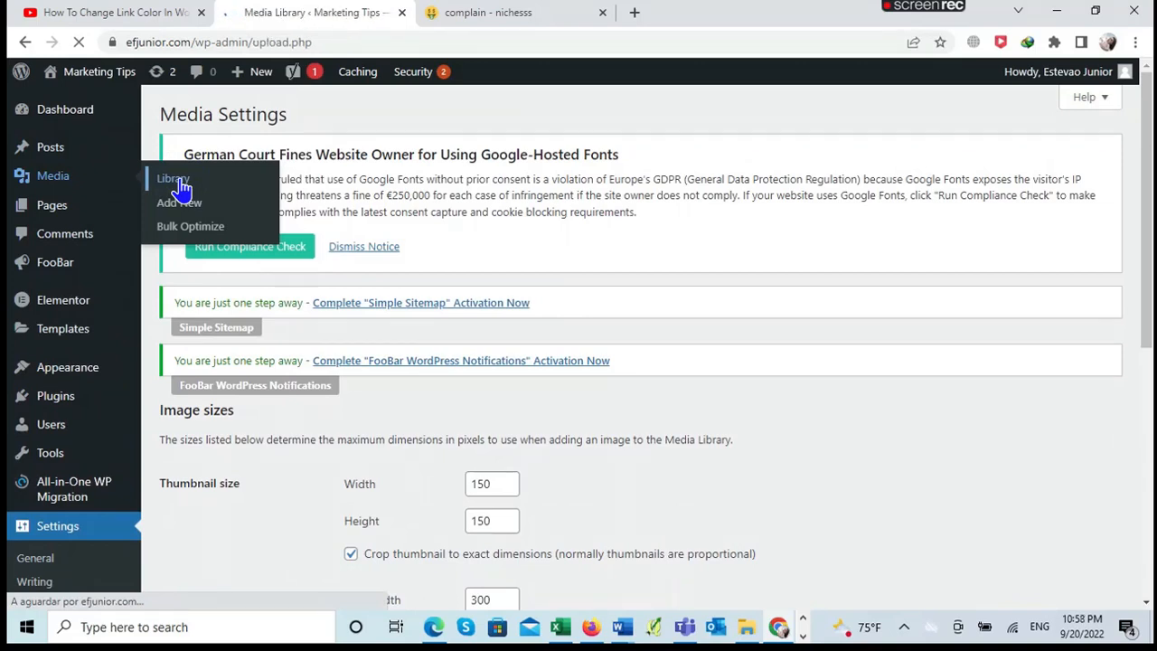
{"action": "left_click", "coordinate": [171, 178]}
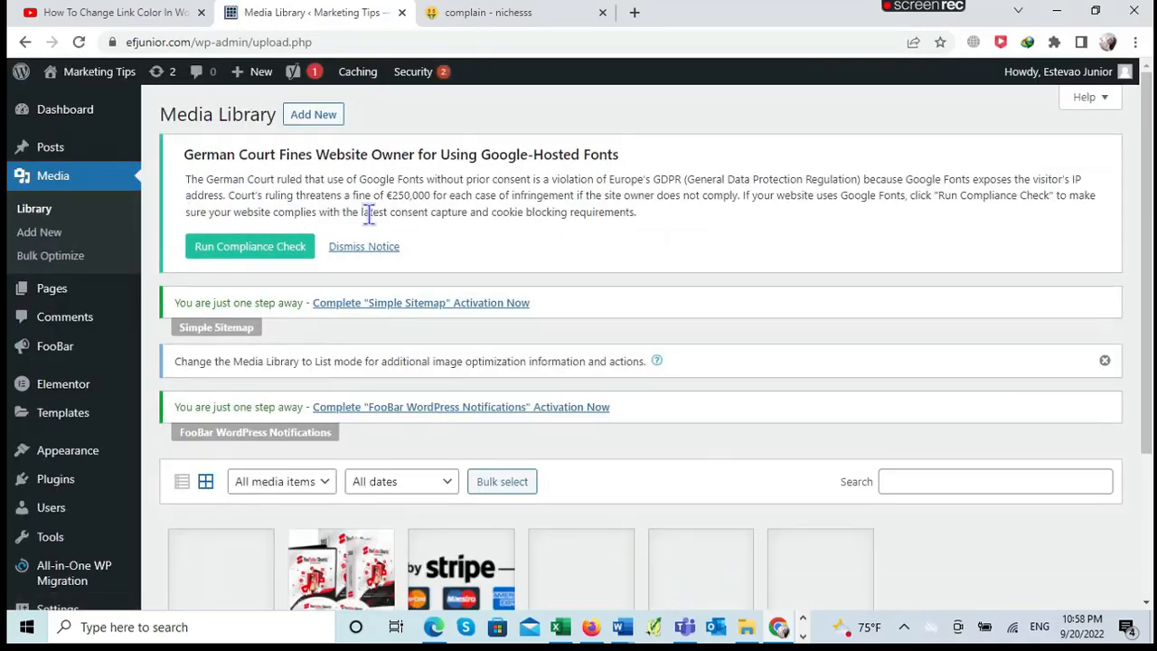
{"action": "scroll", "scroll_direction": "down", "scroll_amount": 3}
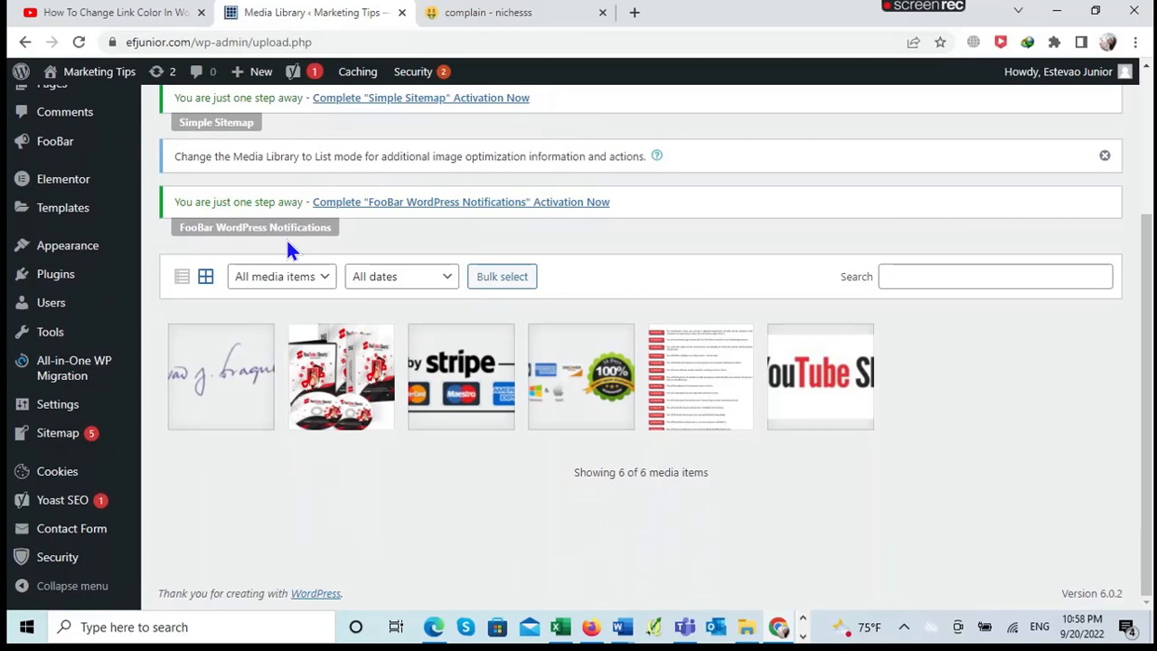
{"action": "mouse_move", "coordinate": [182, 278]}
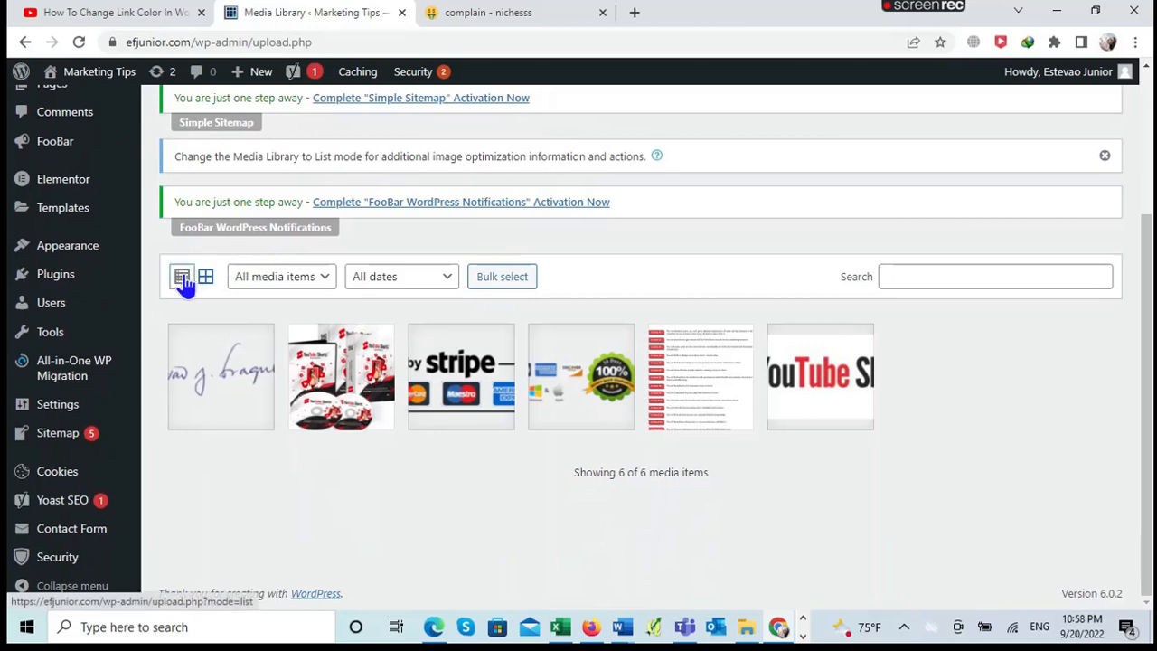
Step: Switch the Media Library to list mode
{"action": "left_click", "coordinate": [182, 277]}
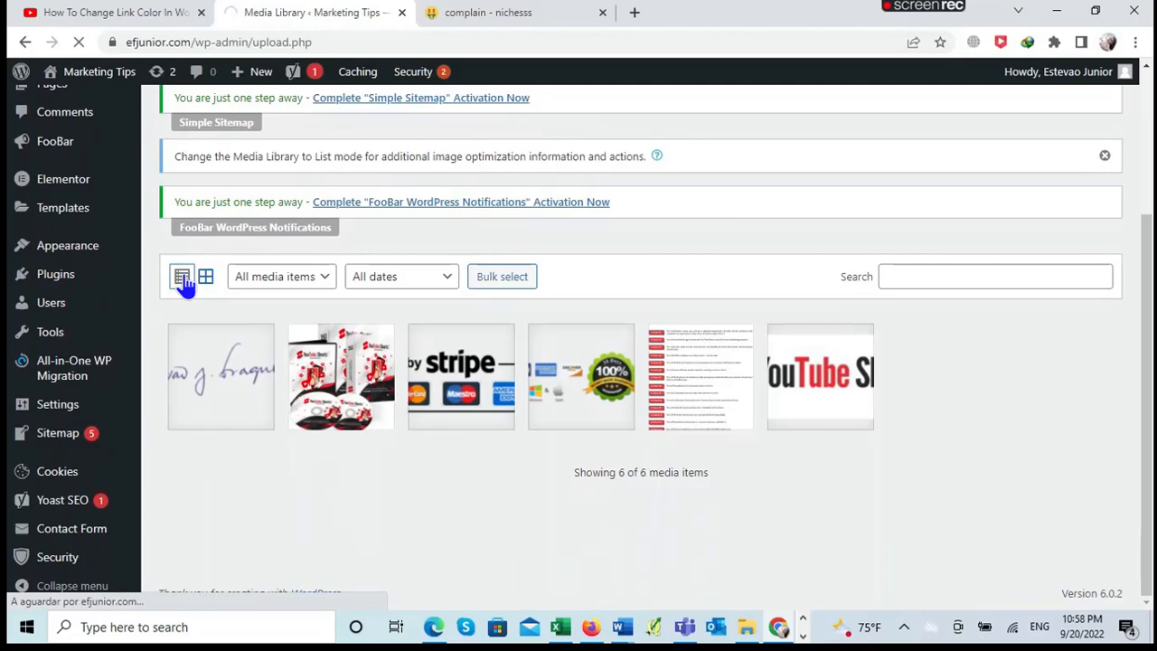
{"action": "left_click", "coordinate": [183, 276]}
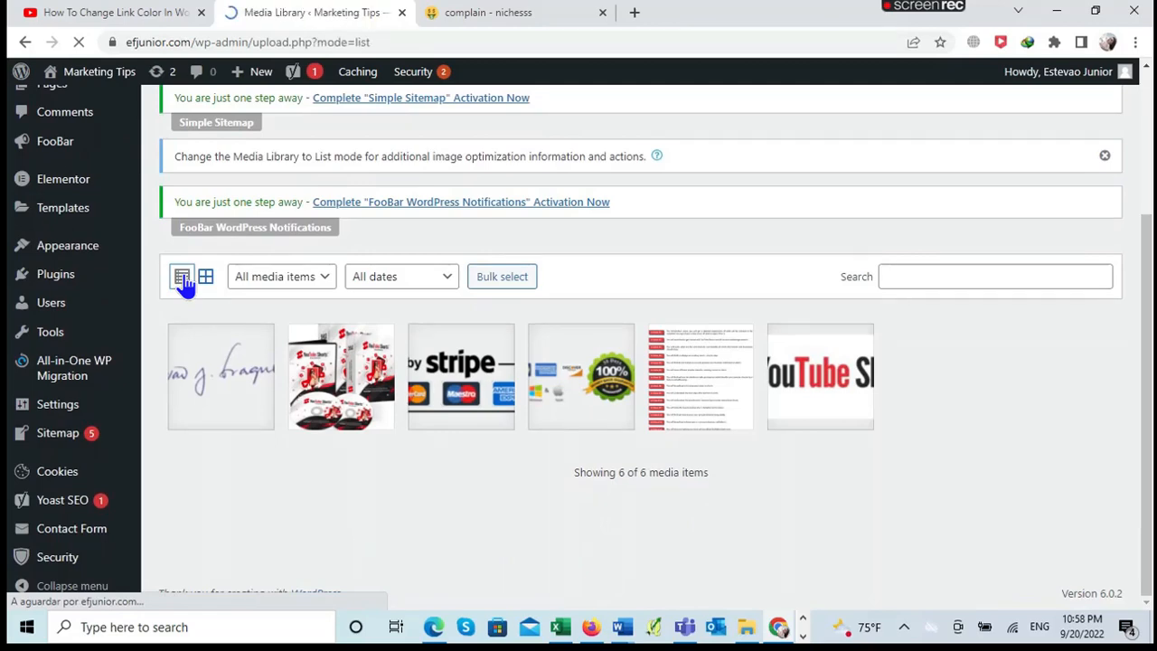
{"action": "left_click", "coordinate": [182, 275]}
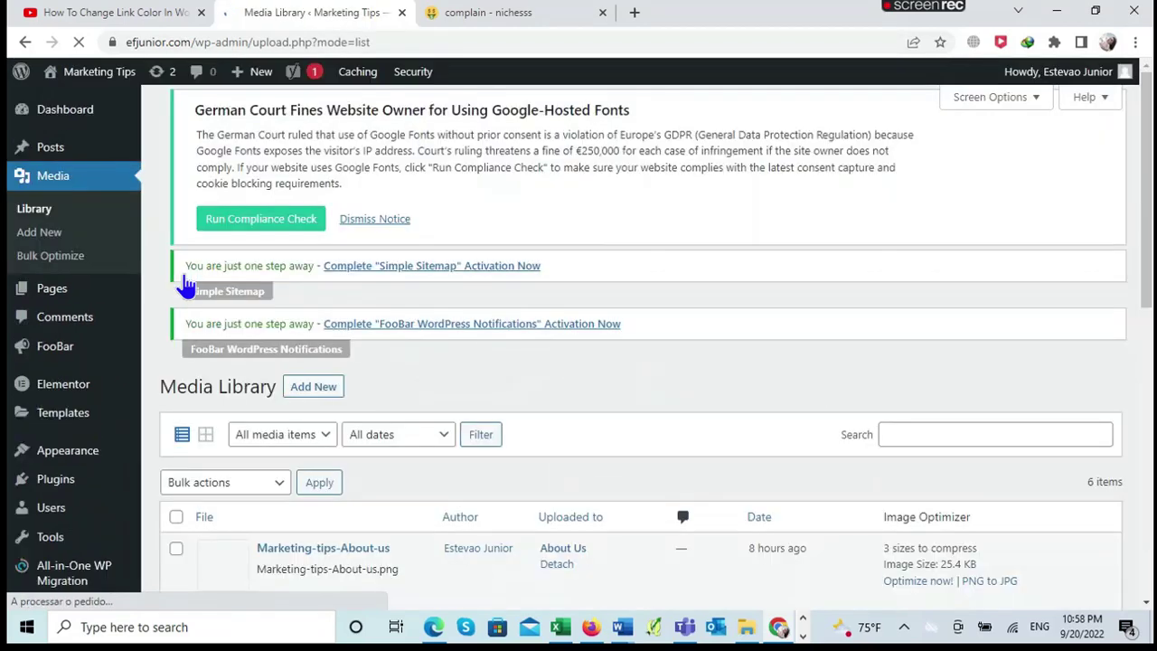
Step: Set Screen Options items per page to 999 and apply
{"action": "scroll", "scroll_direction": "down", "scroll_amount": 3}
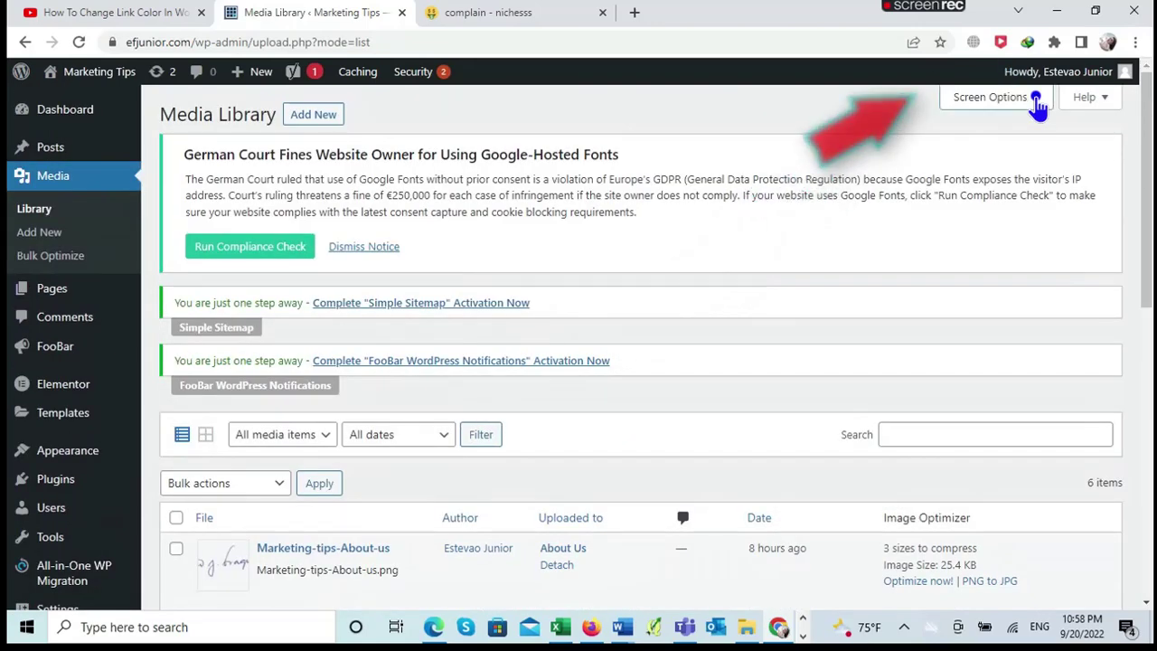
{"action": "left_click", "coordinate": [997, 96]}
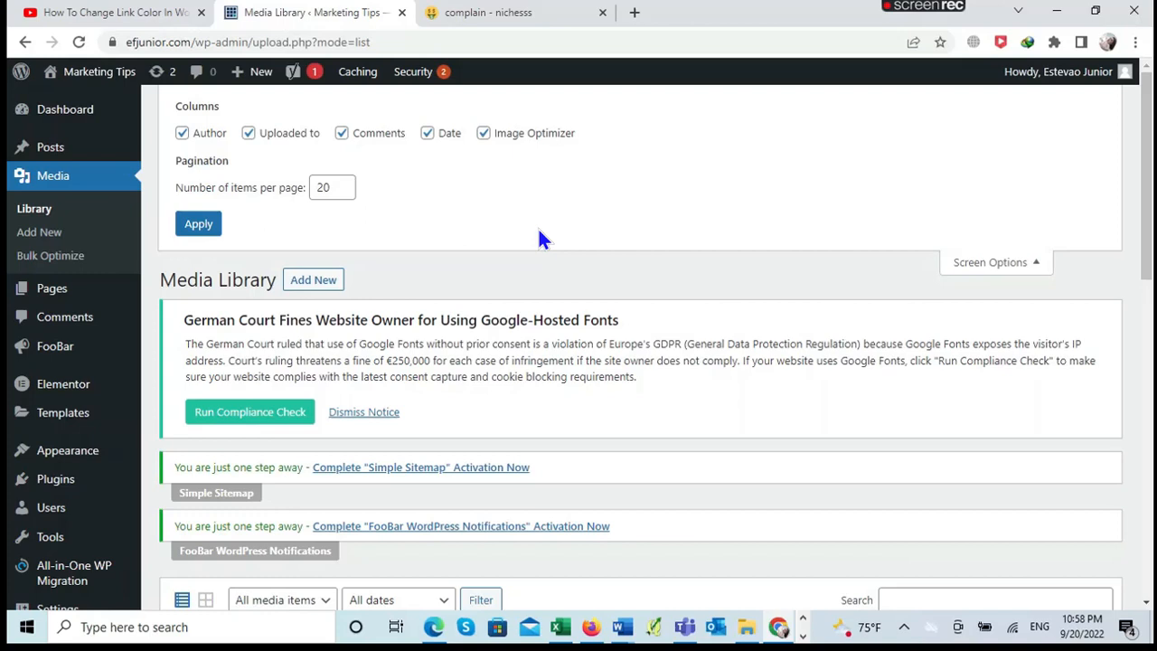
{"action": "left_click", "coordinate": [325, 188]}
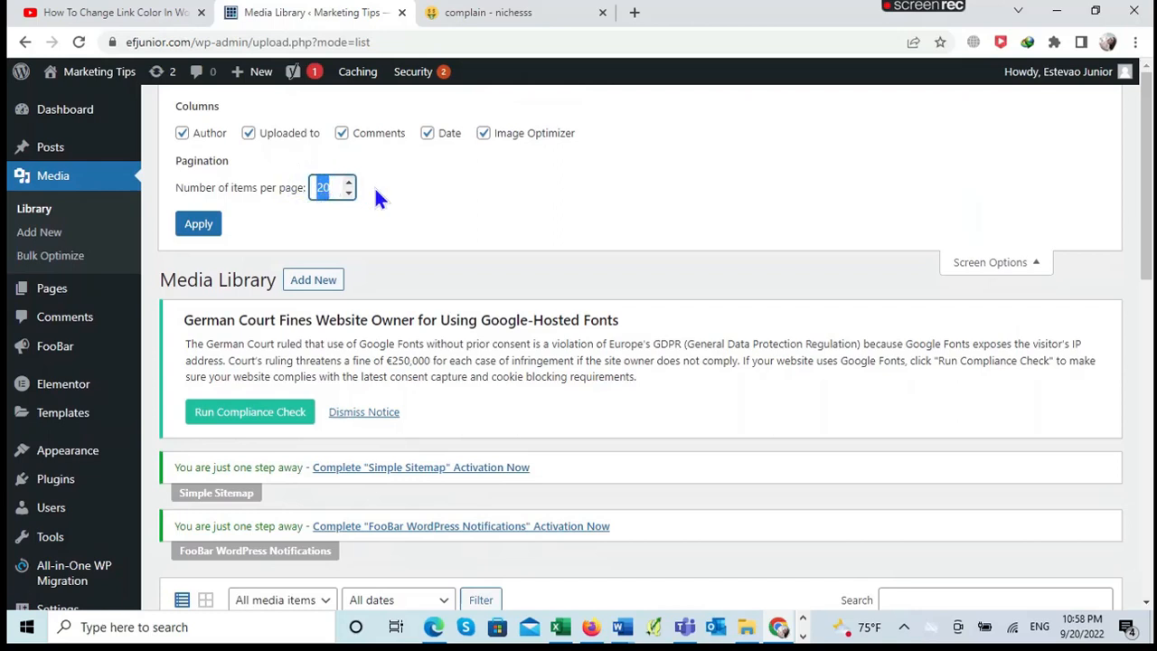
{"action": "type", "text": "999"}
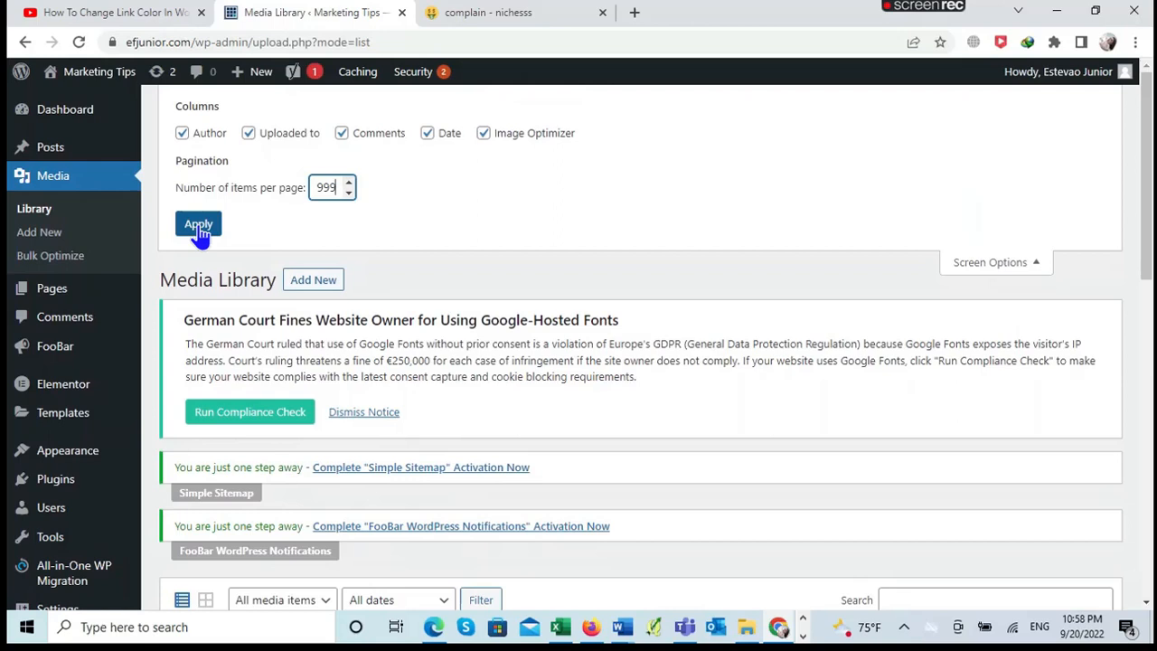
{"action": "left_click", "coordinate": [198, 223]}
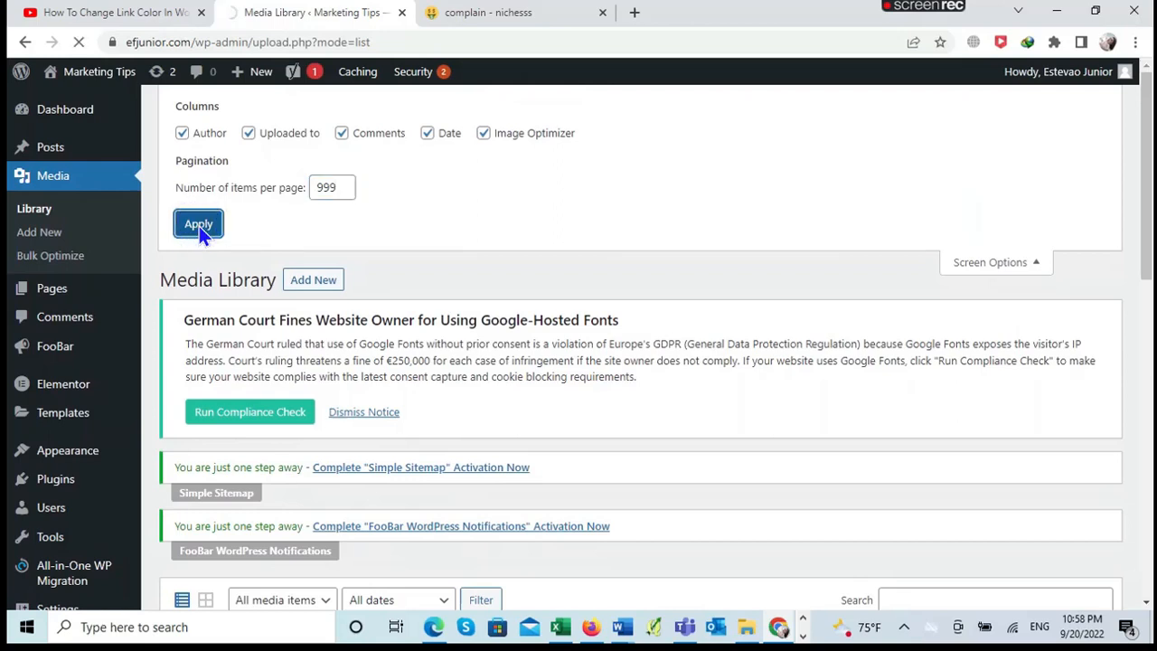
{"action": "mouse_move", "coordinate": [308, 253]}
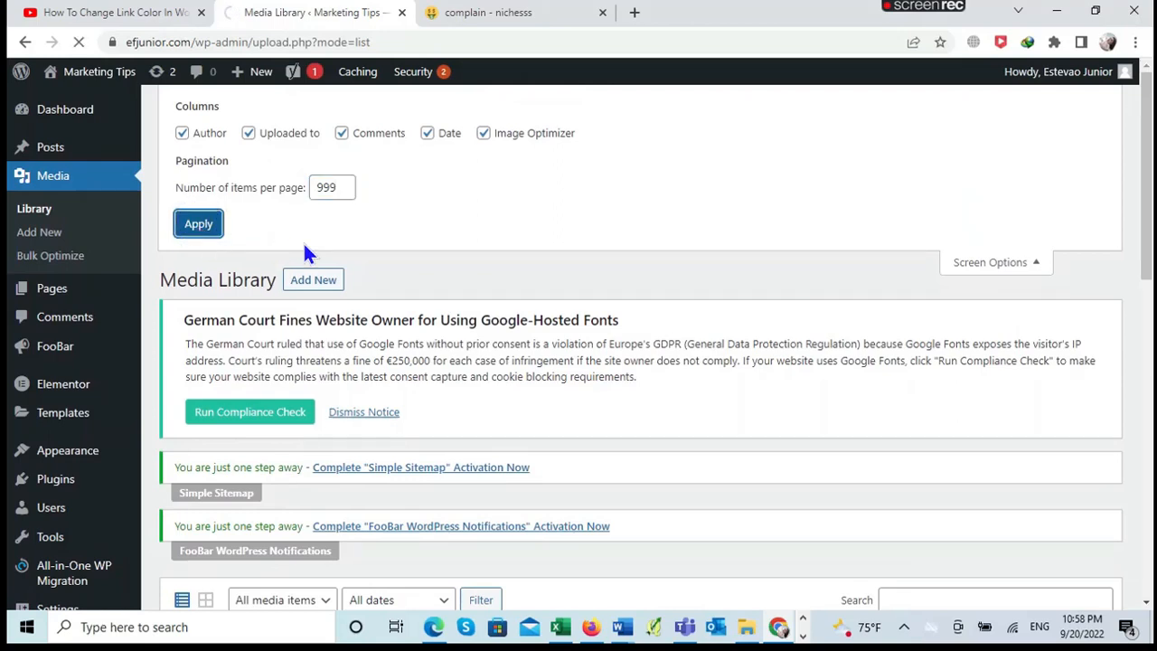
{"action": "mouse_move", "coordinate": [363, 284]}
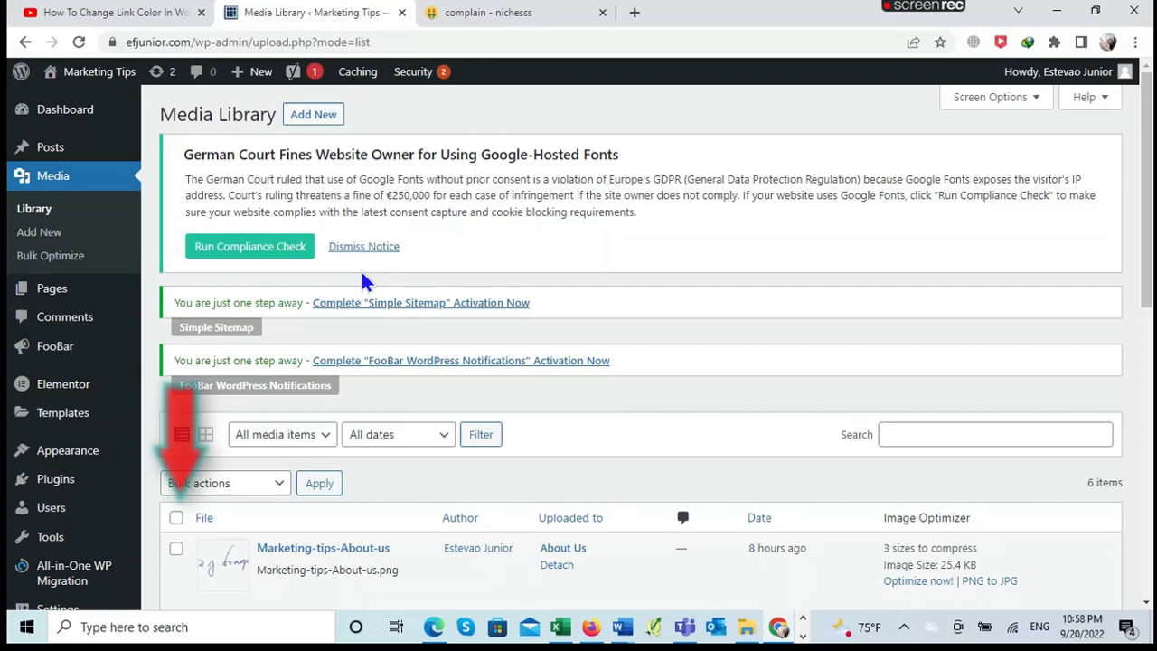
Step: Select all six media items and apply the Bulk Optimize action
{"action": "left_click", "coordinate": [177, 518]}
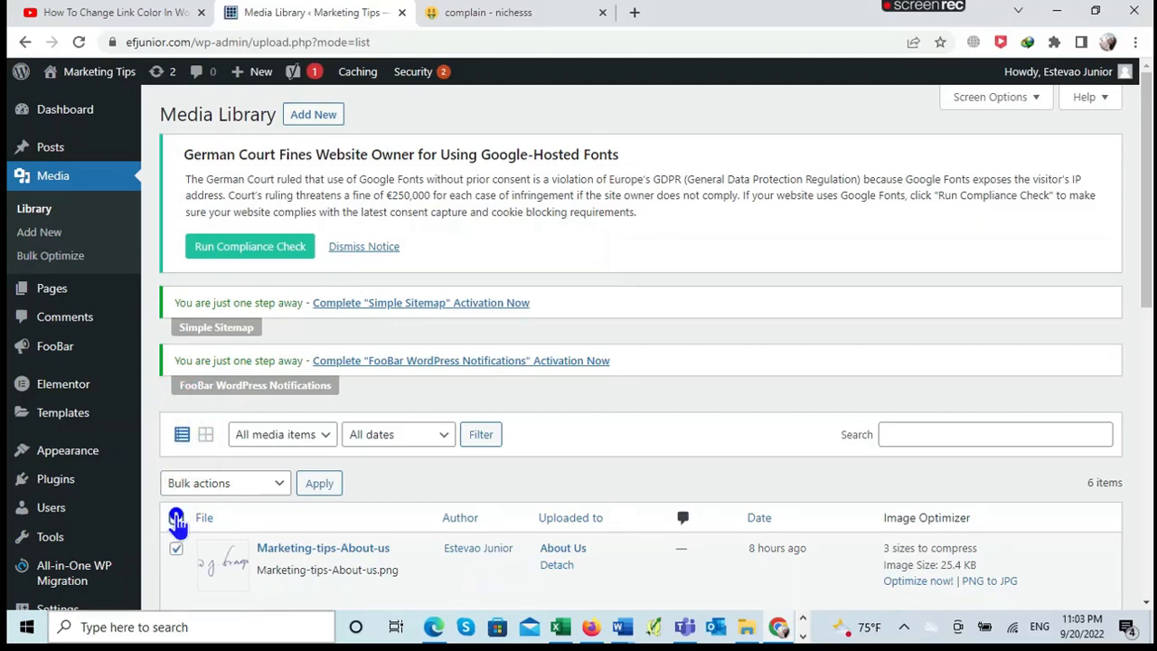
{"action": "scroll", "scroll_direction": "down", "scroll_amount": 3}
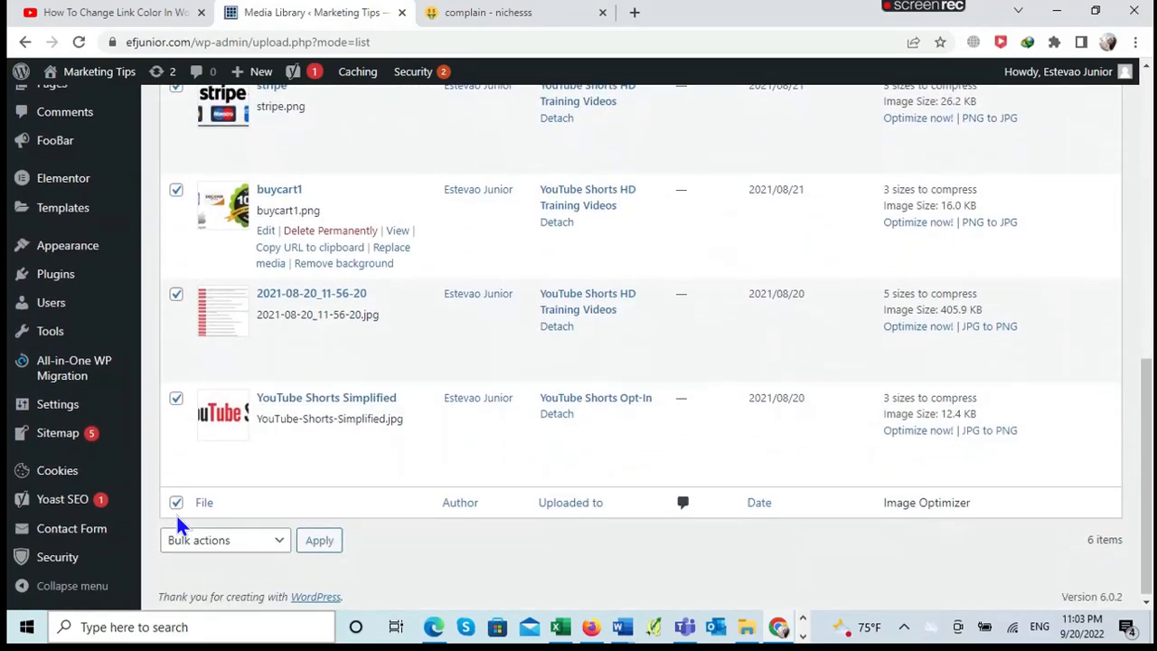
{"action": "left_click", "coordinate": [224, 539]}
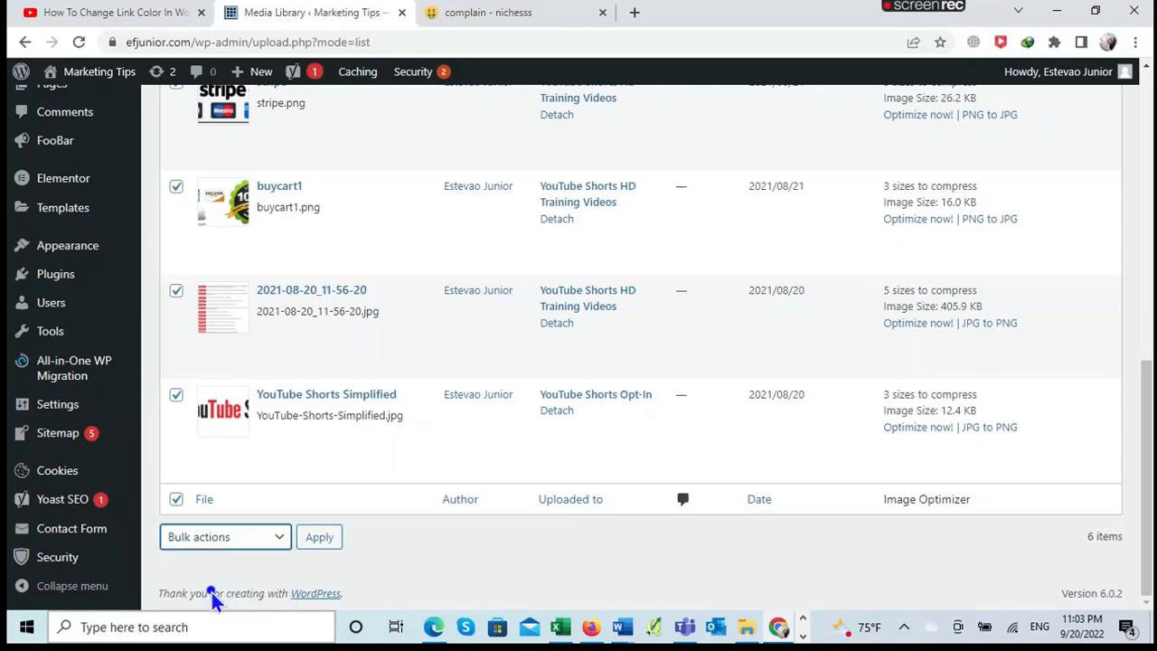
{"action": "left_click", "coordinate": [224, 536]}
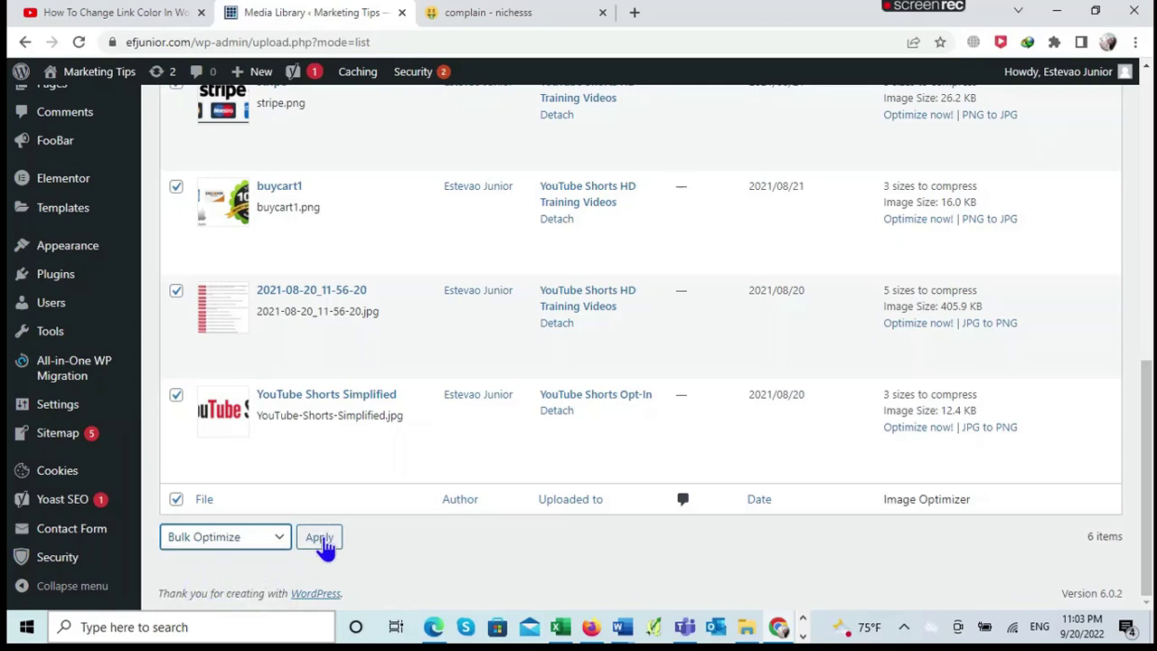
{"action": "left_click", "coordinate": [319, 537]}
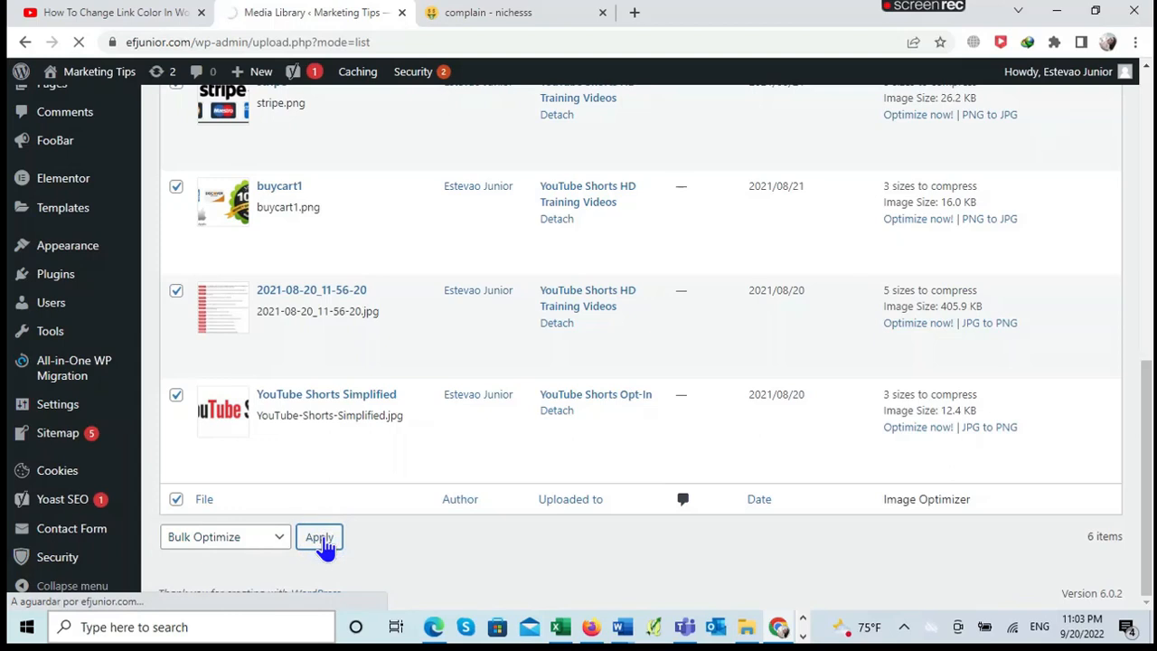
{"action": "left_click", "coordinate": [319, 537]}
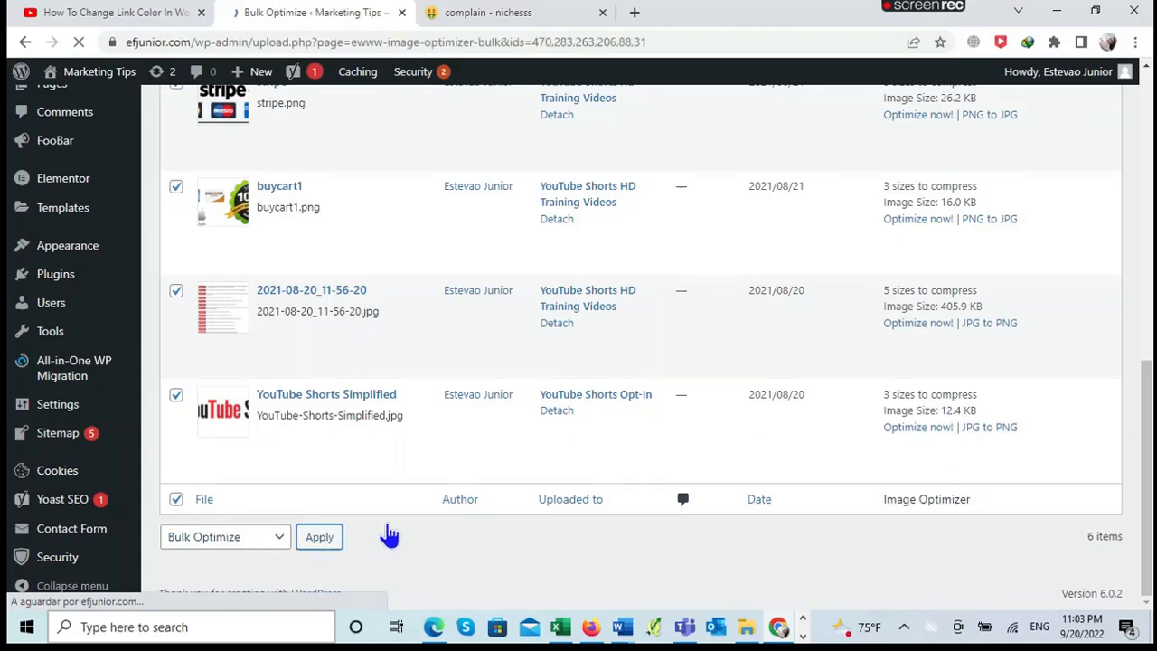
{"action": "left_click", "coordinate": [320, 537]}
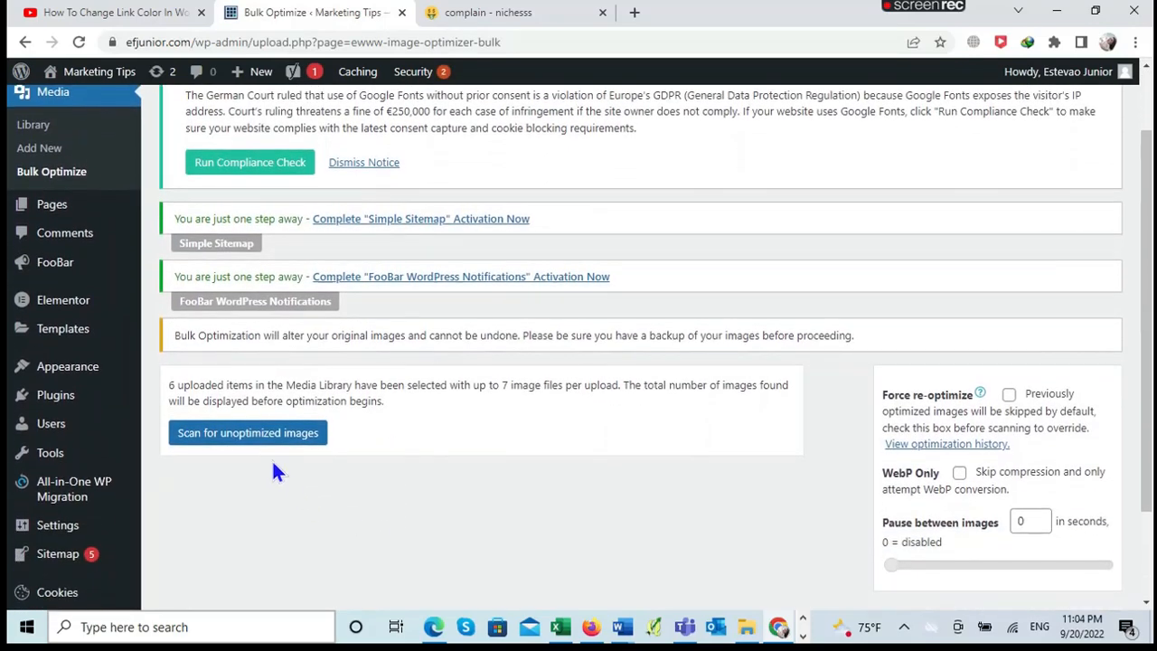
{"action": "mouse_move", "coordinate": [277, 443]}
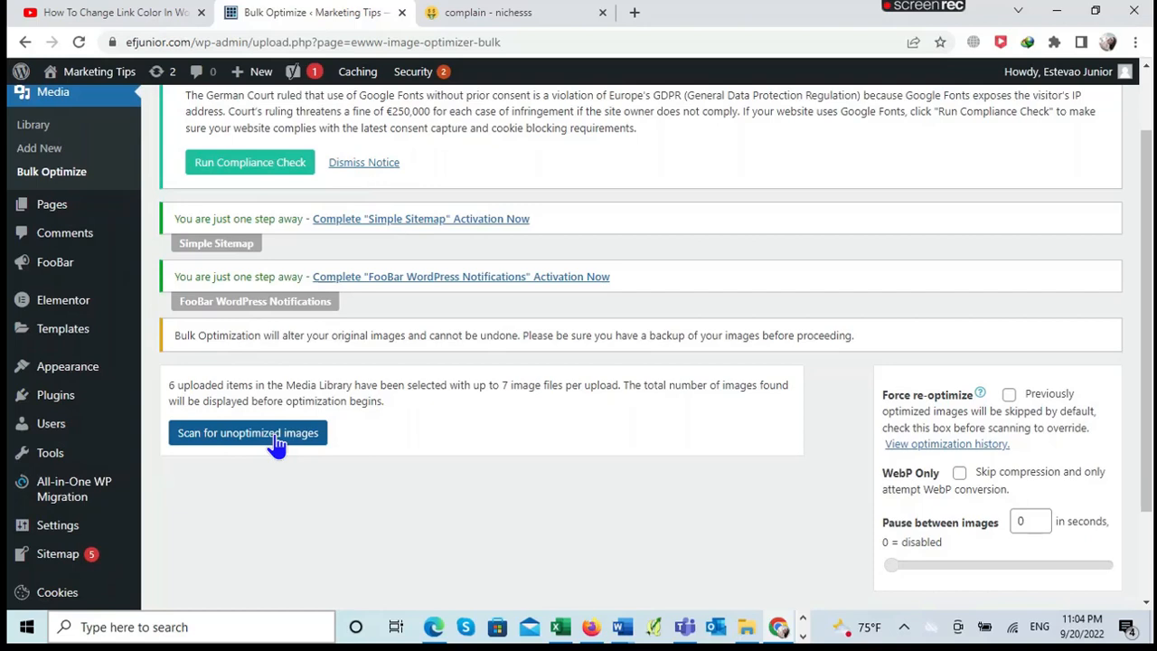
Step: Scan for unoptimized images, optimize all 20, and scroll through the savings log
{"action": "left_click", "coordinate": [247, 433]}
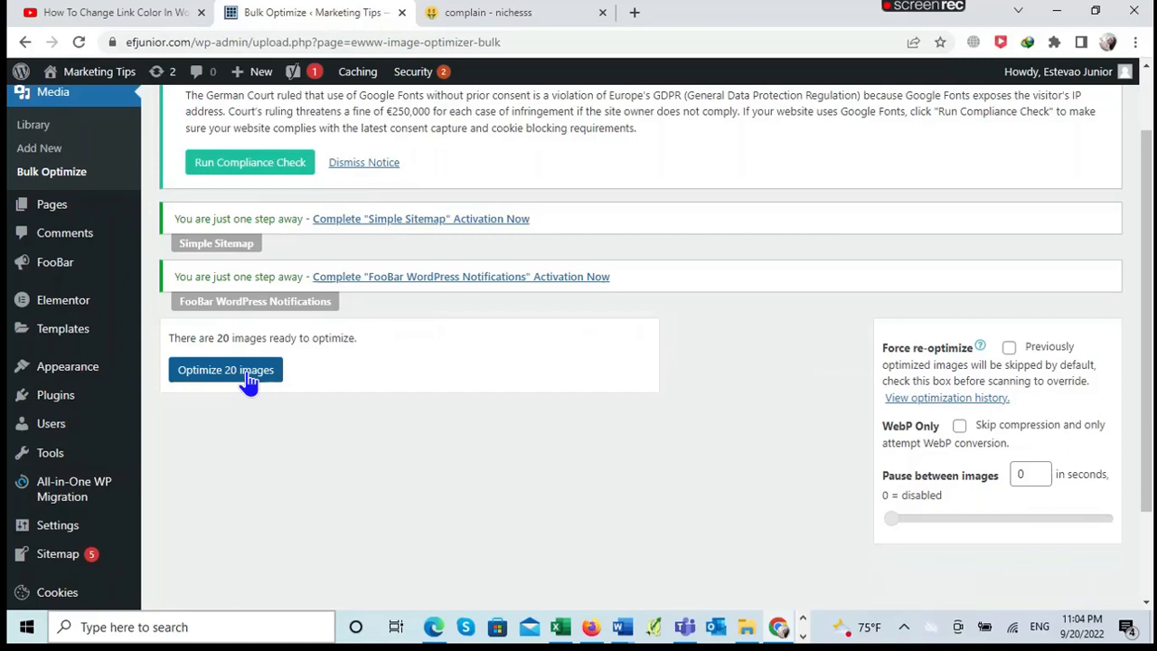
{"action": "left_click", "coordinate": [225, 370]}
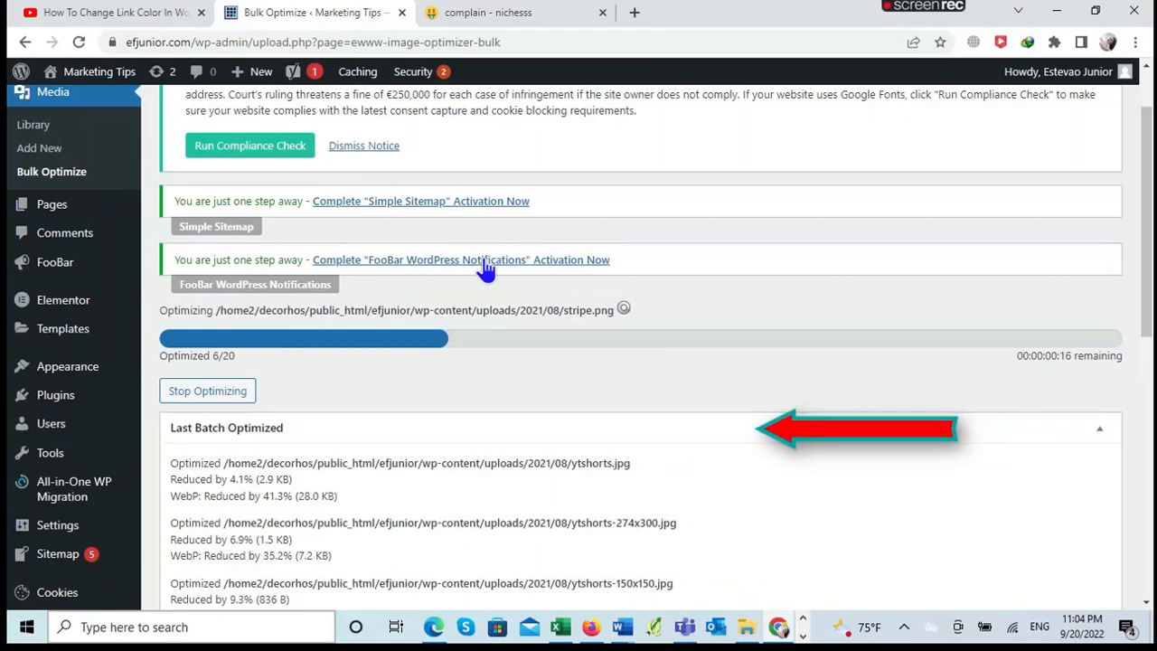
{"action": "mouse_move", "coordinate": [556, 351]}
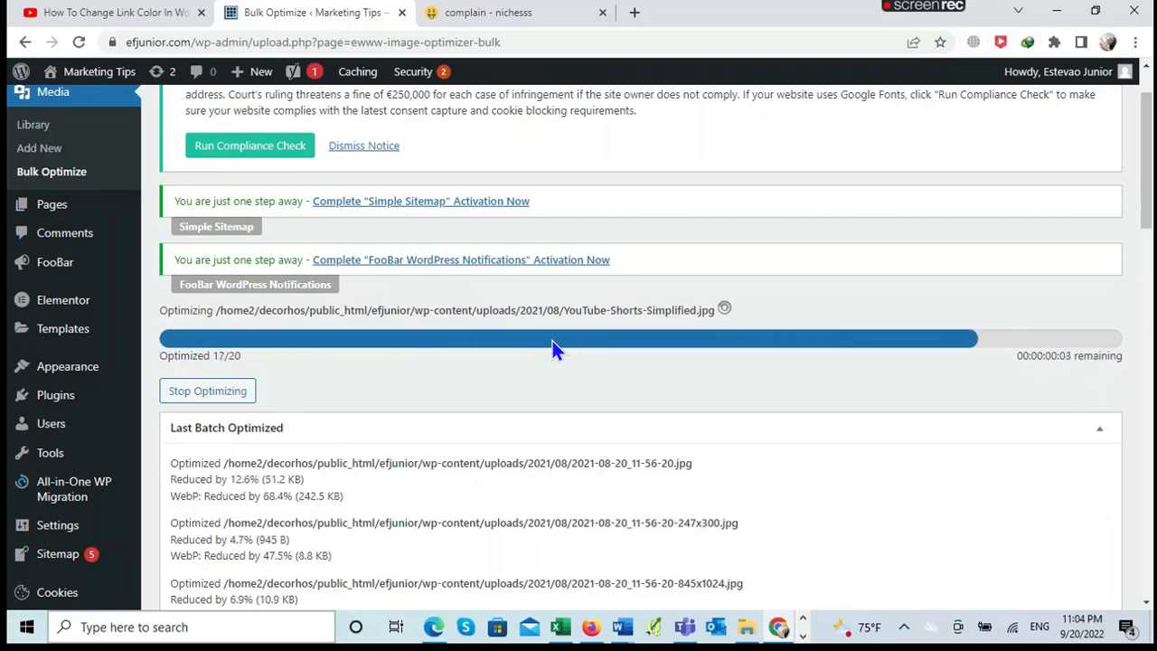
{"action": "scroll", "scroll_direction": "down", "scroll_amount": 3}
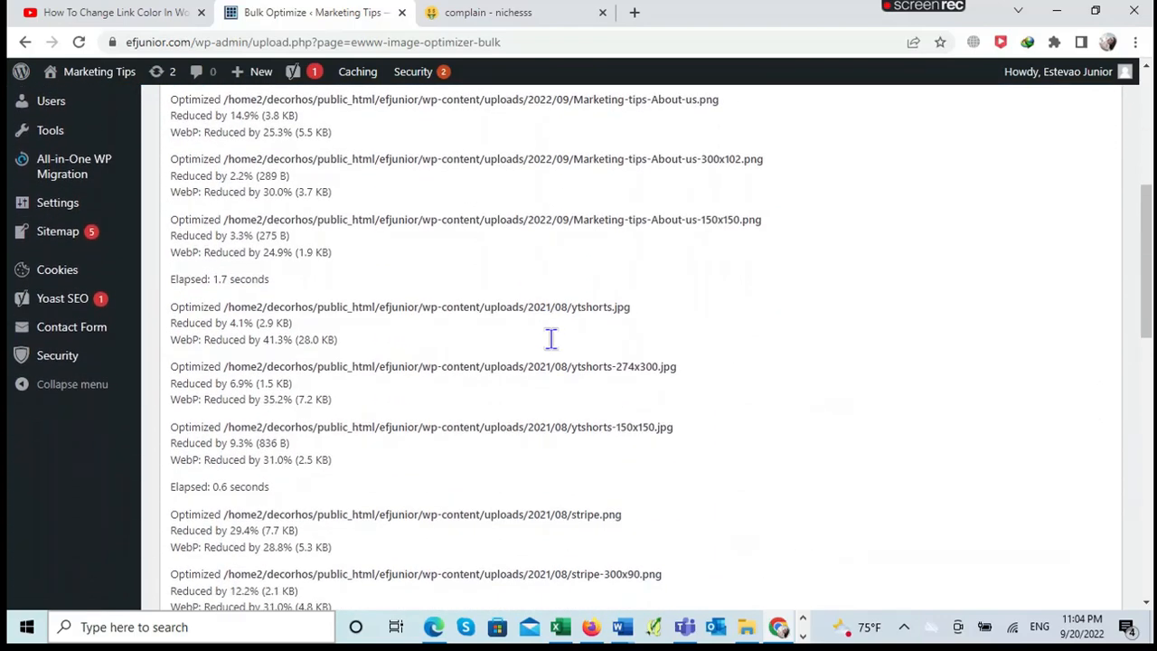
{"action": "scroll", "scroll_direction": "down", "scroll_amount": 3}
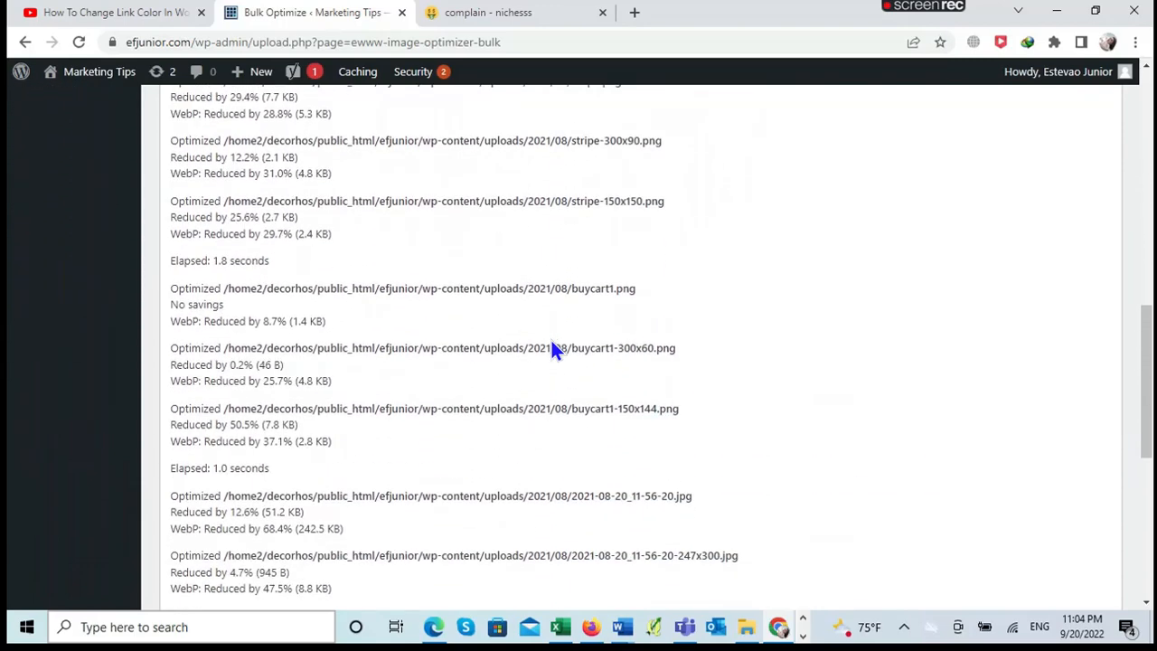
{"action": "scroll", "scroll_direction": "down", "scroll_amount": 3}
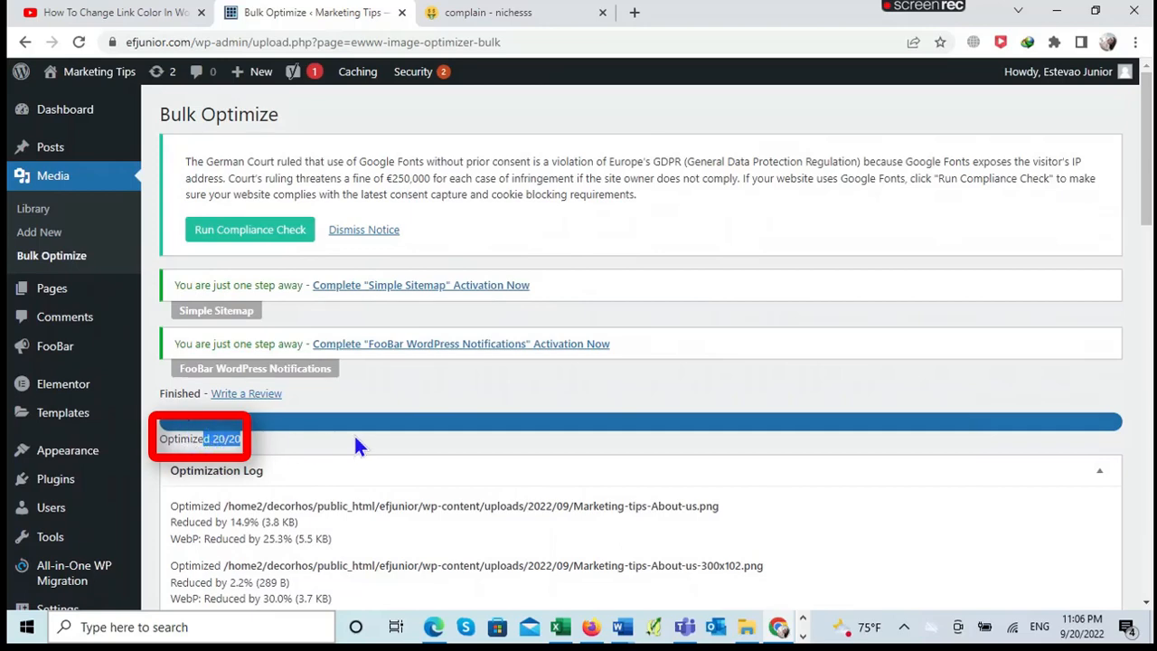
{"action": "scroll", "scroll_direction": "down", "scroll_amount": 3}
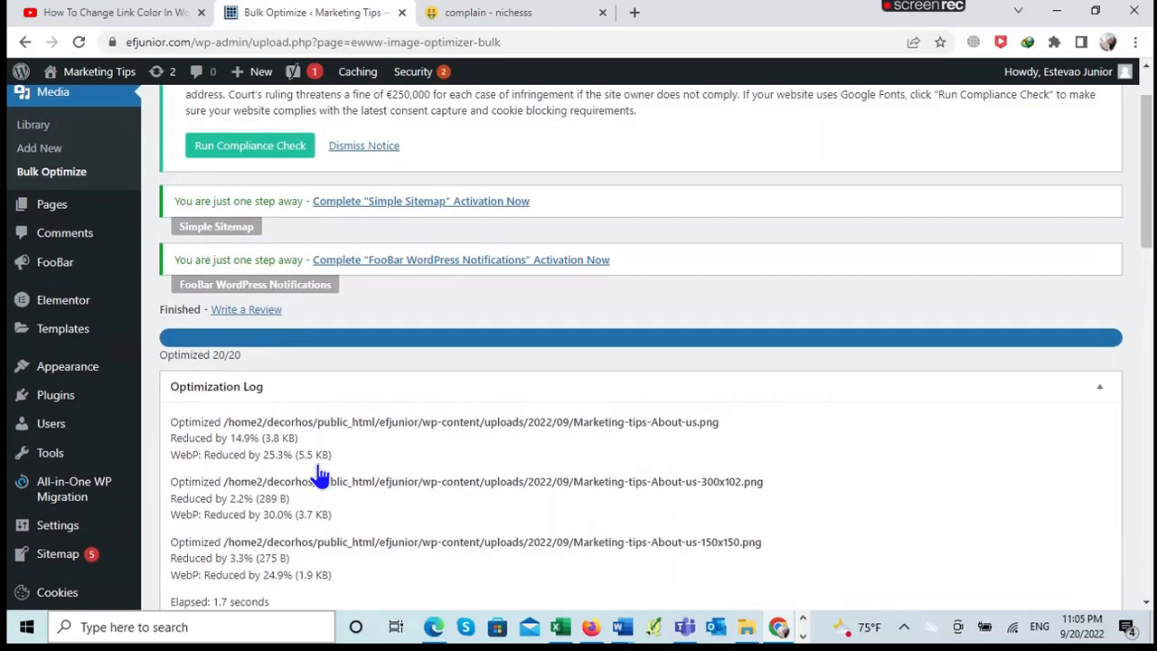
{"action": "scroll", "scroll_direction": "down", "scroll_amount": 3}
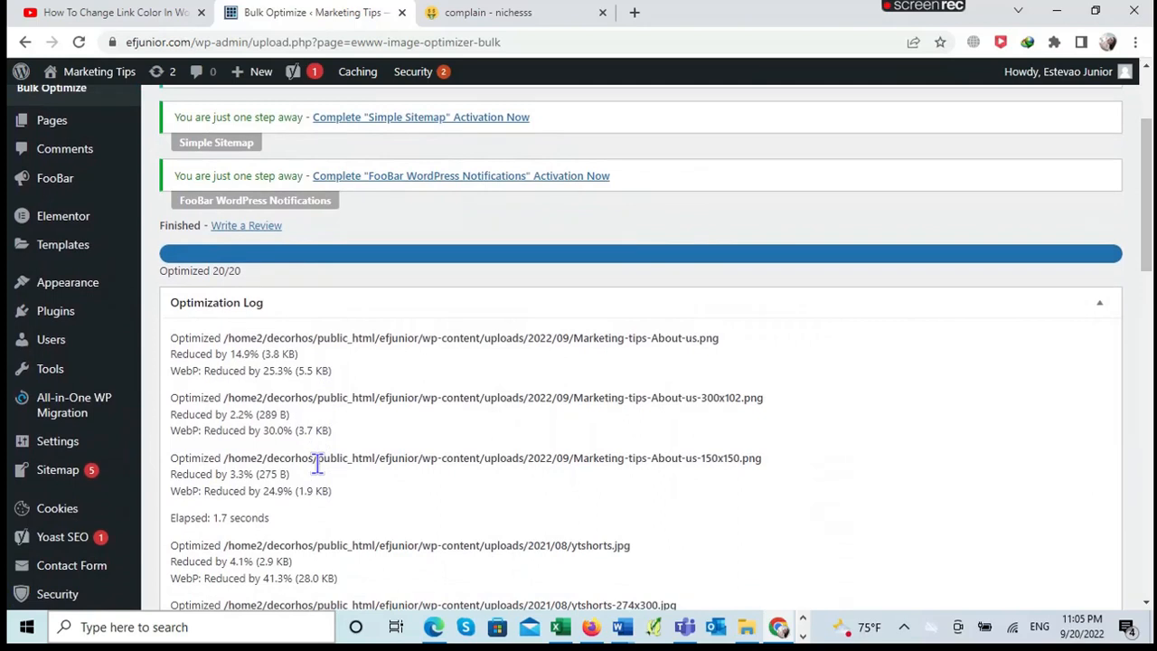
{"action": "scroll", "scroll_direction": "down", "scroll_amount": 3}
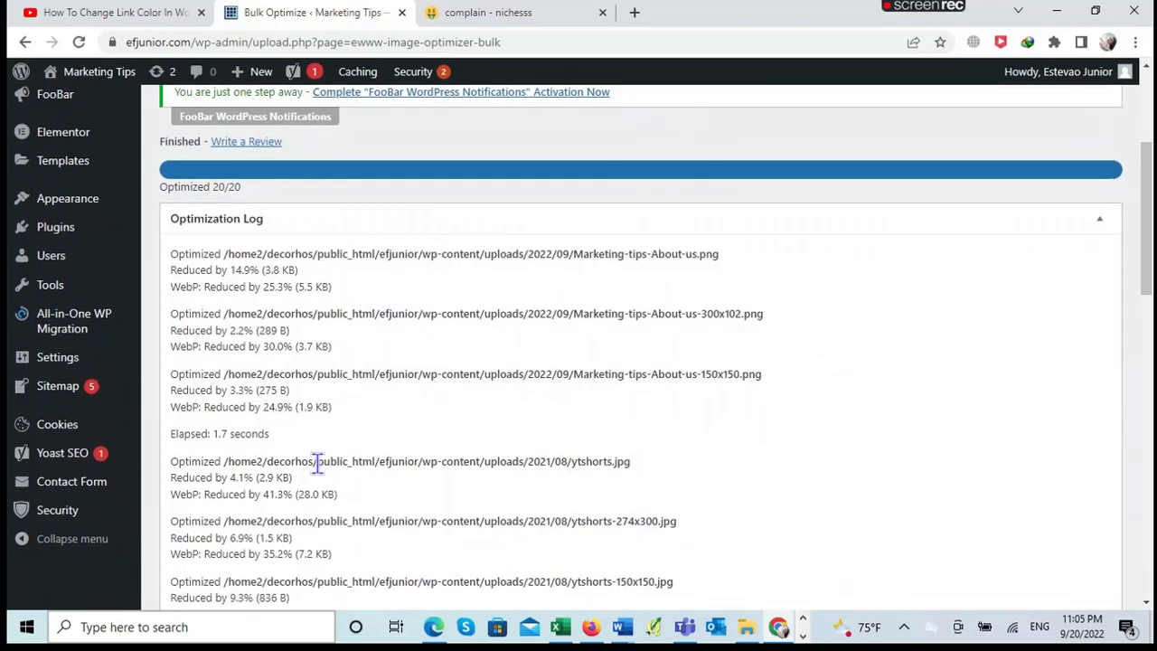
{"action": "scroll", "scroll_direction": "down", "scroll_amount": 3}
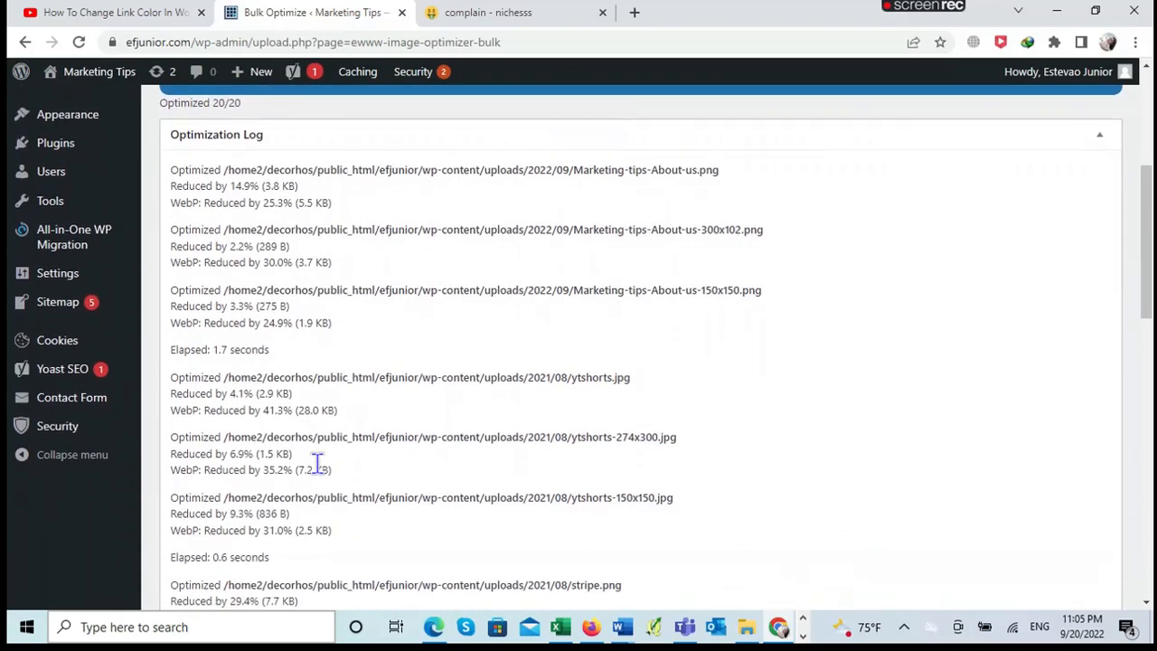
{"action": "scroll", "scroll_direction": "down", "scroll_amount": 3}
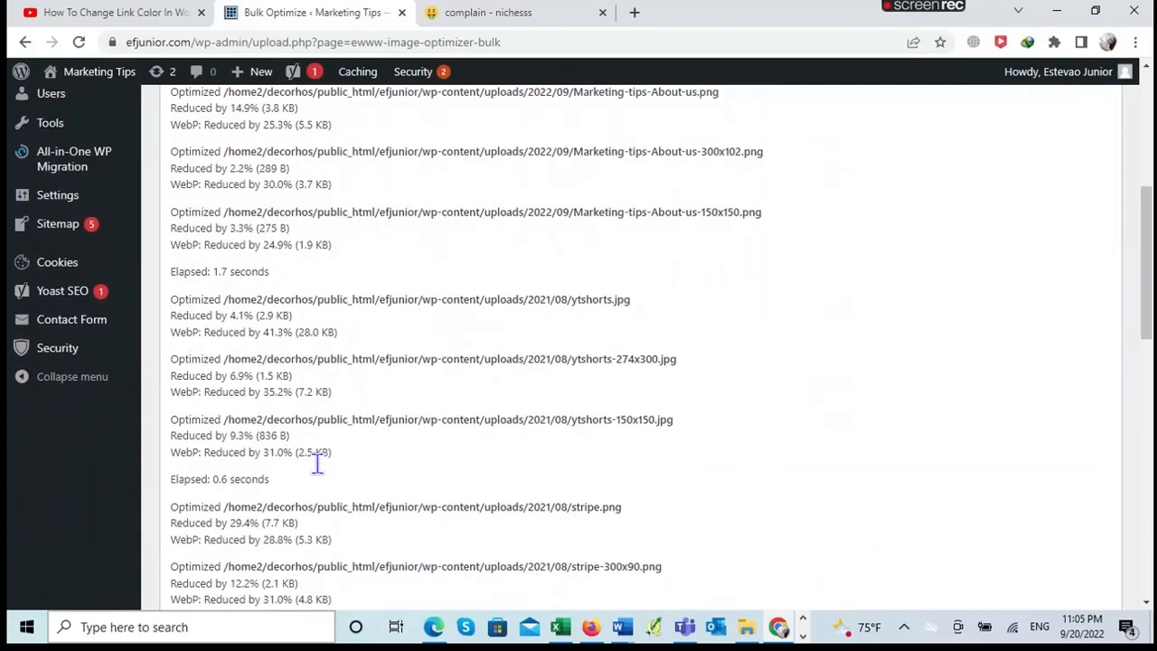
{"action": "scroll", "scroll_direction": "down", "scroll_amount": 3}
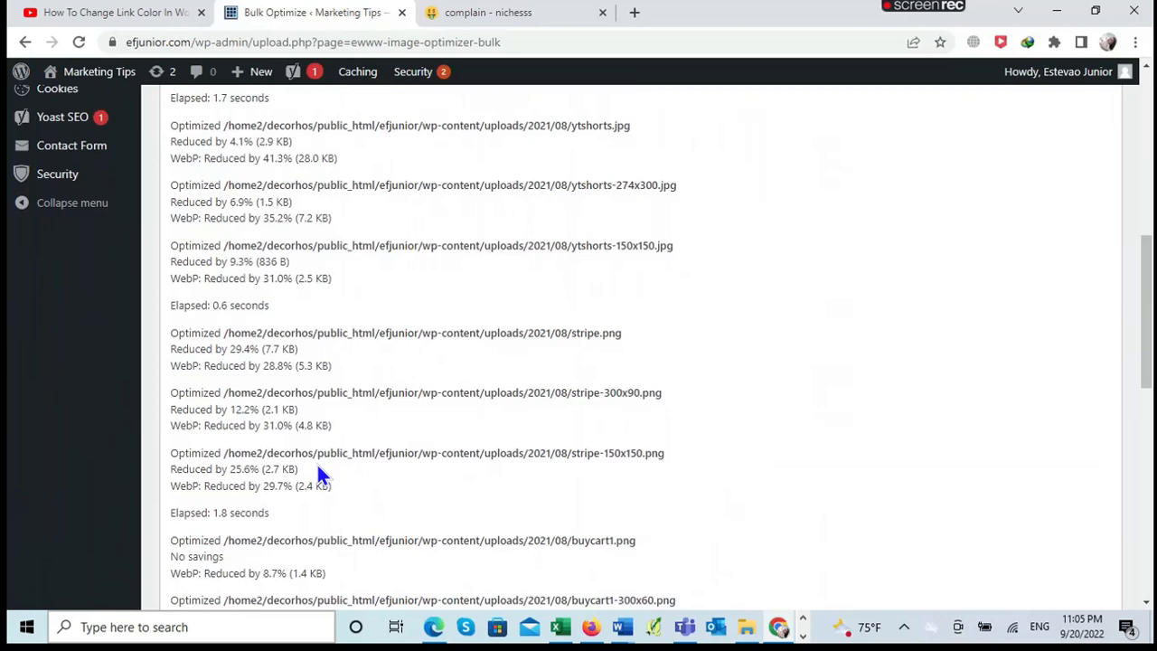
{"action": "scroll", "scroll_direction": "down", "scroll_amount": 3}
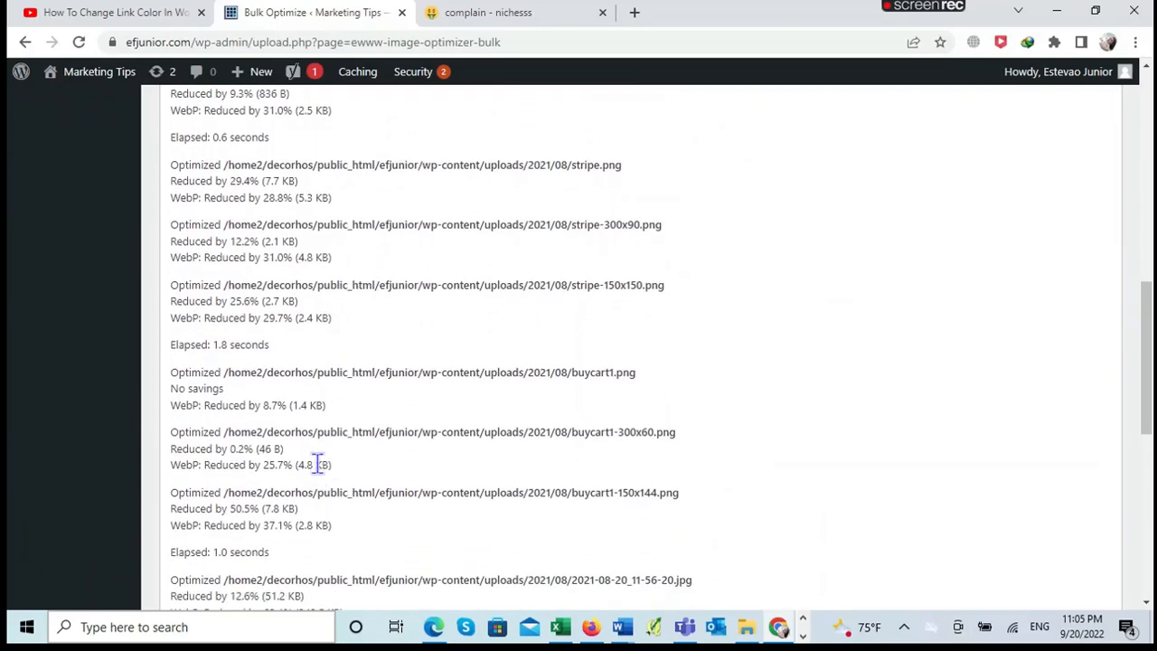
{"action": "scroll", "scroll_direction": "down", "scroll_amount": 3}
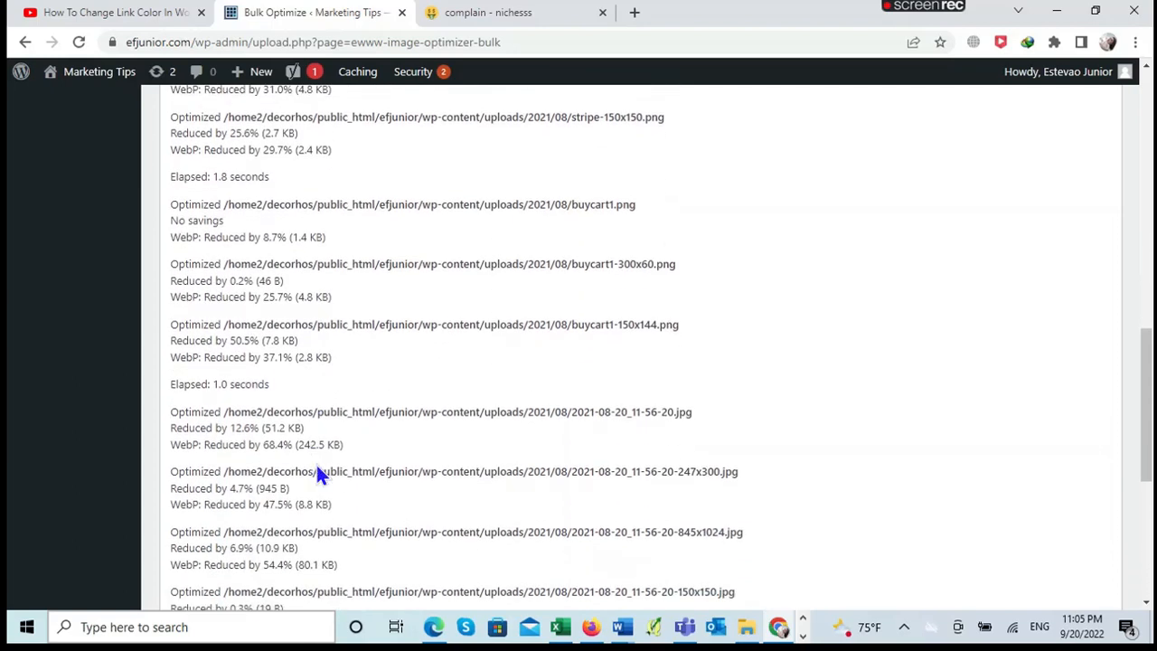
{"action": "scroll", "scroll_direction": "down", "scroll_amount": 3}
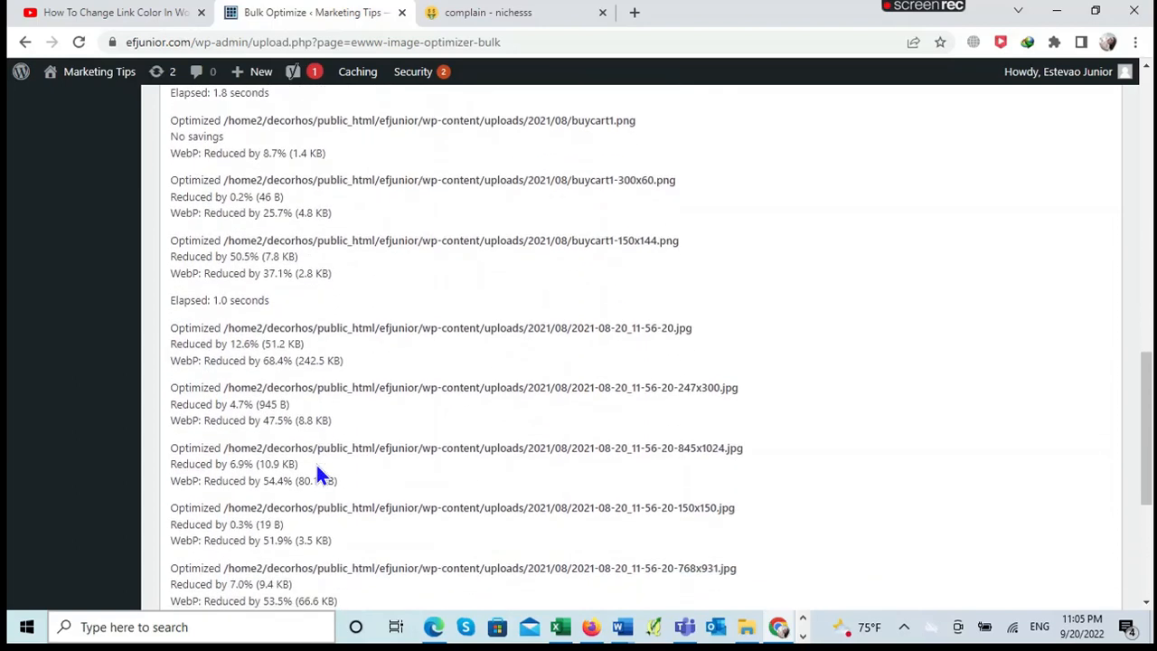